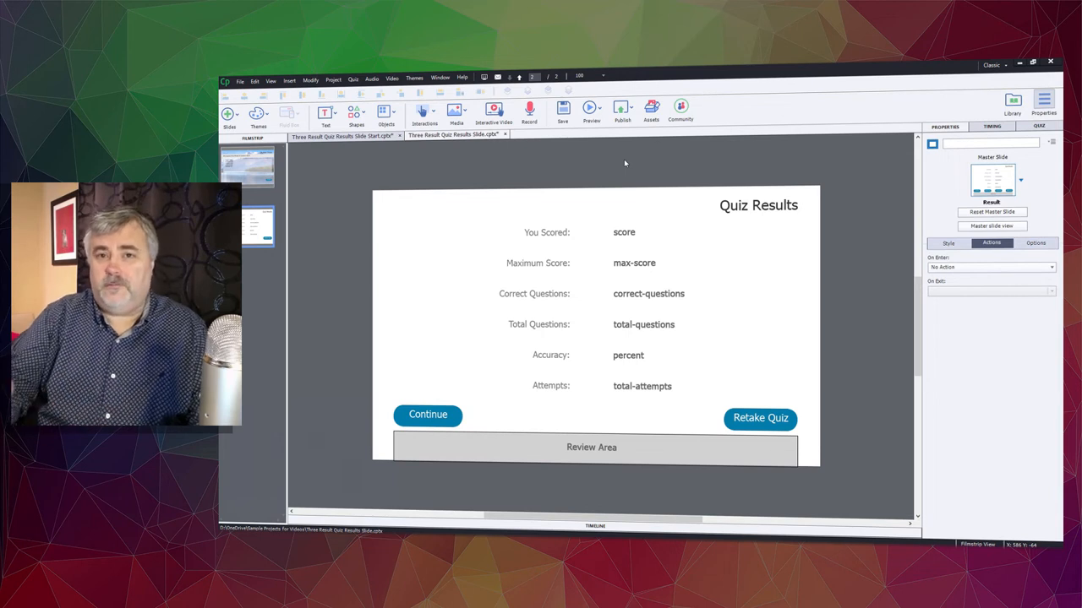
- Review the quiz result pass/fail messages in Quiz Preferences and confirm them
click(253, 78)
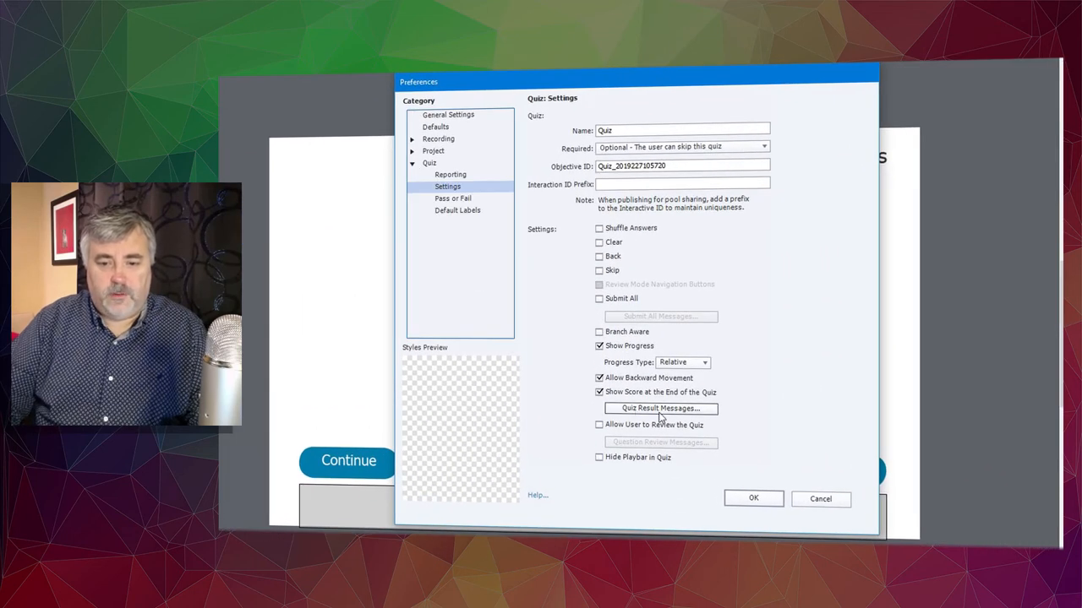
click(659, 407)
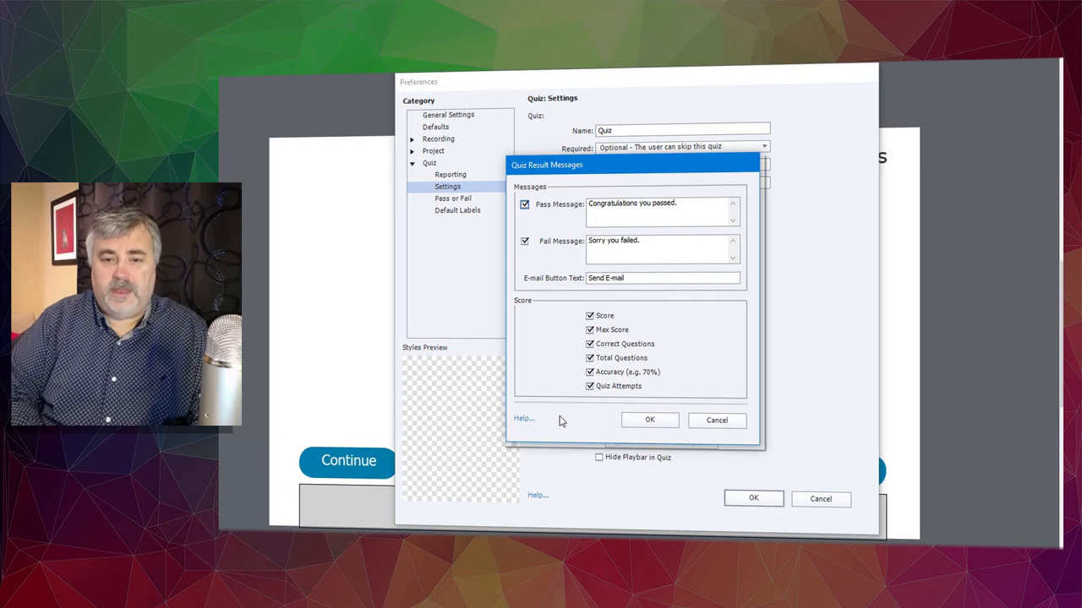
click(662, 210)
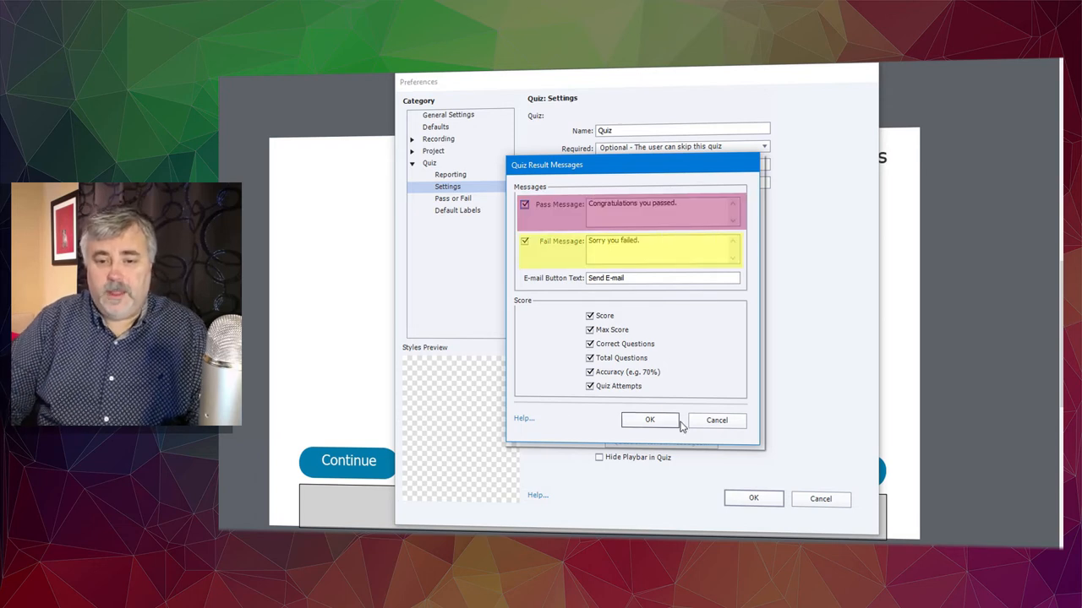
click(649, 419)
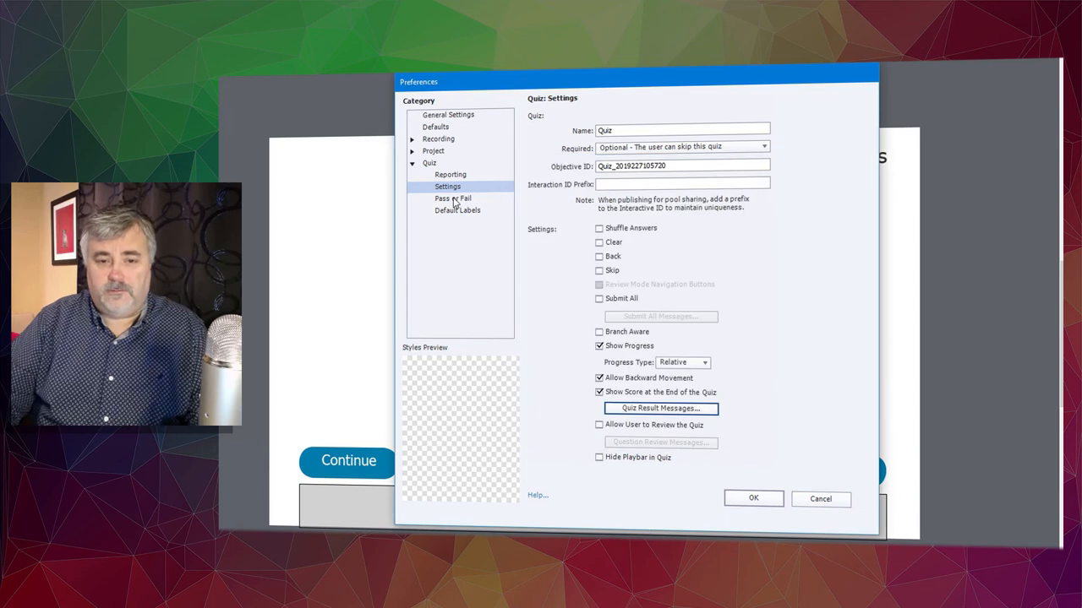
- Review the Pass or Fail settings, checking the 2 allowed attempts with retake
click(453, 198)
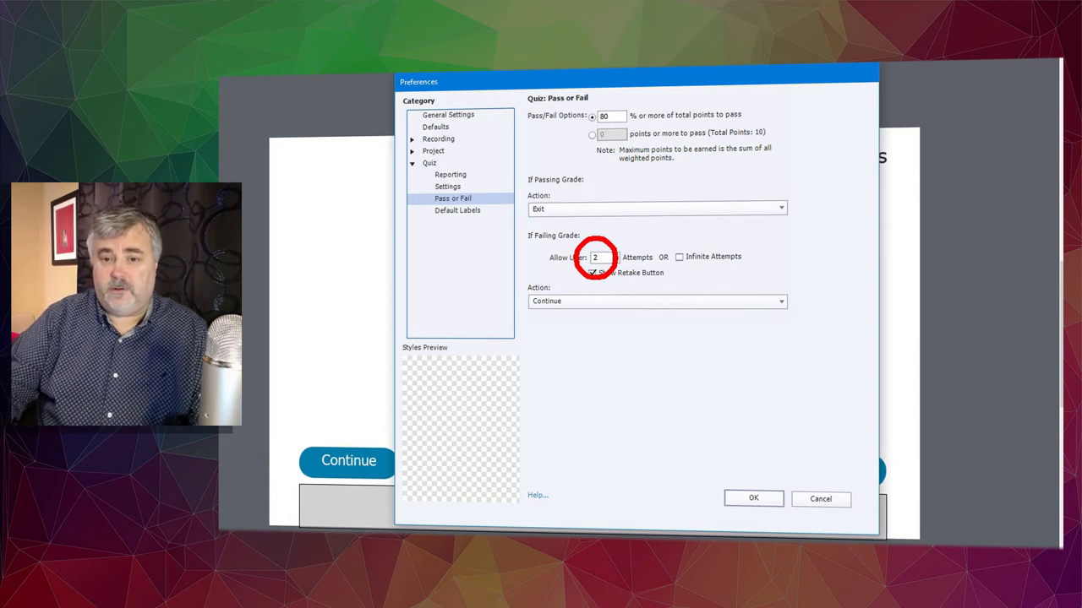
click(591, 272)
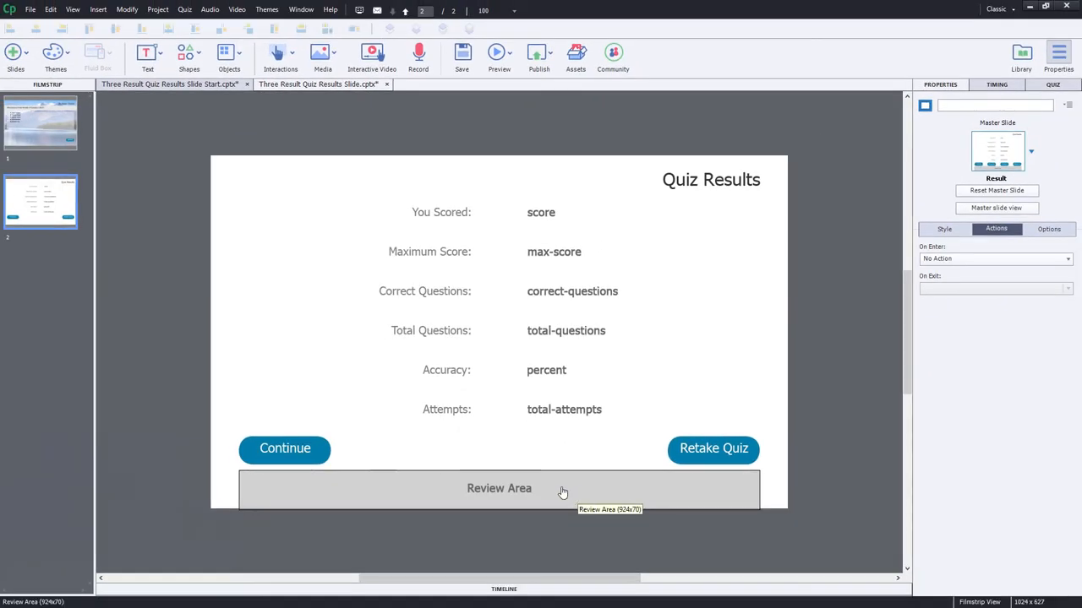
- Move the Review Area down by setting its Y position to 620
click(498, 489)
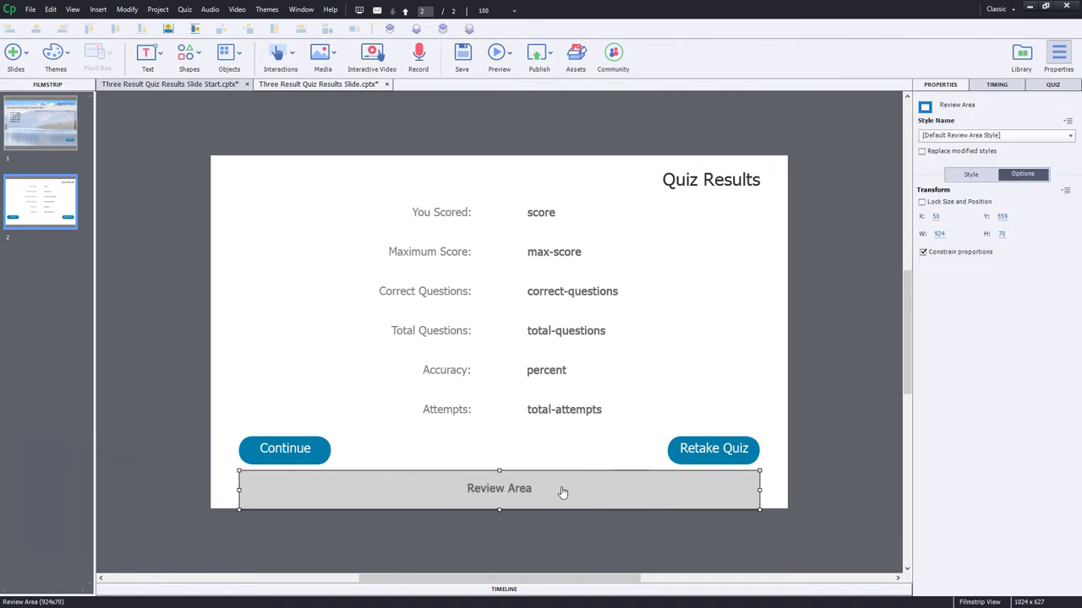
click(1003, 216)
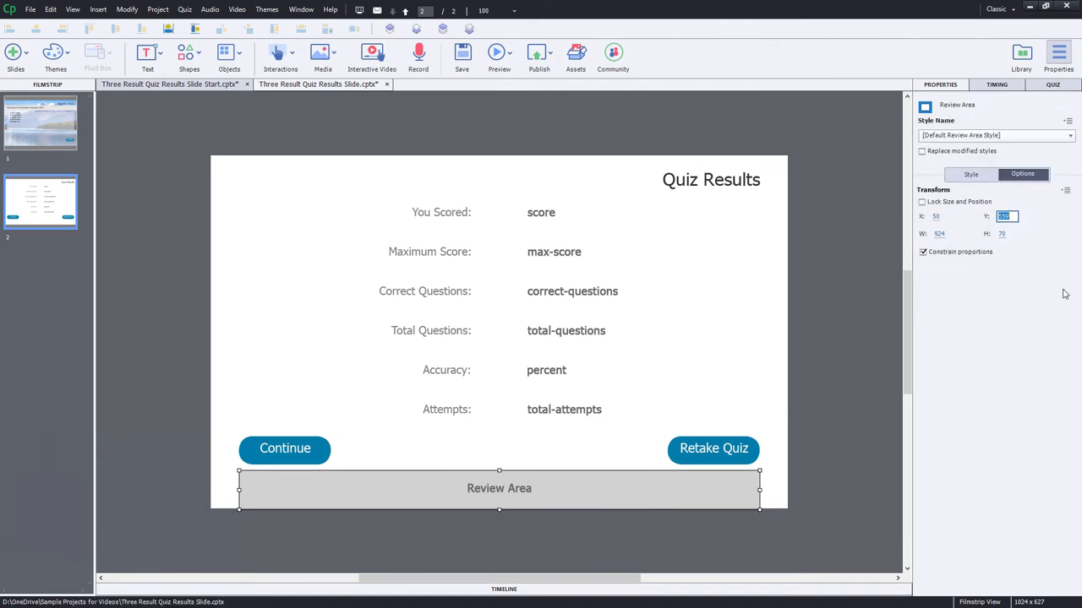
text(620)
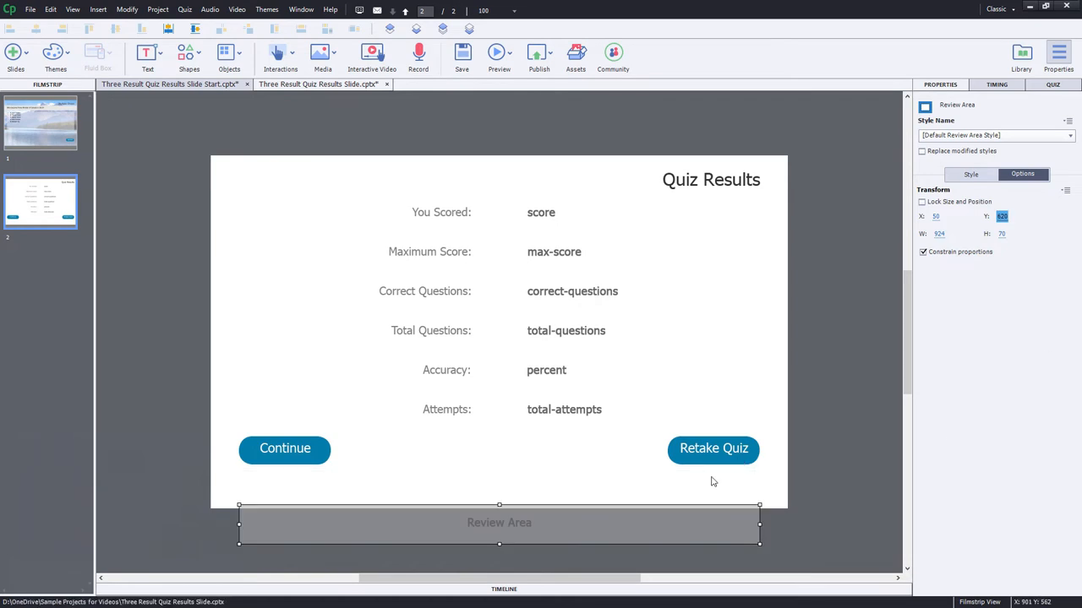
mouse_move(500, 555)
text(144)
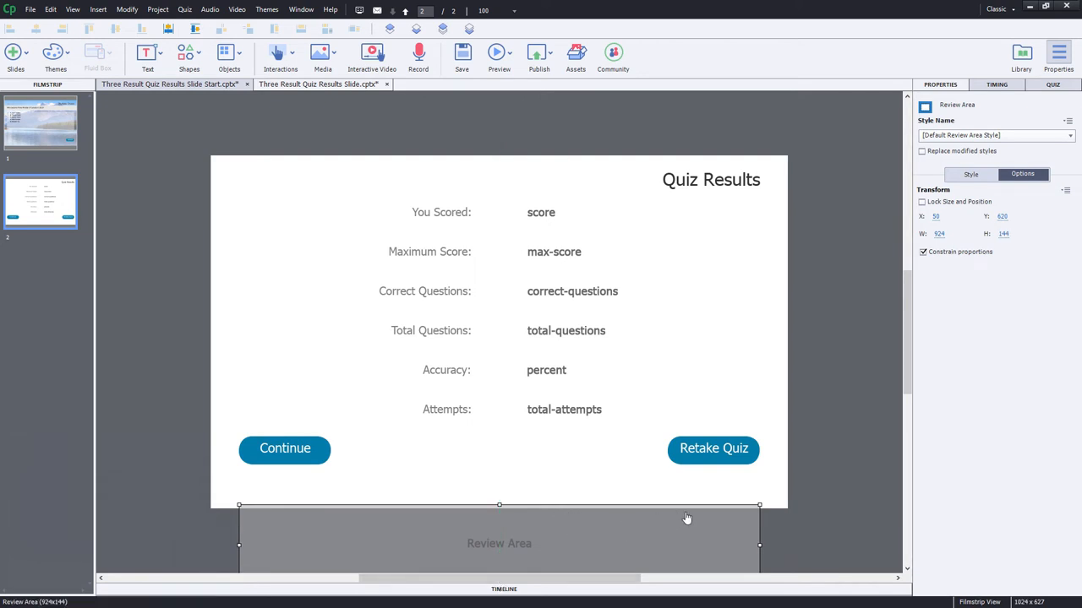
mouse_move(355, 252)
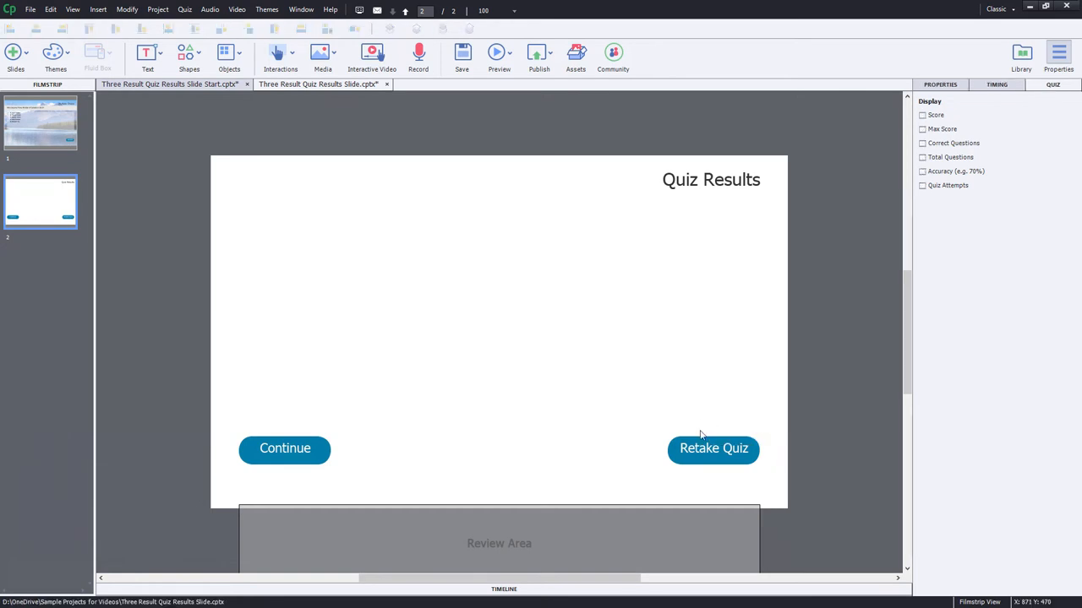
mouse_move(443, 135)
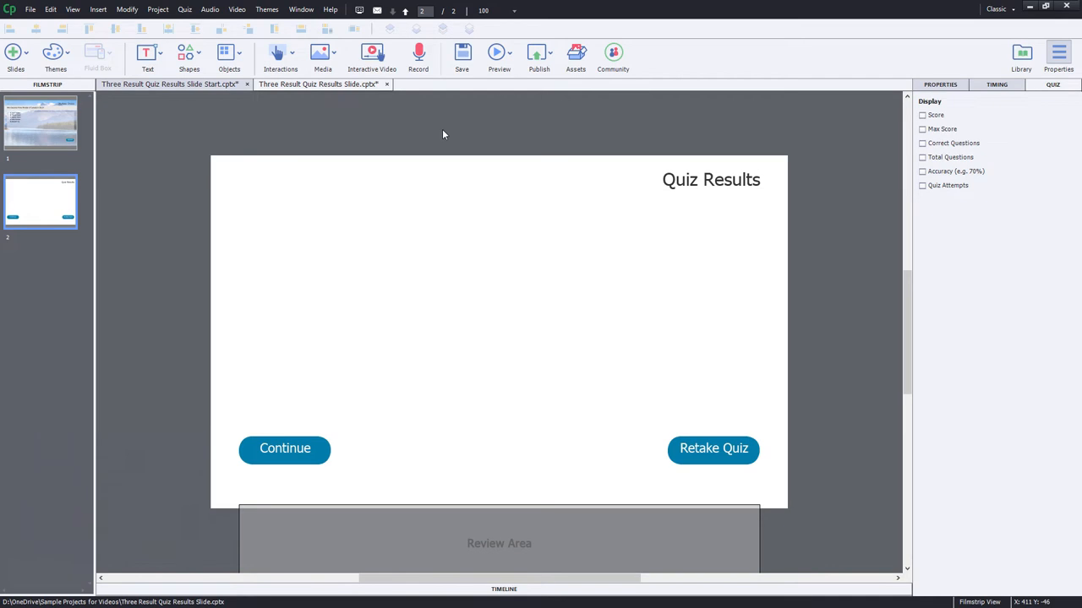
- Bring the pointing kid photo from the Library onto the results slide and adjust its alignment
click(1021, 57)
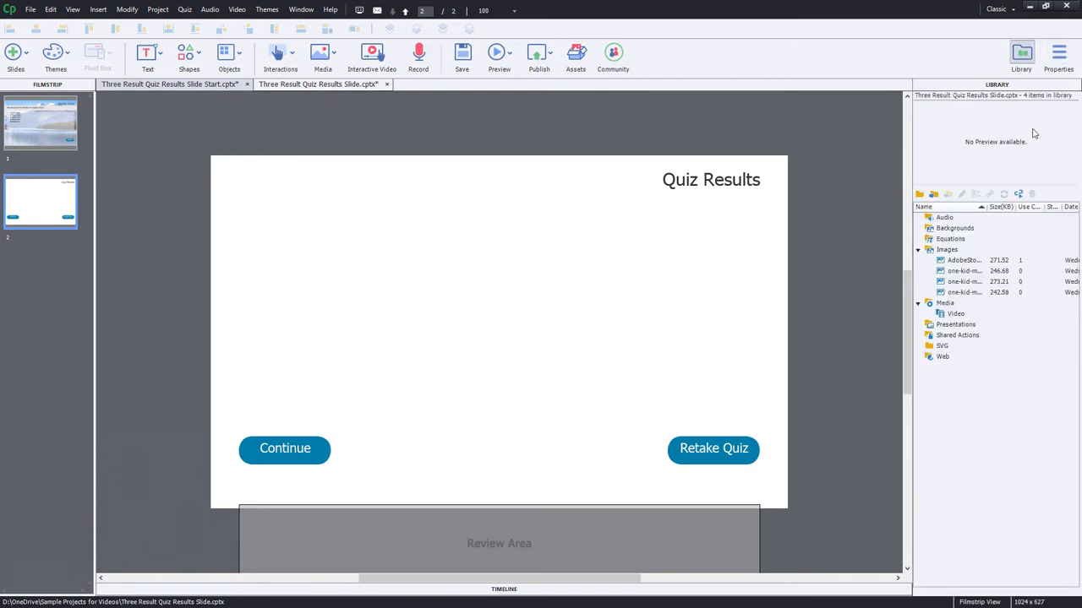
mouse_move(899, 183)
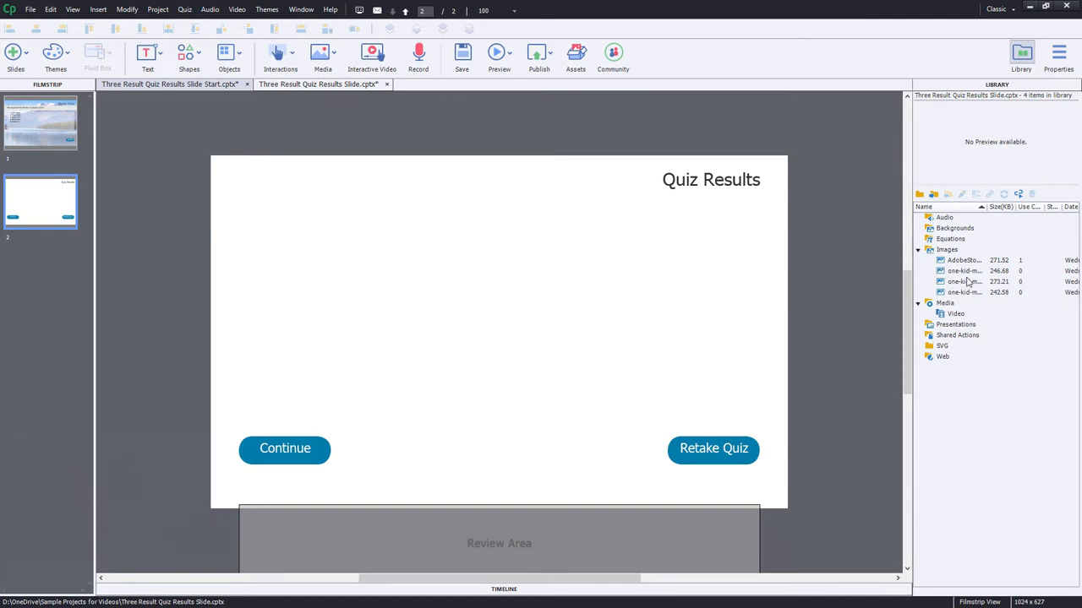
click(963, 270)
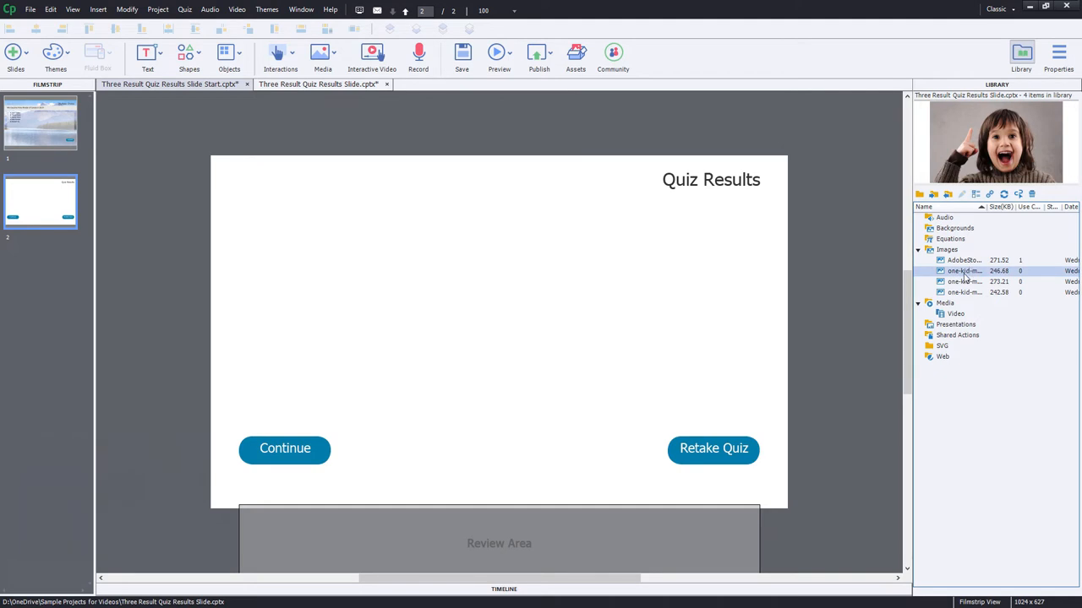
mouse_move(982, 274)
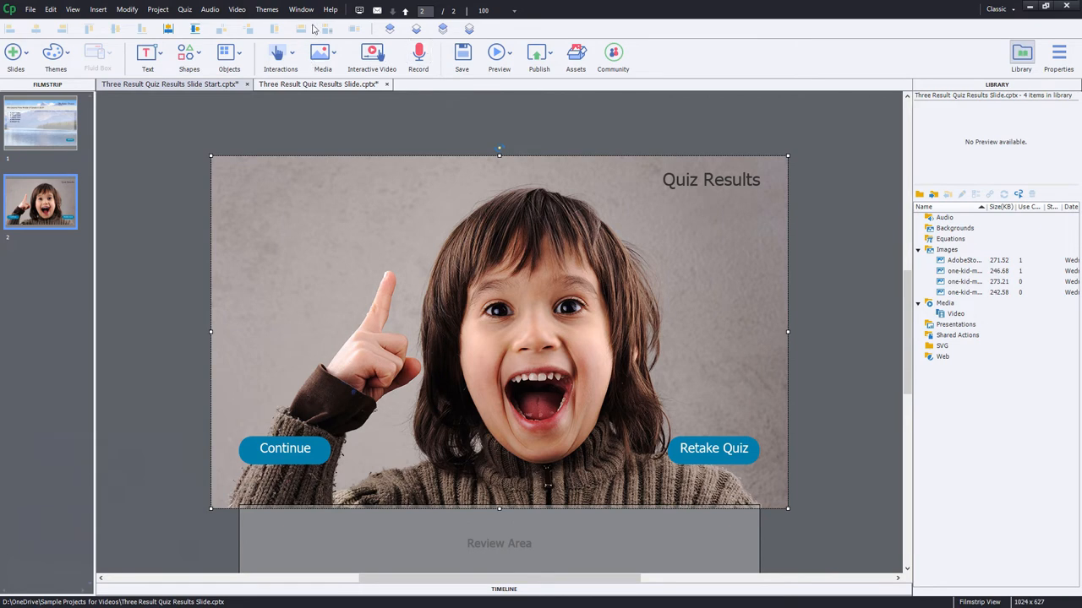
click(300, 11)
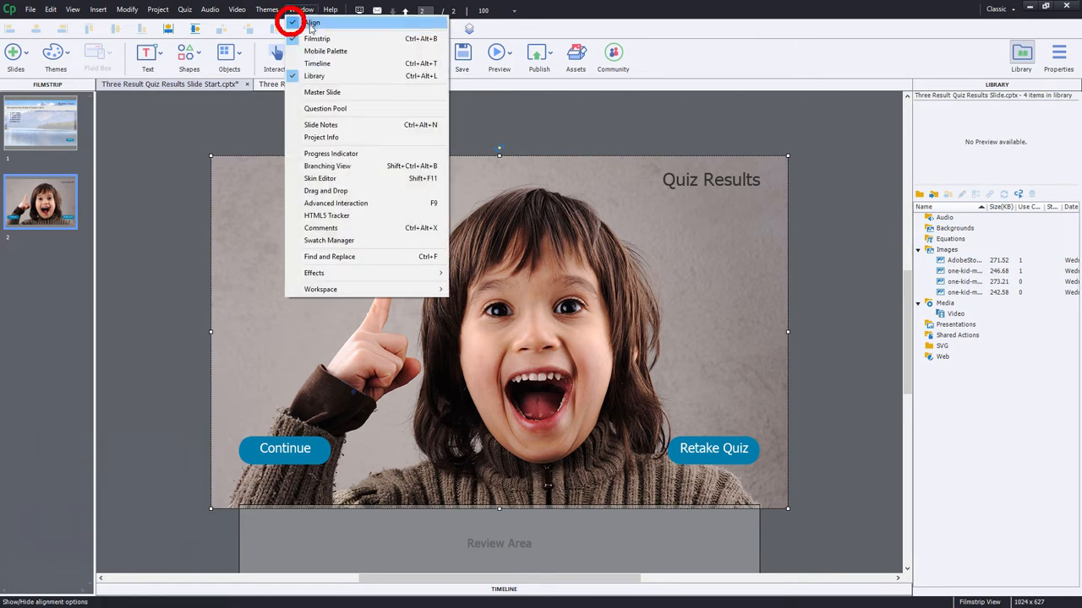
click(307, 10)
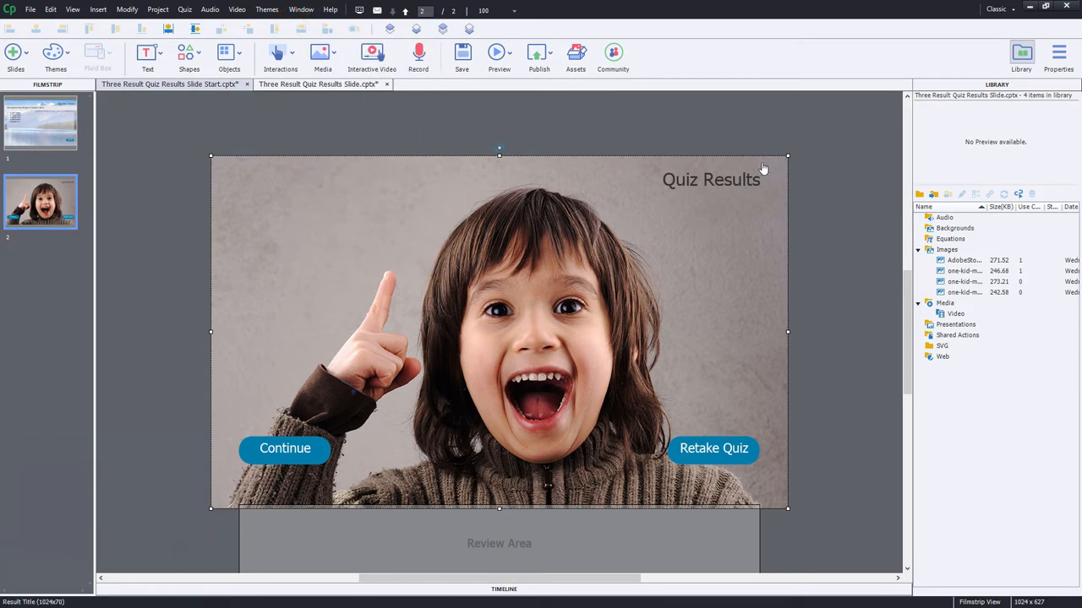
mouse_move(801, 174)
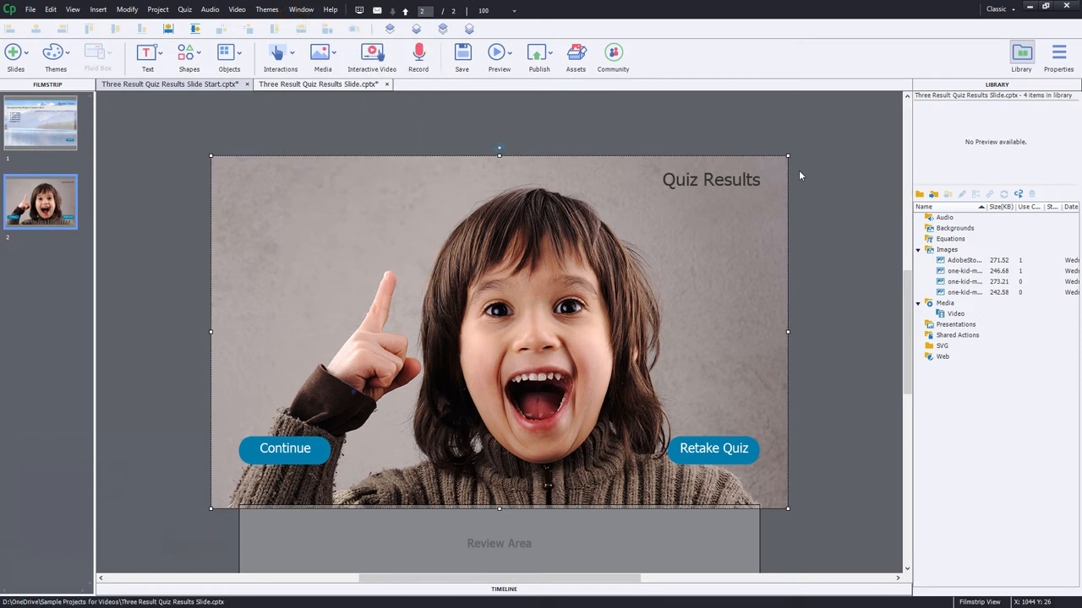
mouse_move(524, 78)
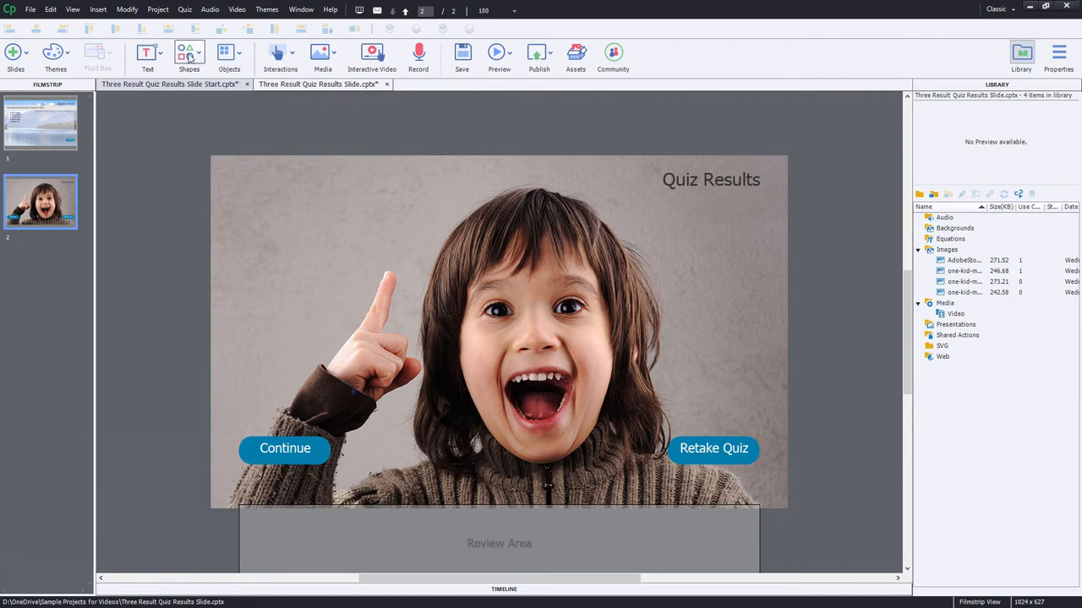
- Draw a speech-bubble callout and rename it Results_Caption in Properties
click(189, 54)
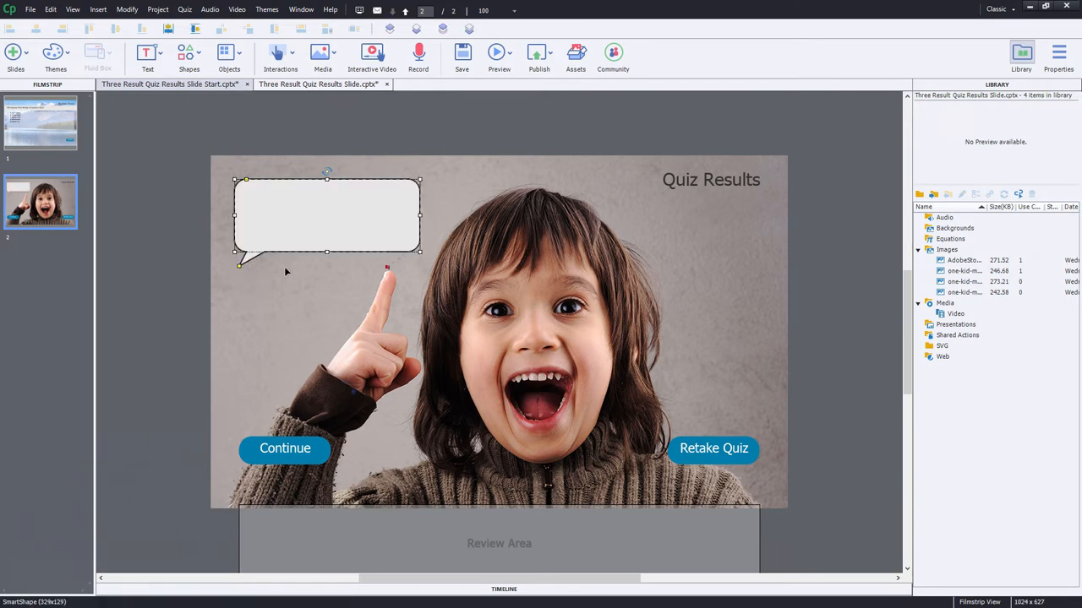
mouse_move(414, 272)
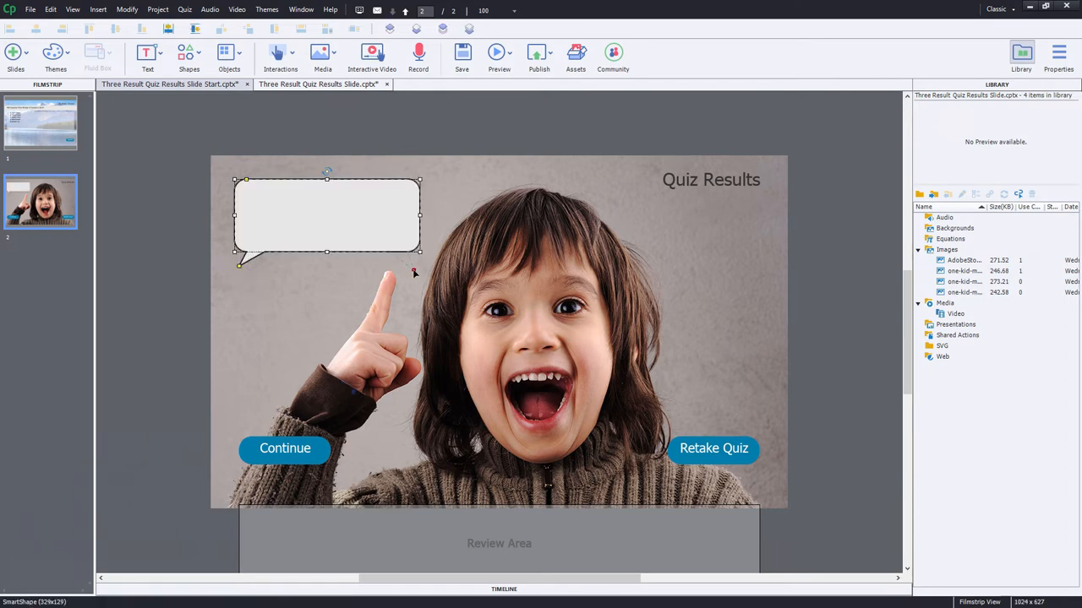
mouse_move(639, 272)
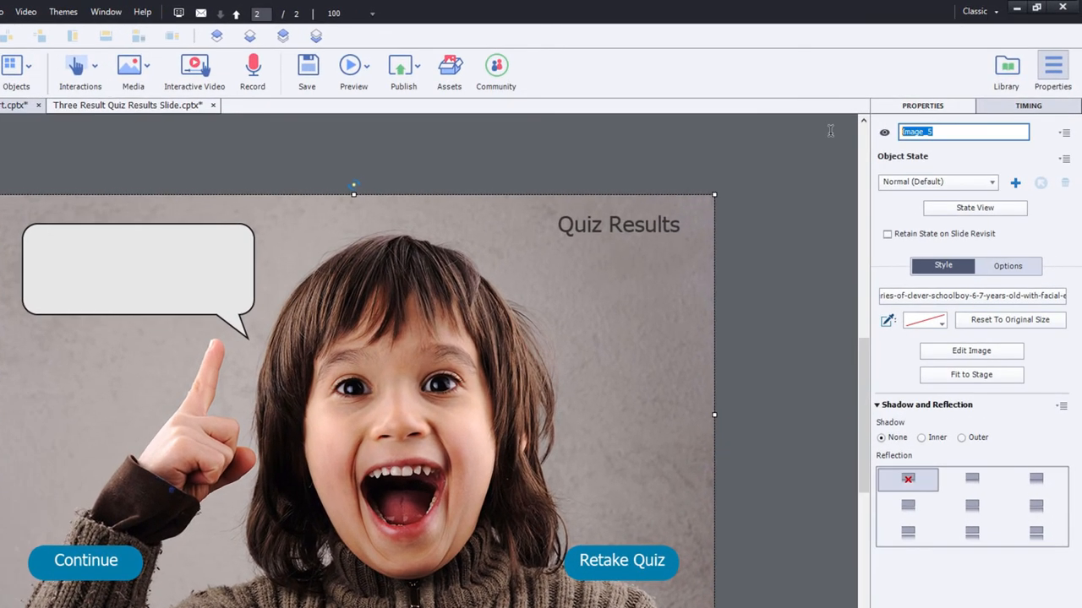
text(Results_)
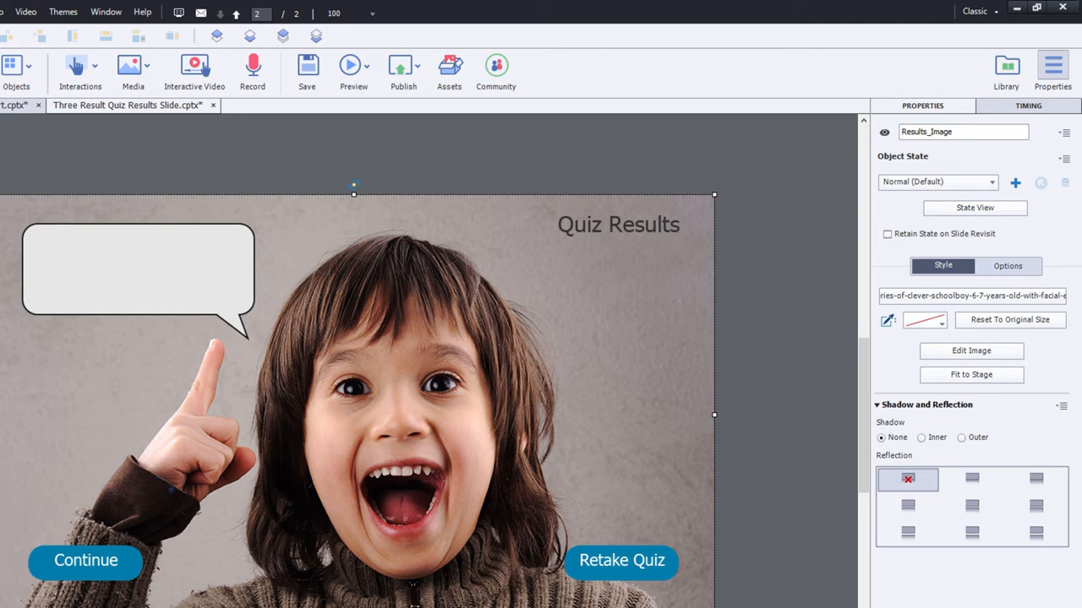
click(131, 271)
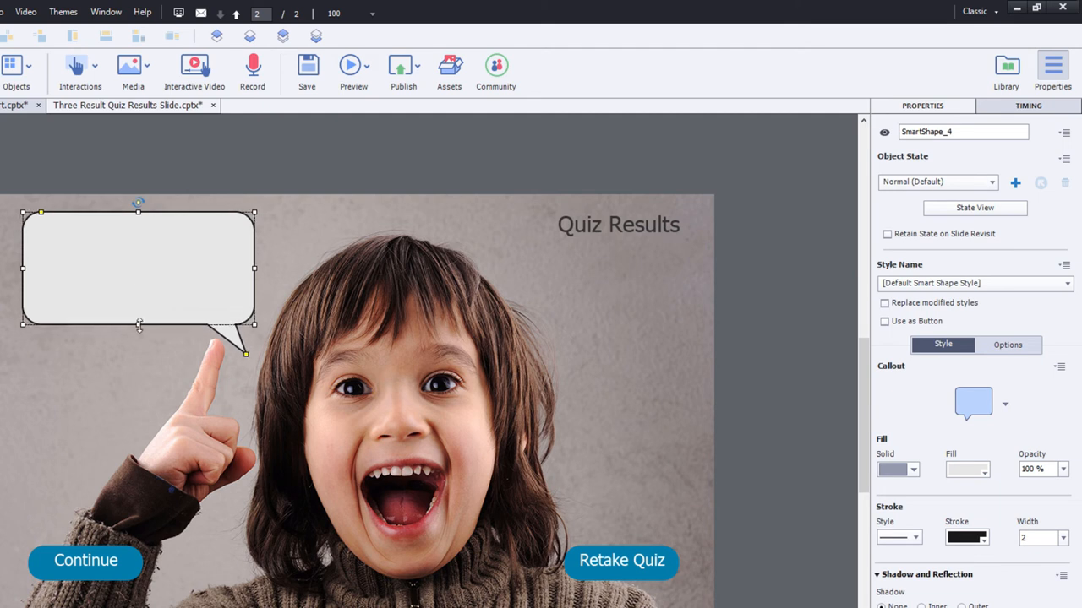
double_click(962, 132)
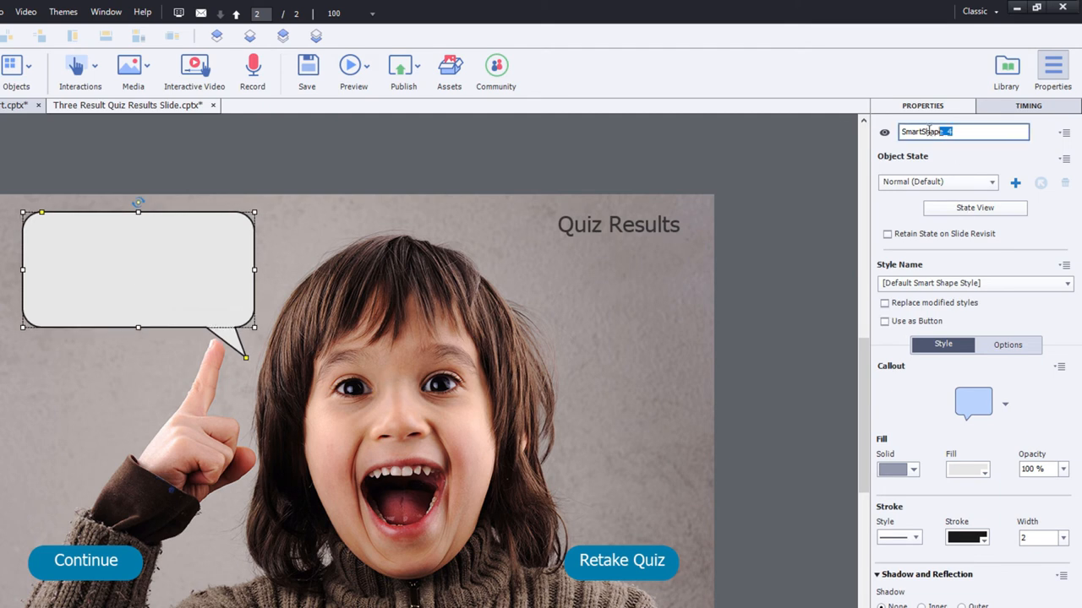
text(Results Caption)
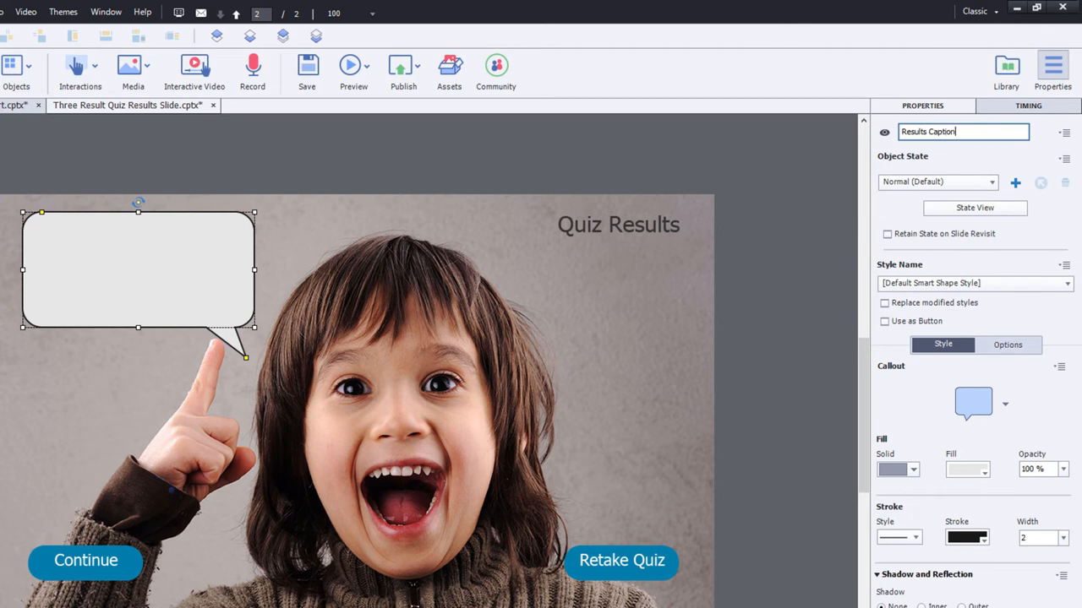
text(Results_Caption)
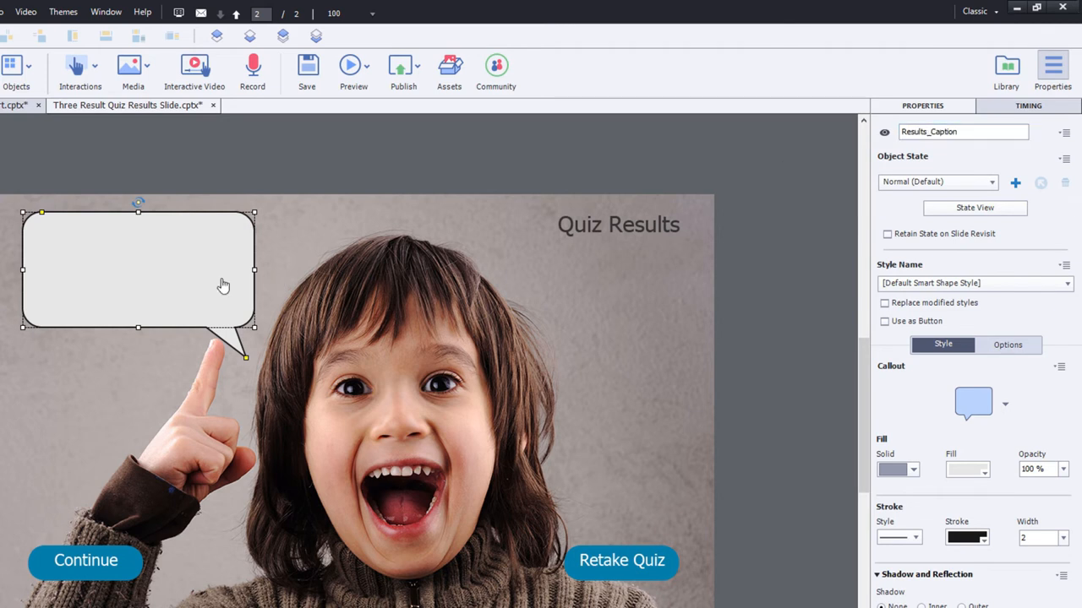
mouse_move(172, 274)
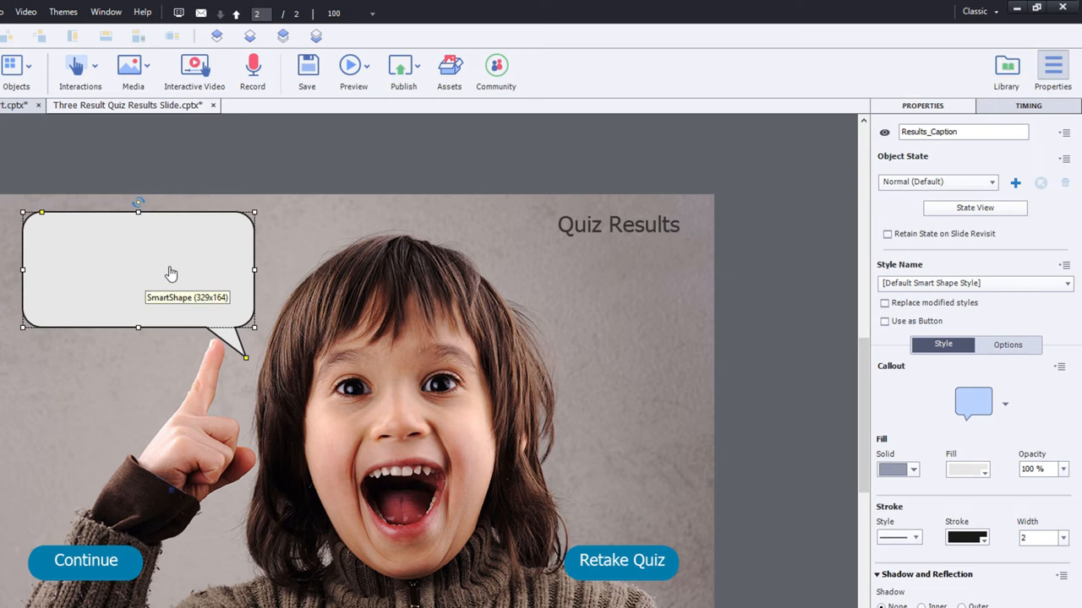
- Enter the text "You passed. You scored" inside the Results_Caption bubble
double_click(169, 267)
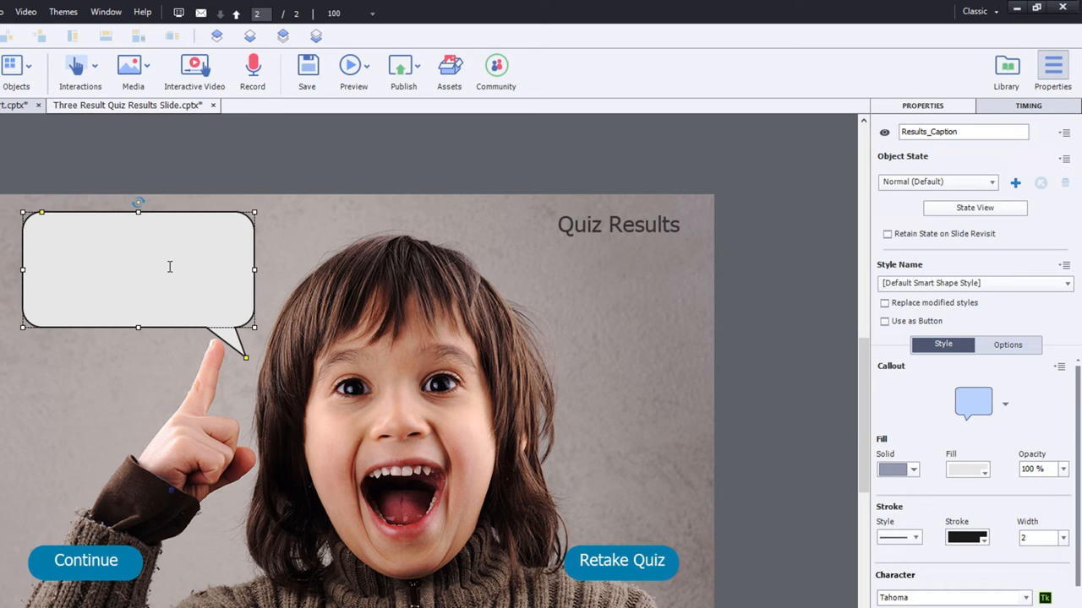
text(You Passed.)
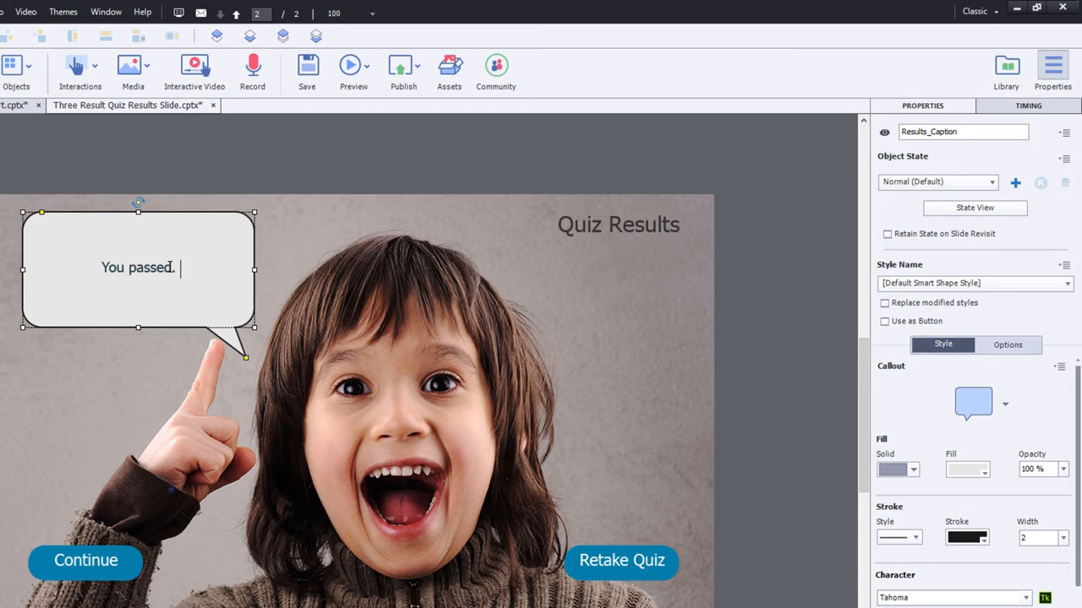
text(You c)
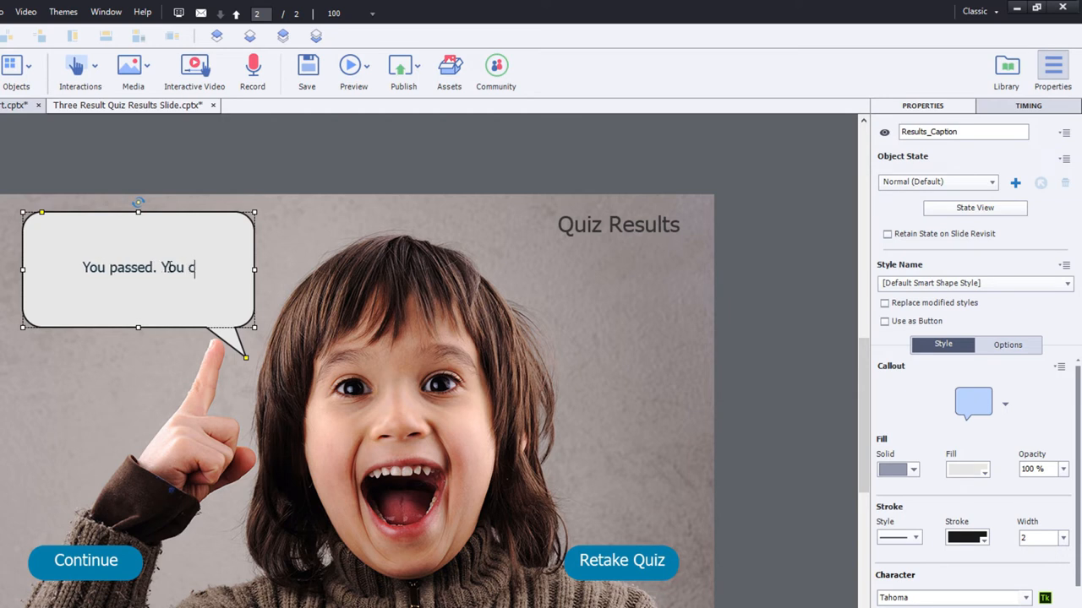
text(sco)
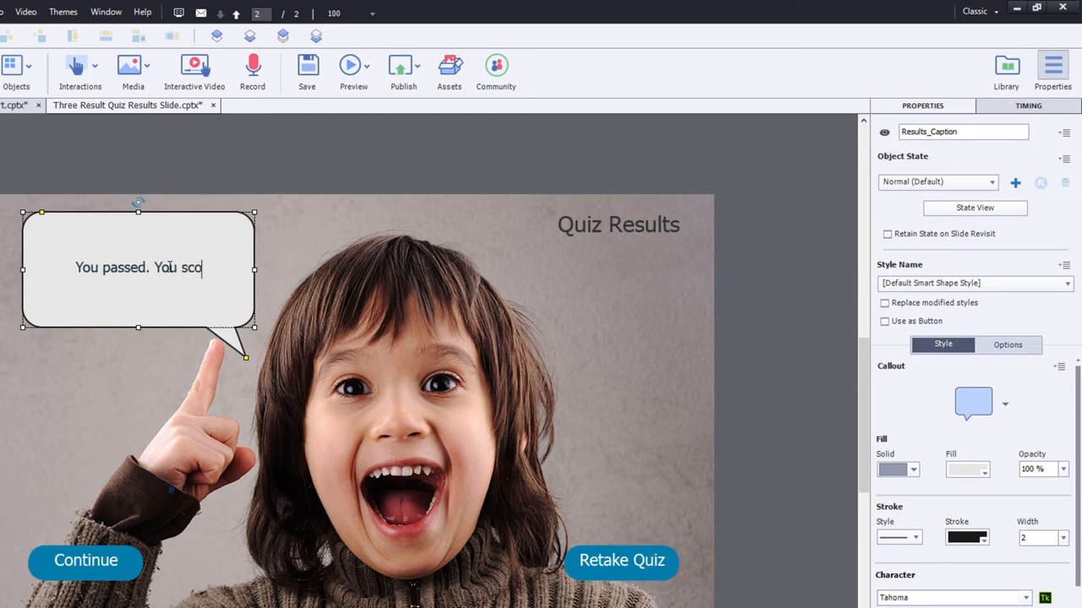
text(red)
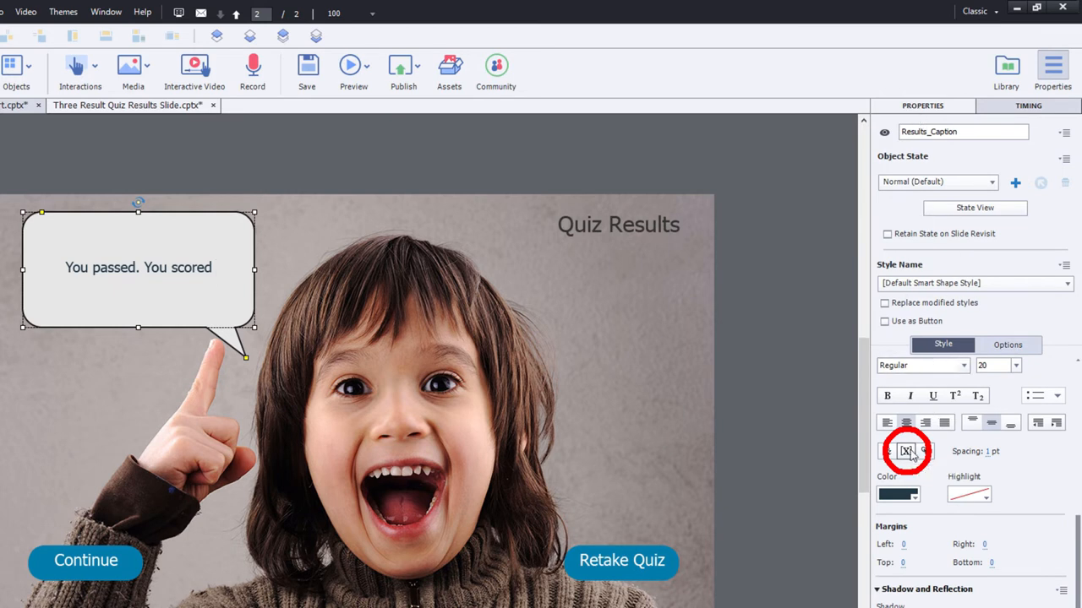
mouse_move(906, 449)
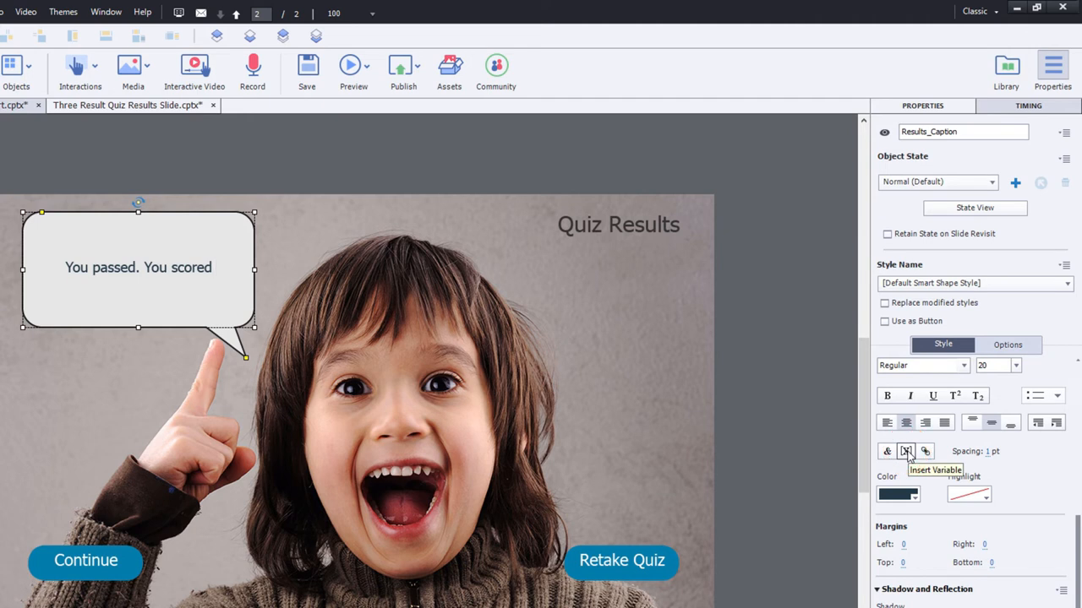
- Insert the system variable cpInfoPercentage into the caption text
click(906, 449)
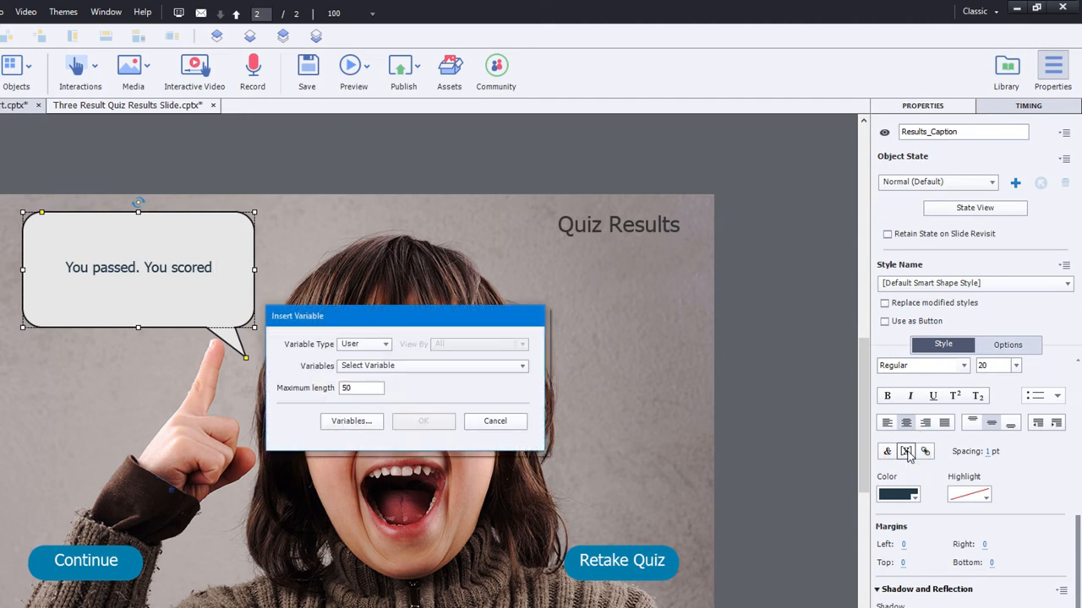
click(385, 344)
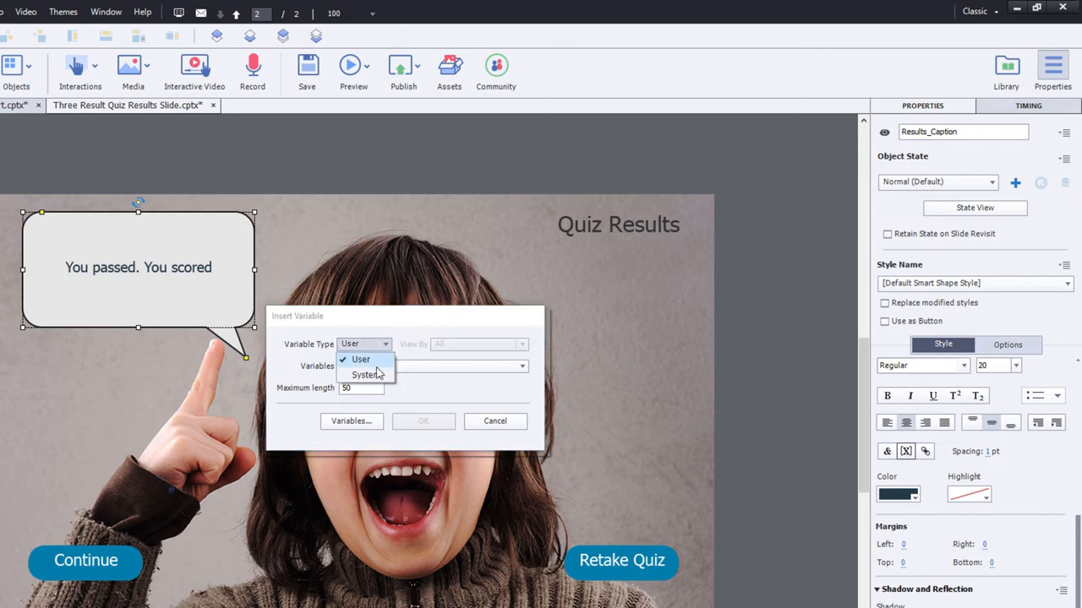
click(365, 375)
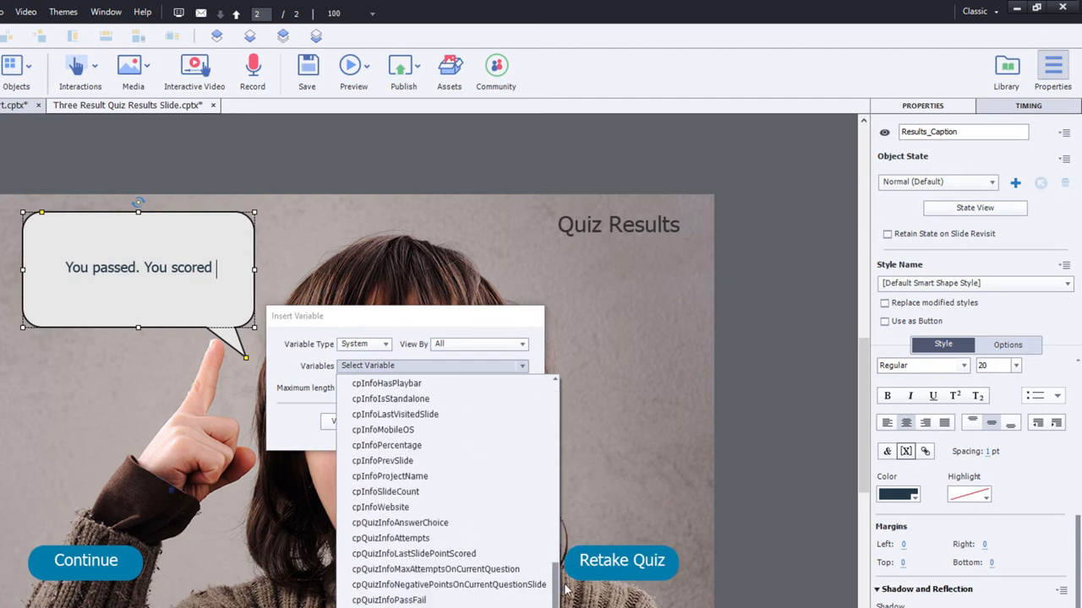
mouse_move(387, 446)
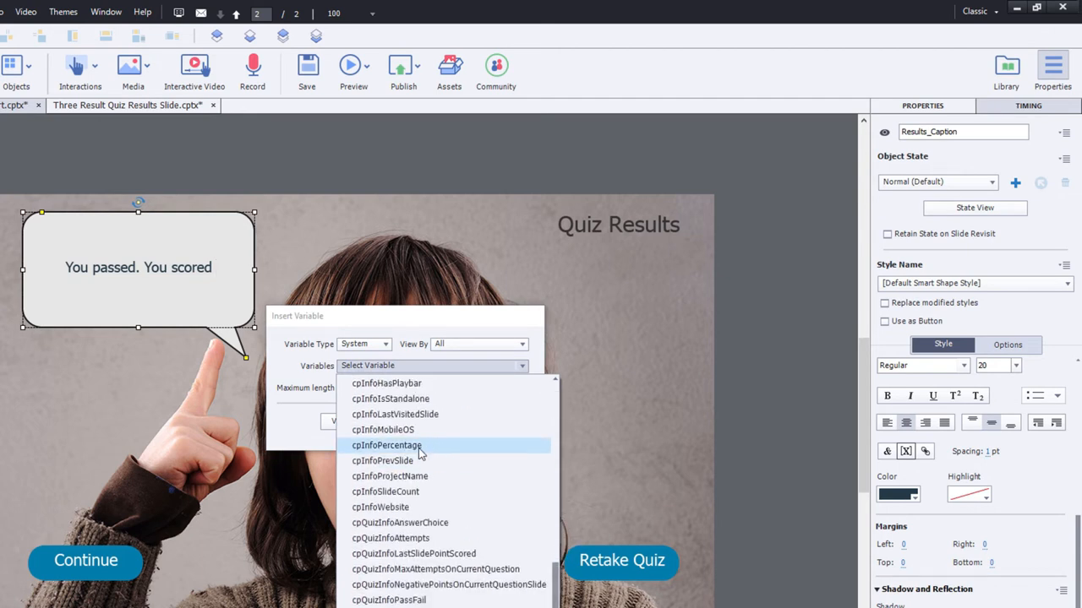
click(385, 446)
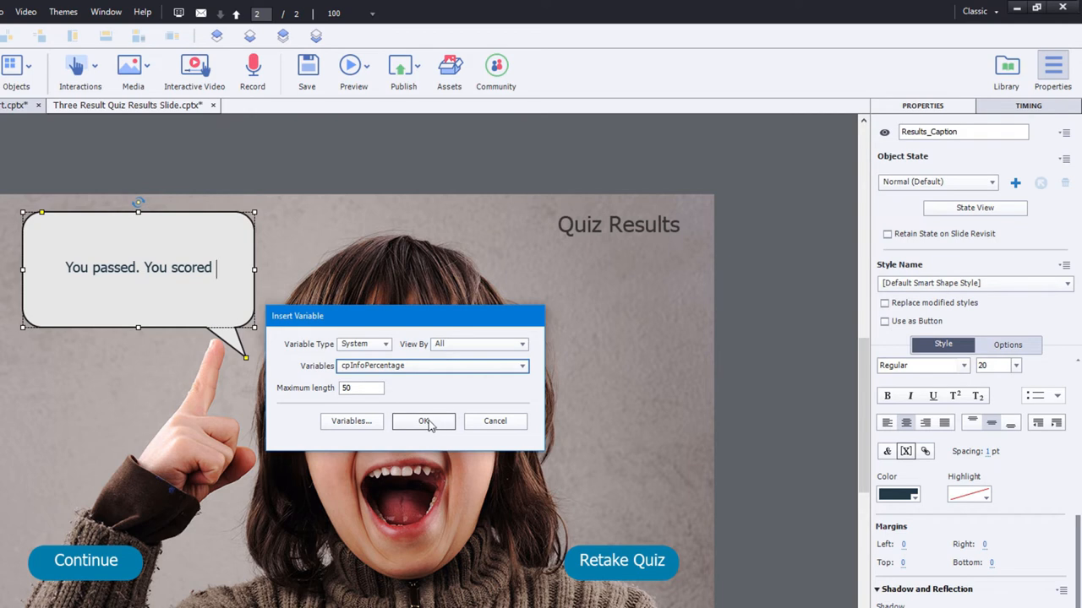
click(423, 421)
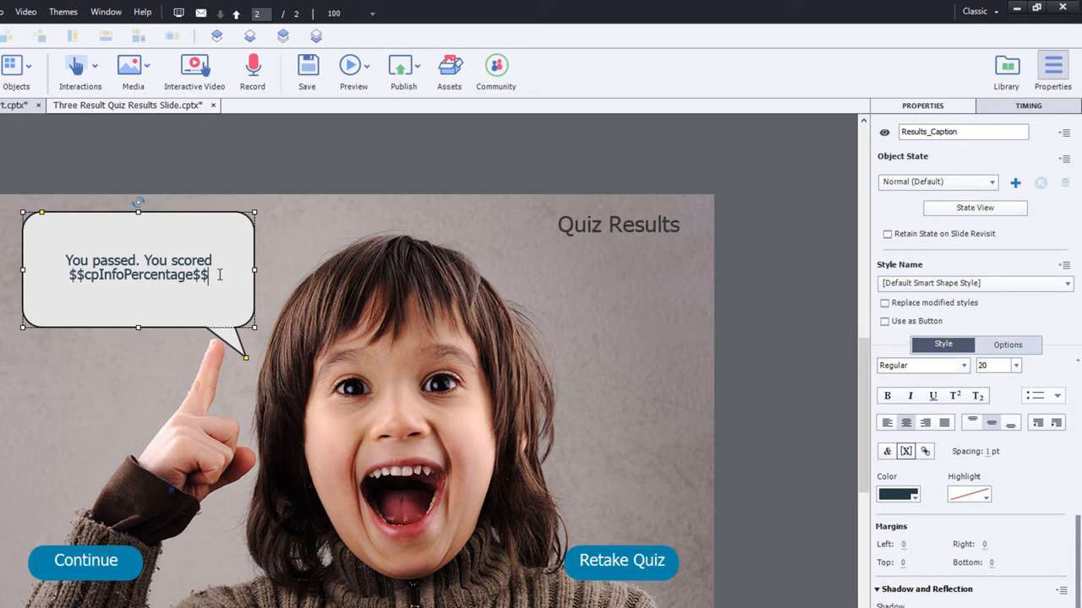
- Complete the sentence with "%. You may now exit this course." and set line spacing to 1.5
text(%.)
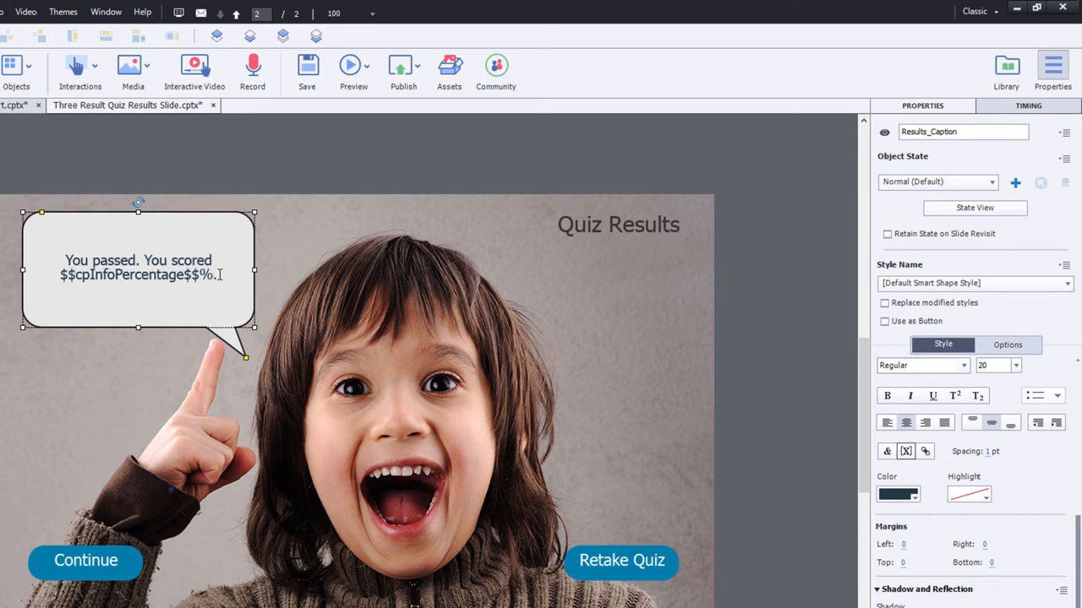
text(You may now exit this course.)
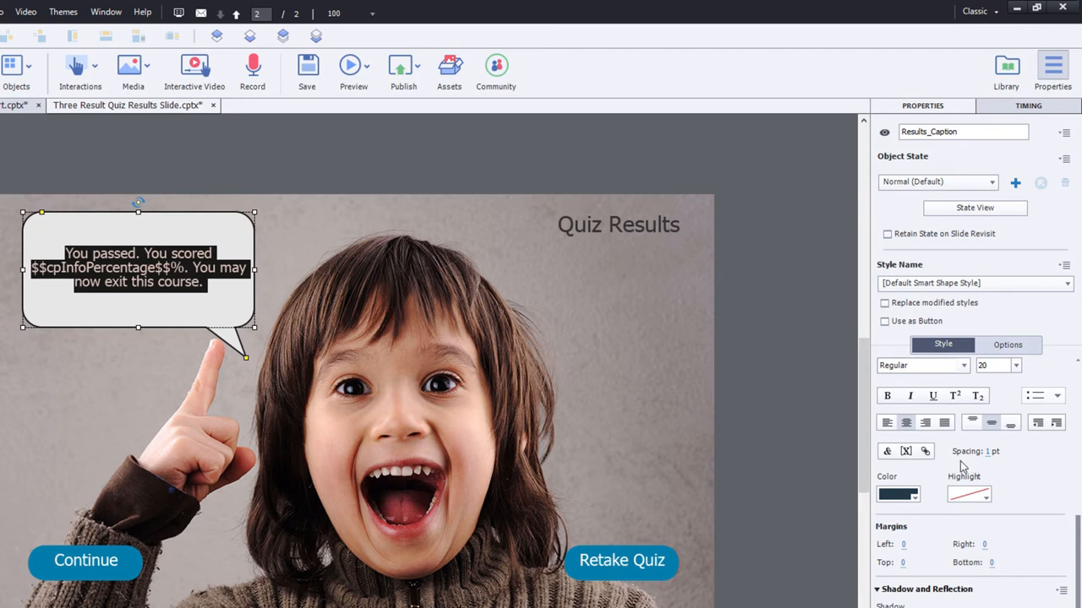
text(1.5)
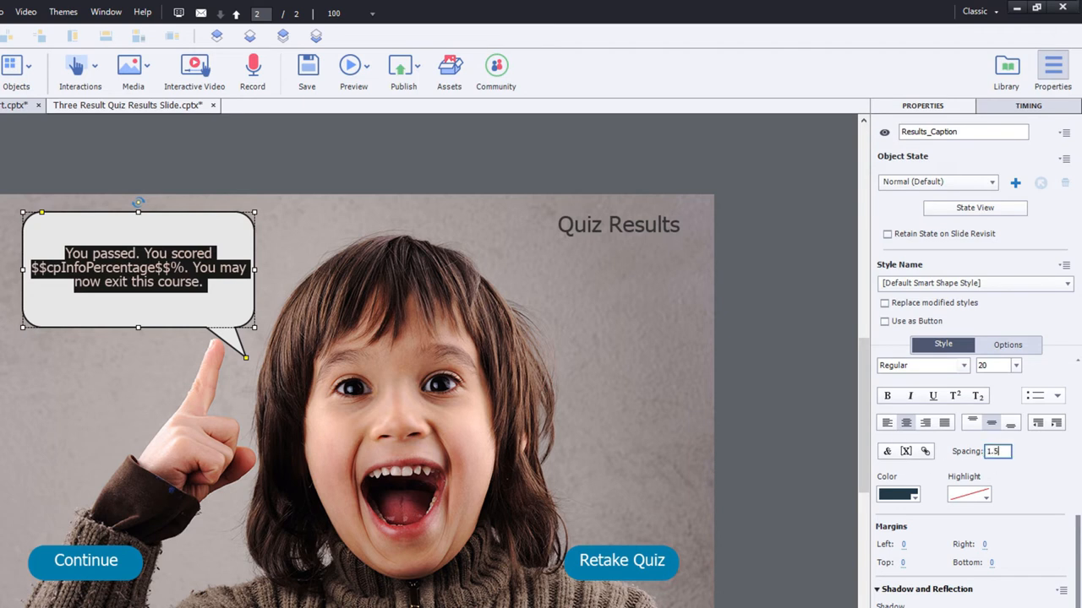
click(781, 363)
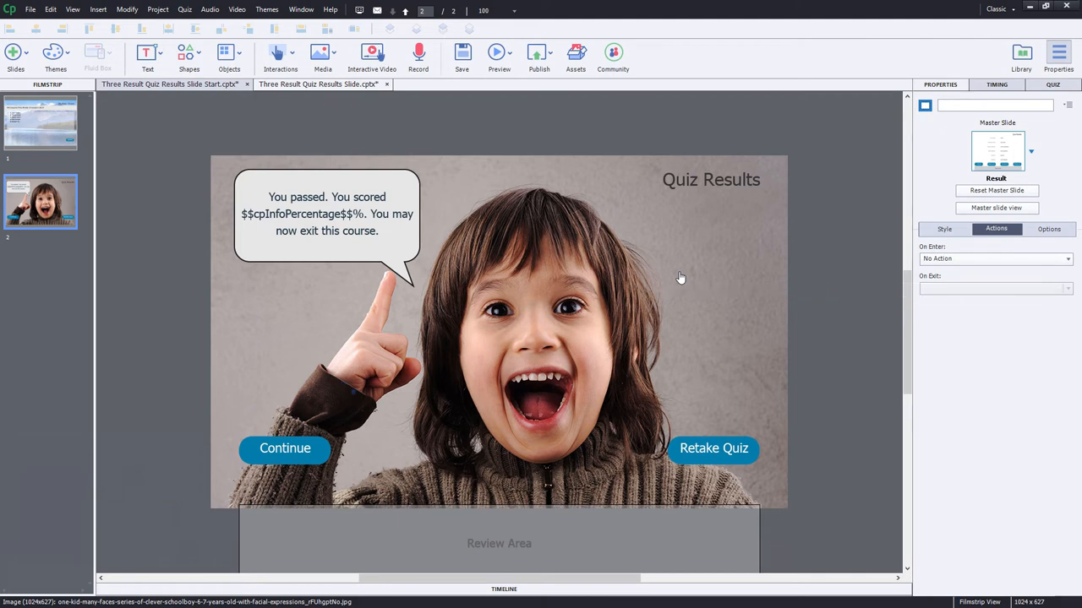
- Add a new state named First_Failure to the Results_Image kid photo
click(549, 338)
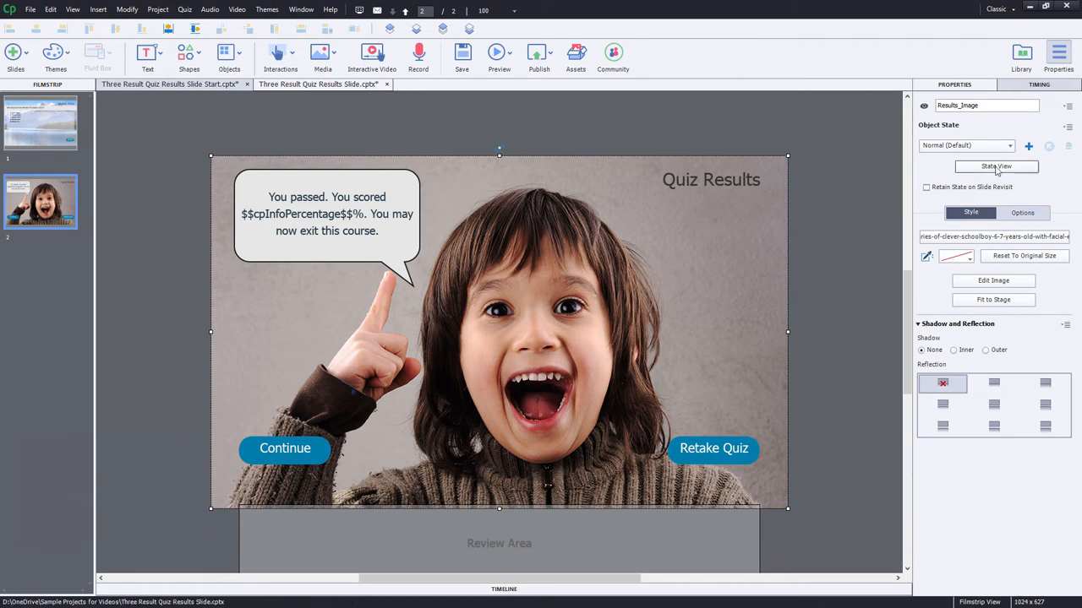
click(997, 167)
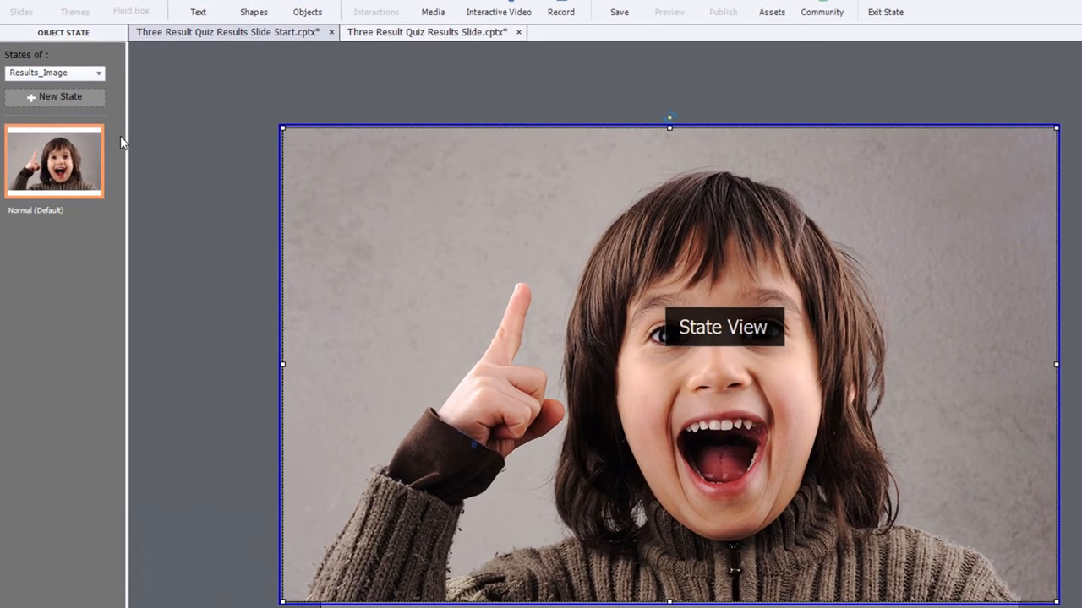
click(54, 95)
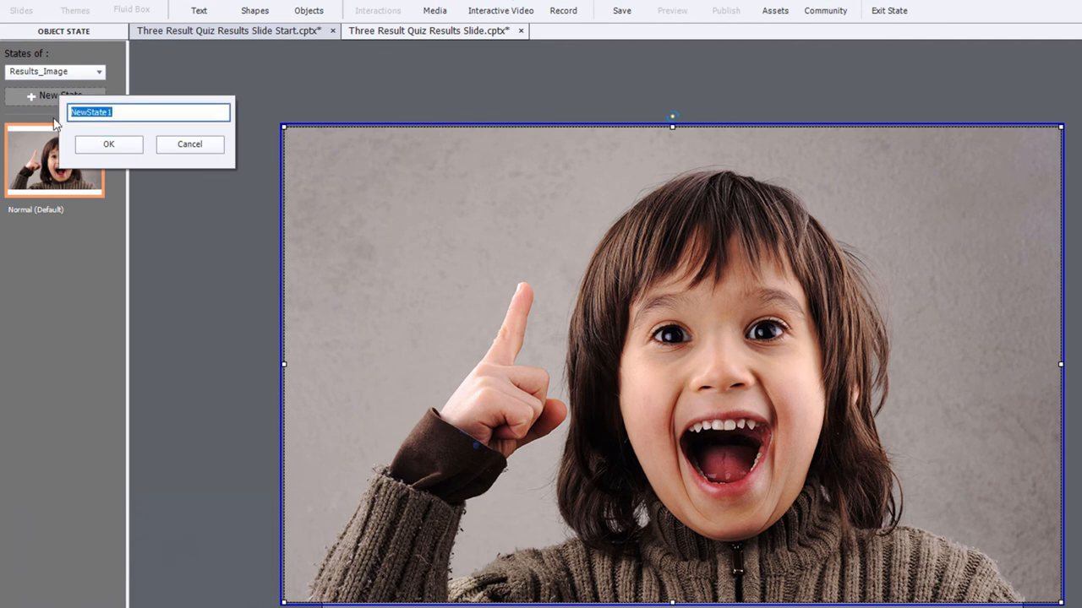
text(First)
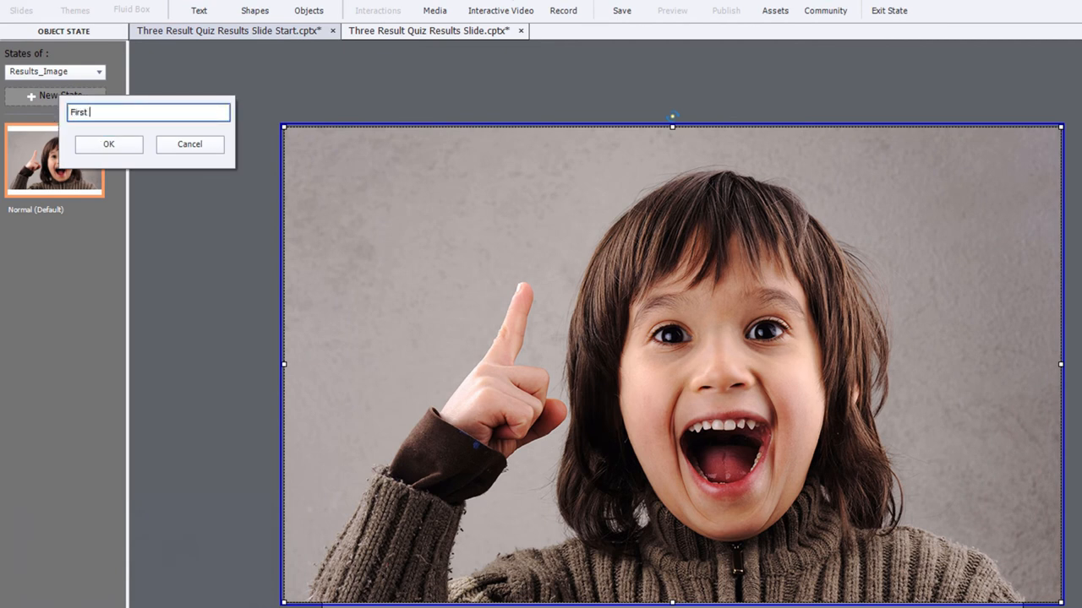
text(Failure)
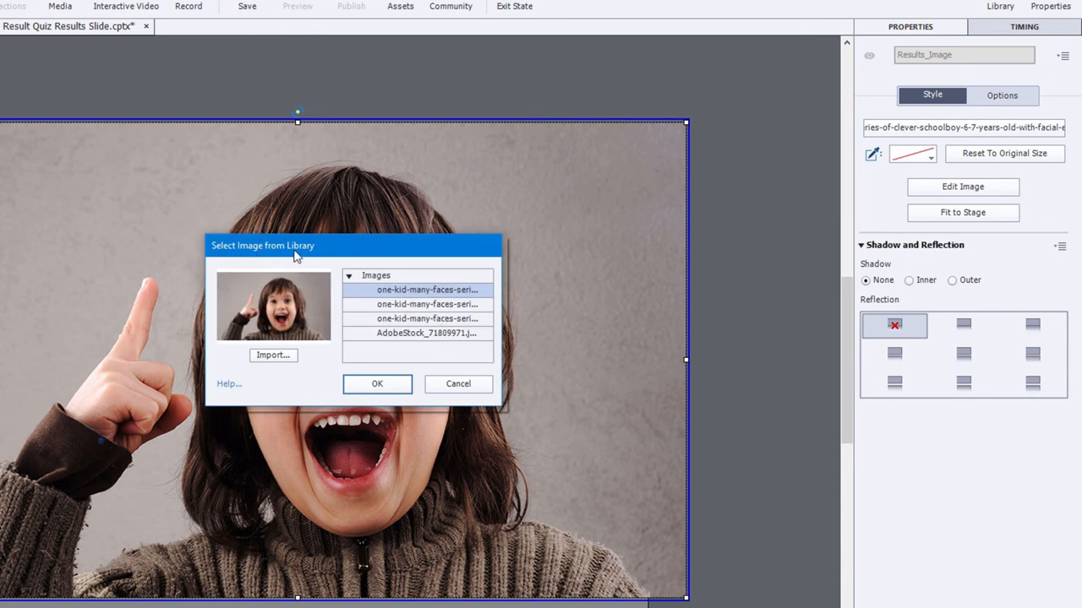
- Use the hair-pulling kid image from the library for the First_Failure state
click(426, 304)
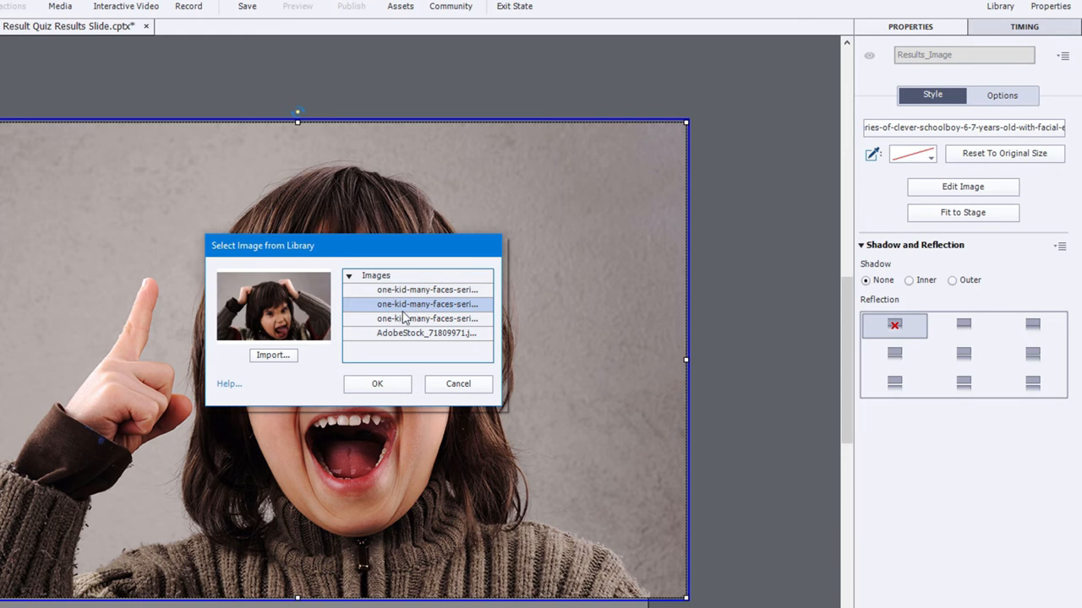
click(377, 383)
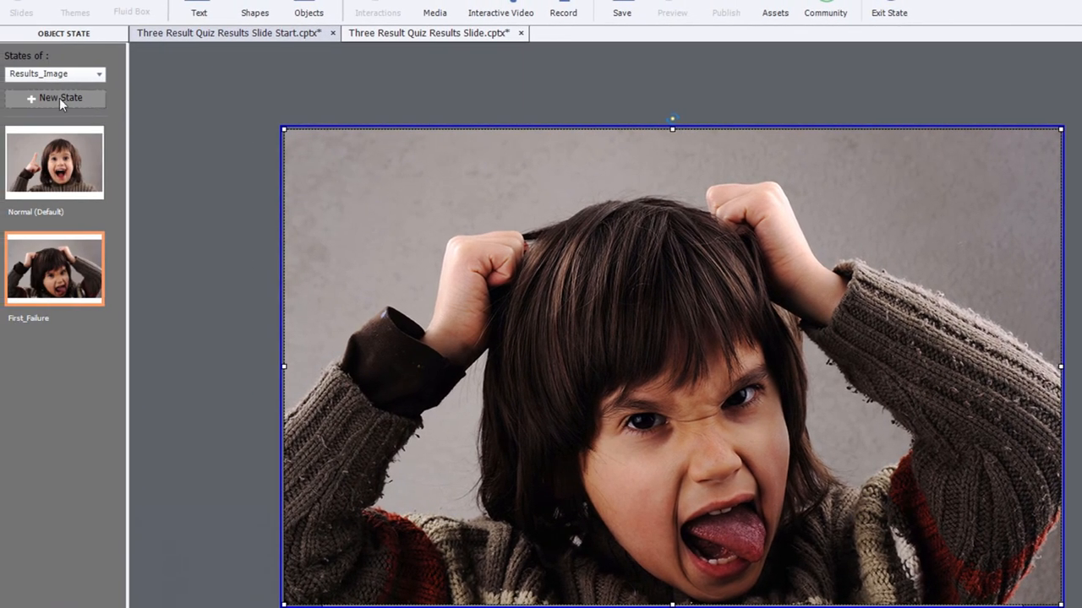
mouse_move(48, 103)
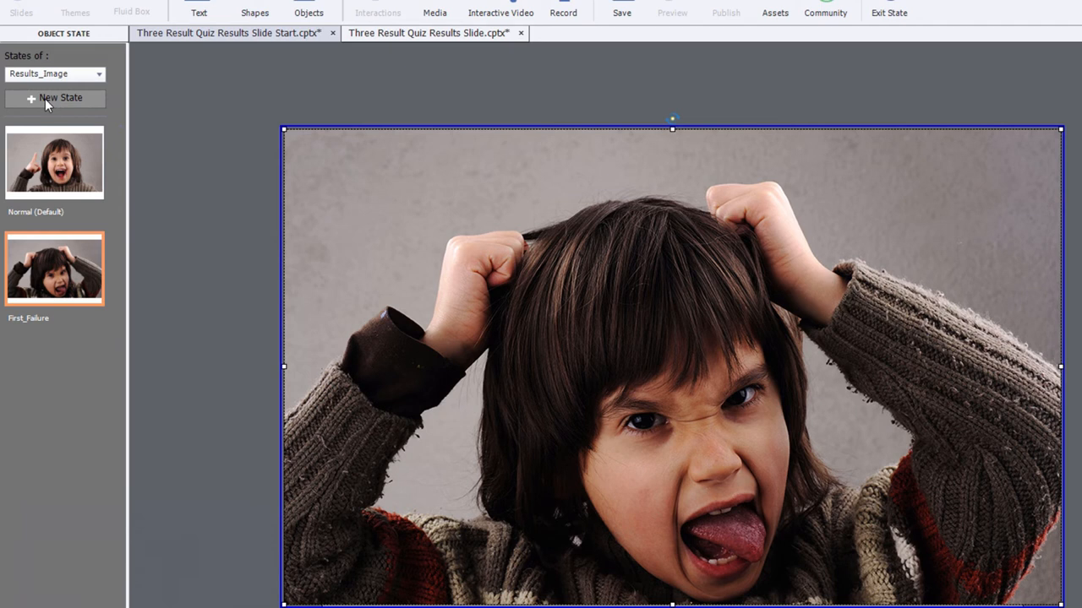
- Add an Out of Tries state showing a different kid photo from the library
click(54, 97)
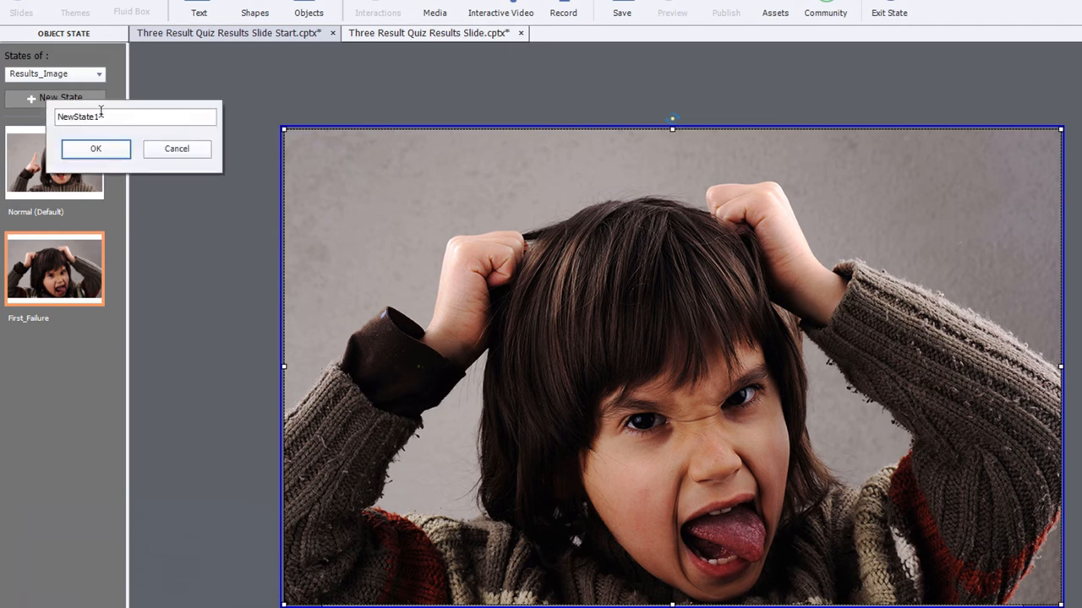
text(Out of Tries)
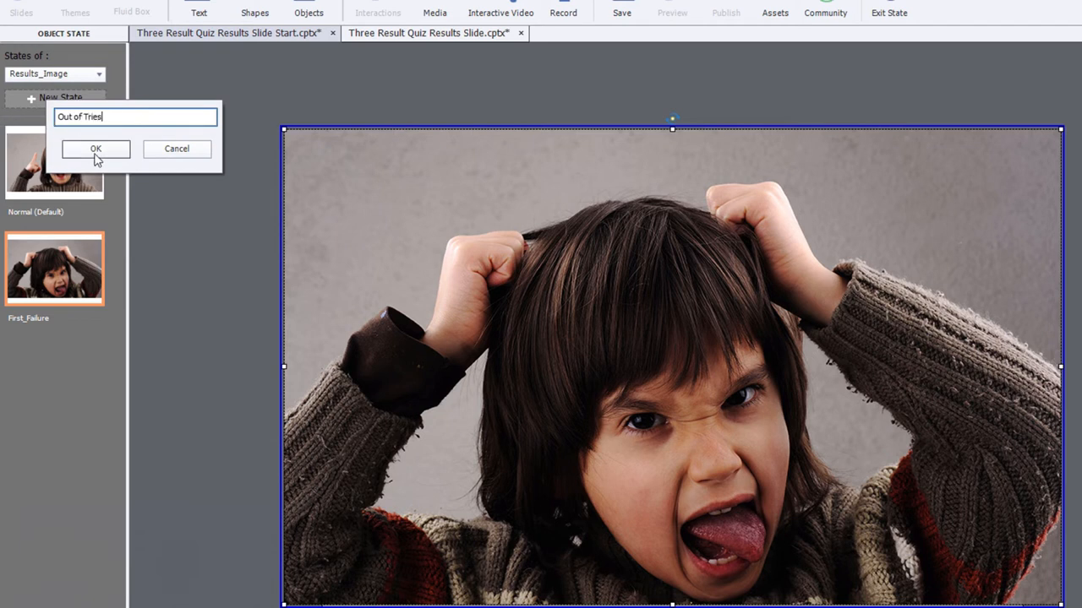
click(94, 149)
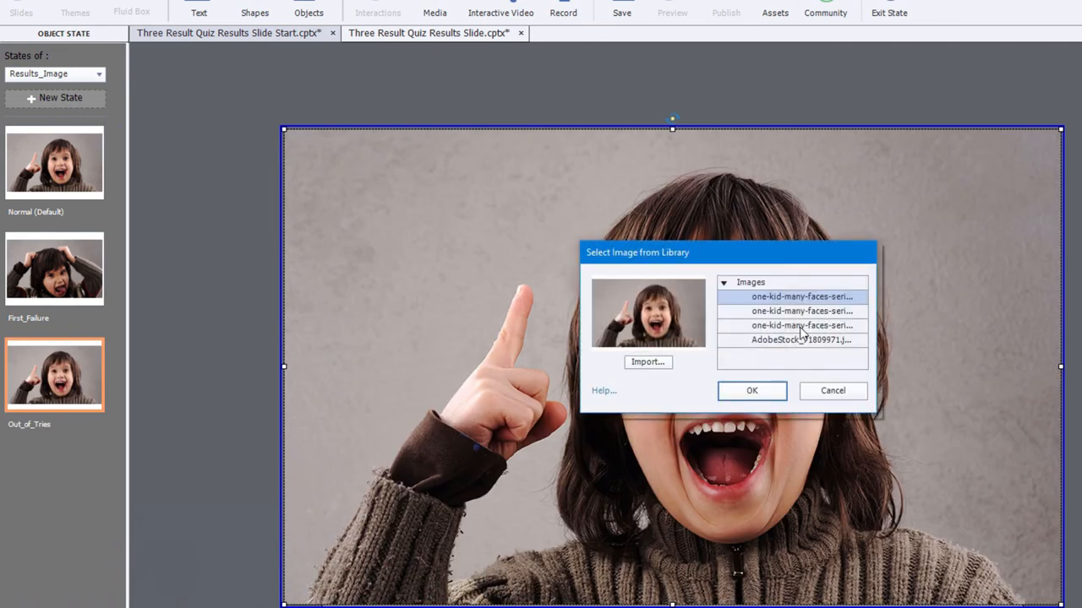
click(801, 325)
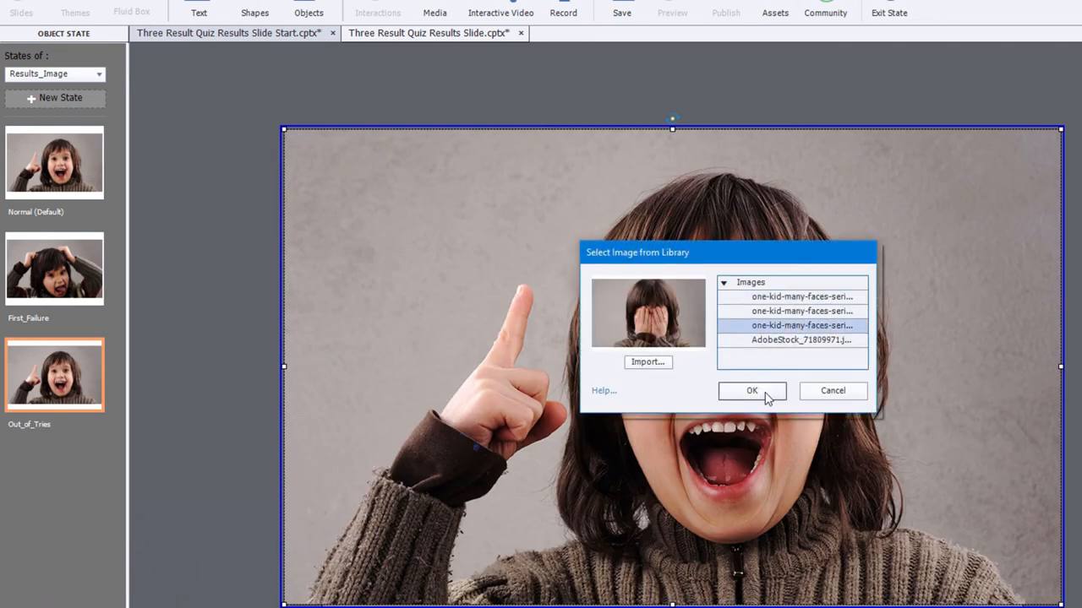
click(750, 391)
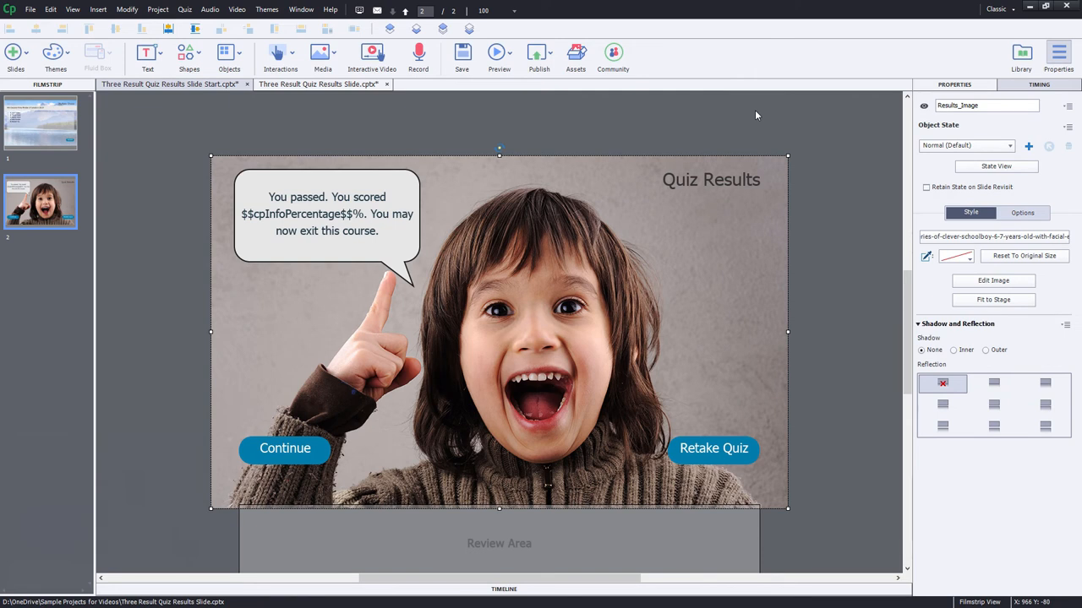
mouse_move(341, 180)
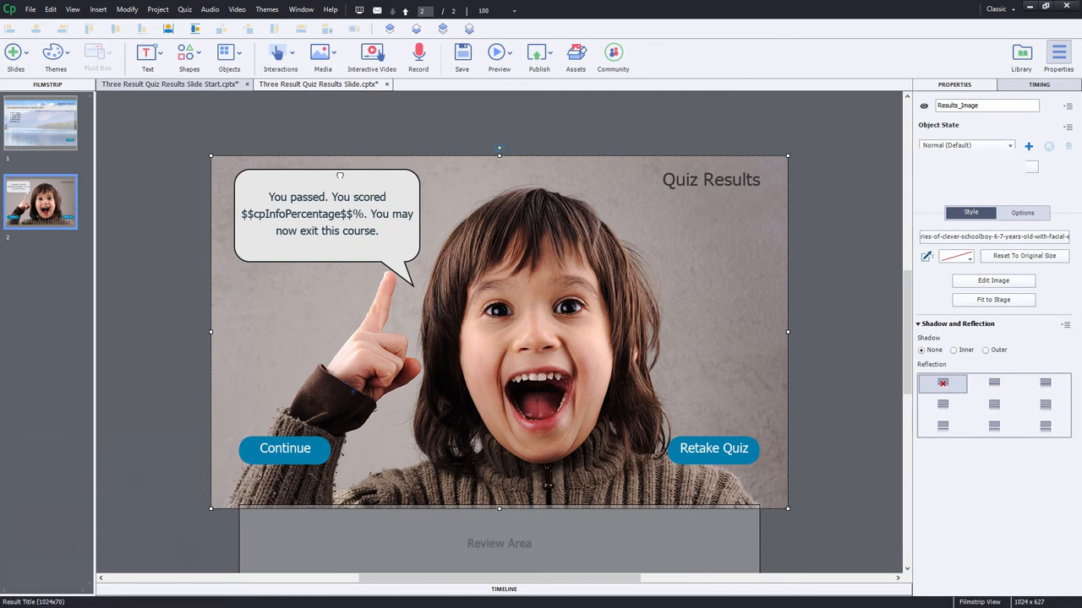
- Add a new state named first failure to the Results_Caption speech bubble
click(709, 179)
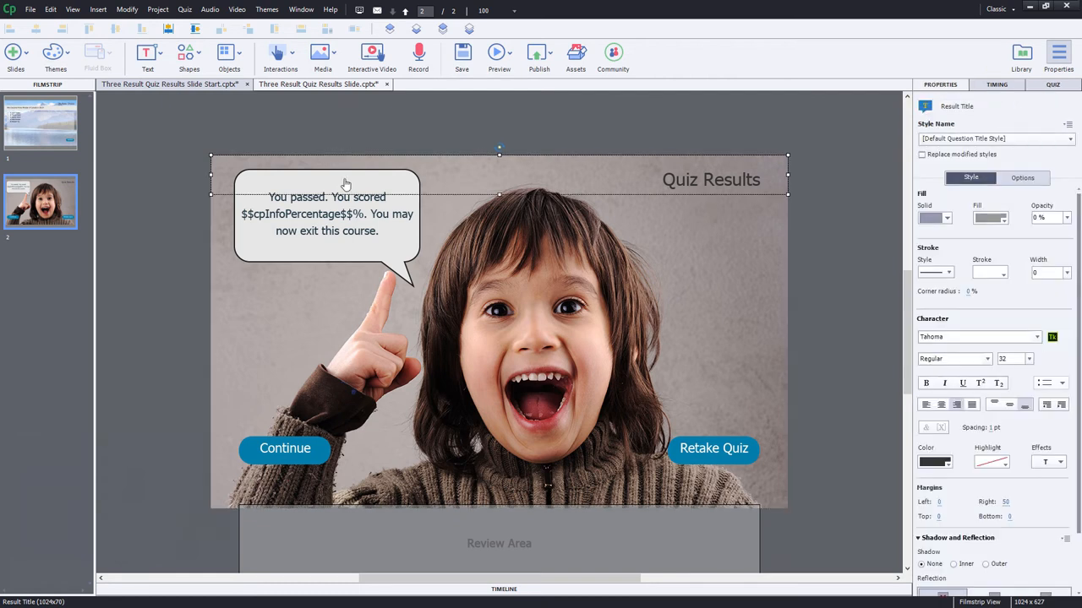
click(326, 213)
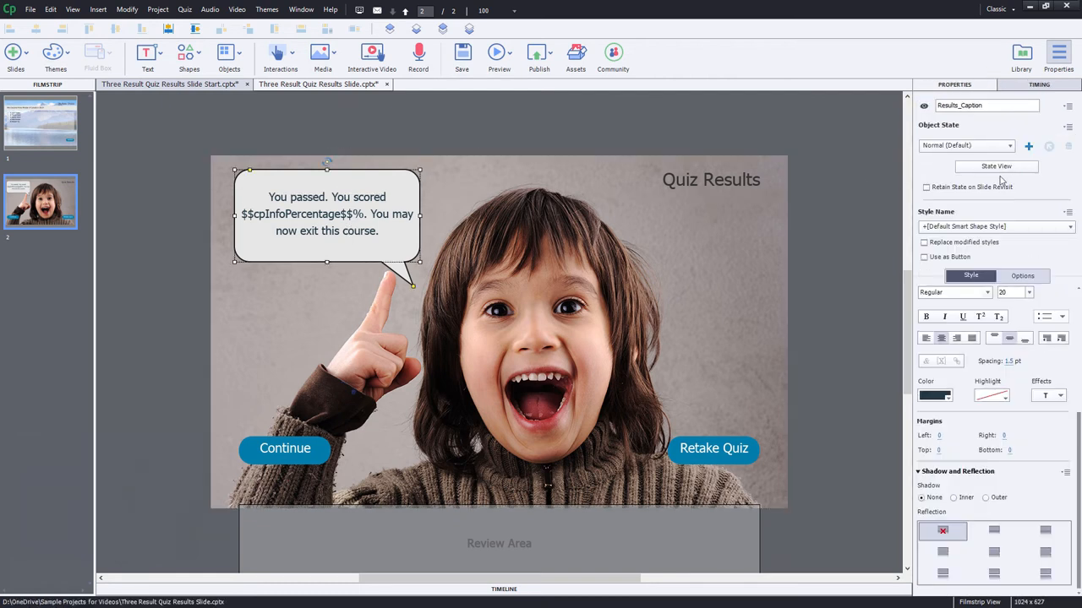
click(995, 166)
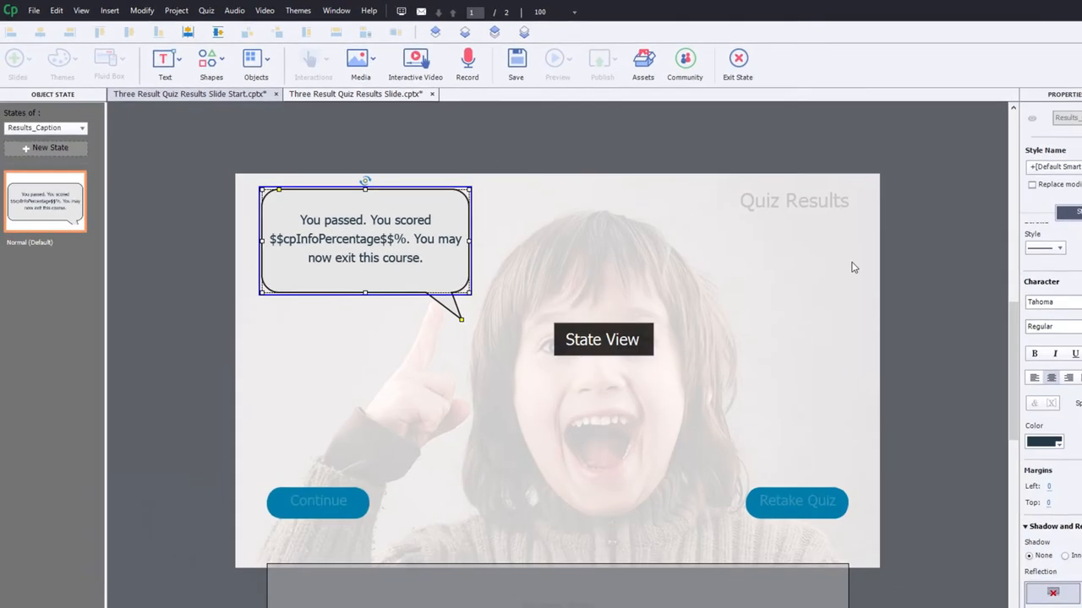
click(49, 147)
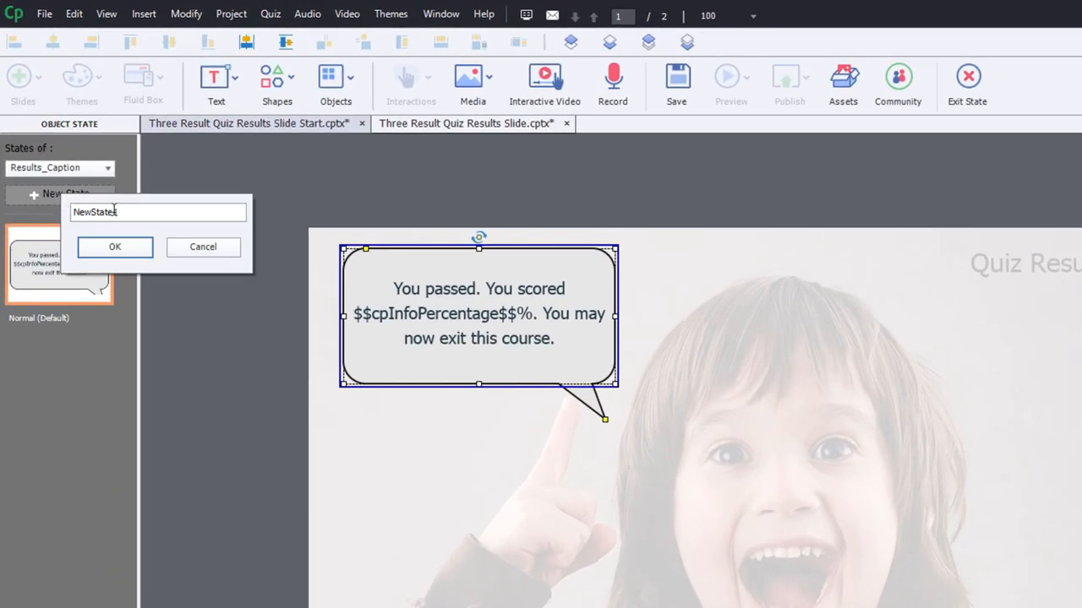
text(first failure)
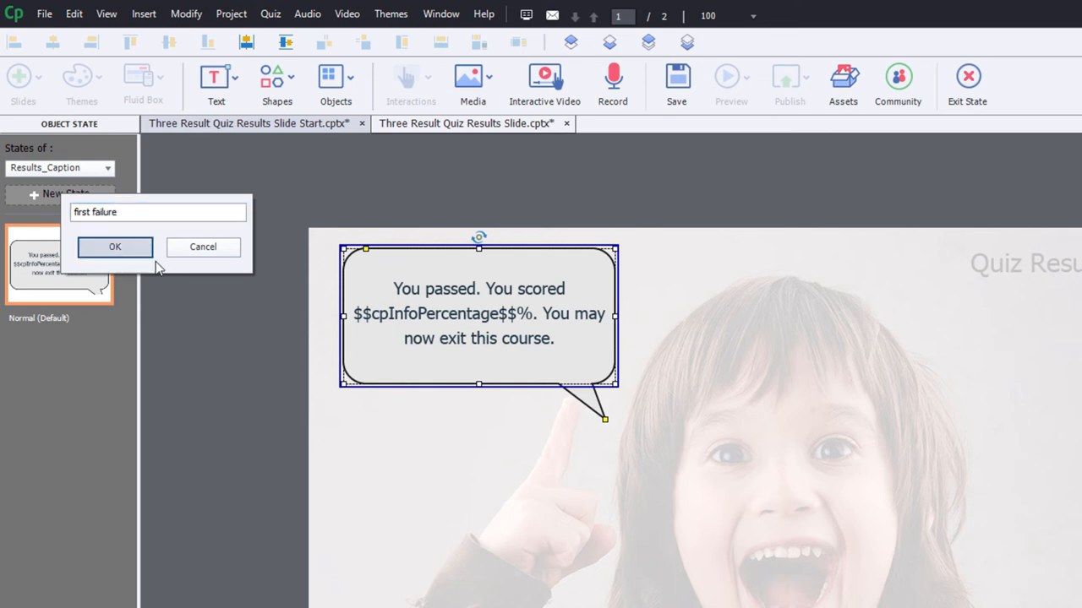
click(114, 246)
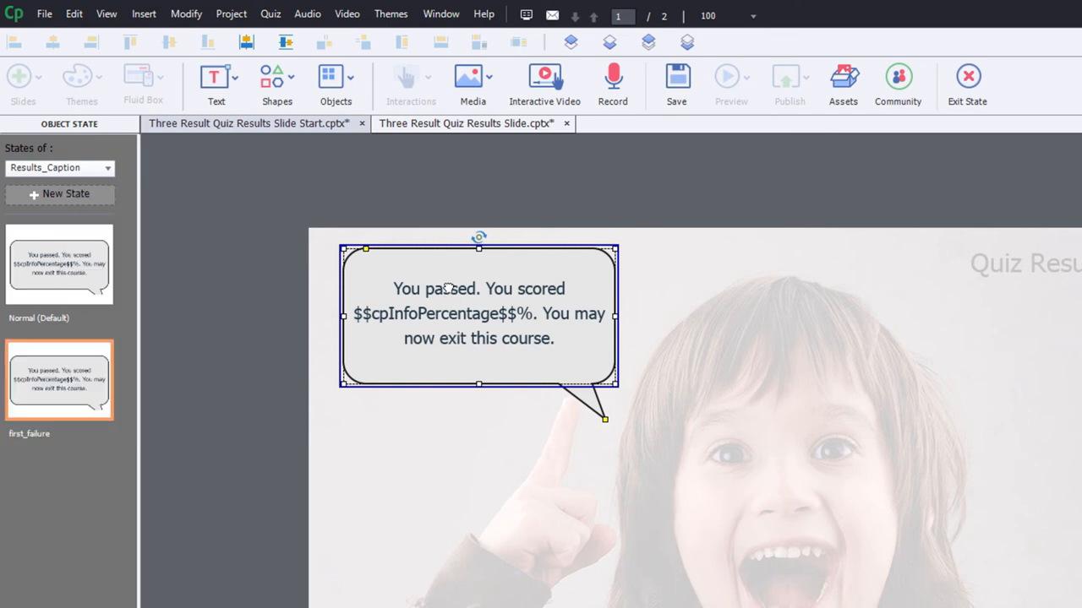
- Rewrite the first failure text to 'You were not successful... Press retake to try again'
double_click(432, 287)
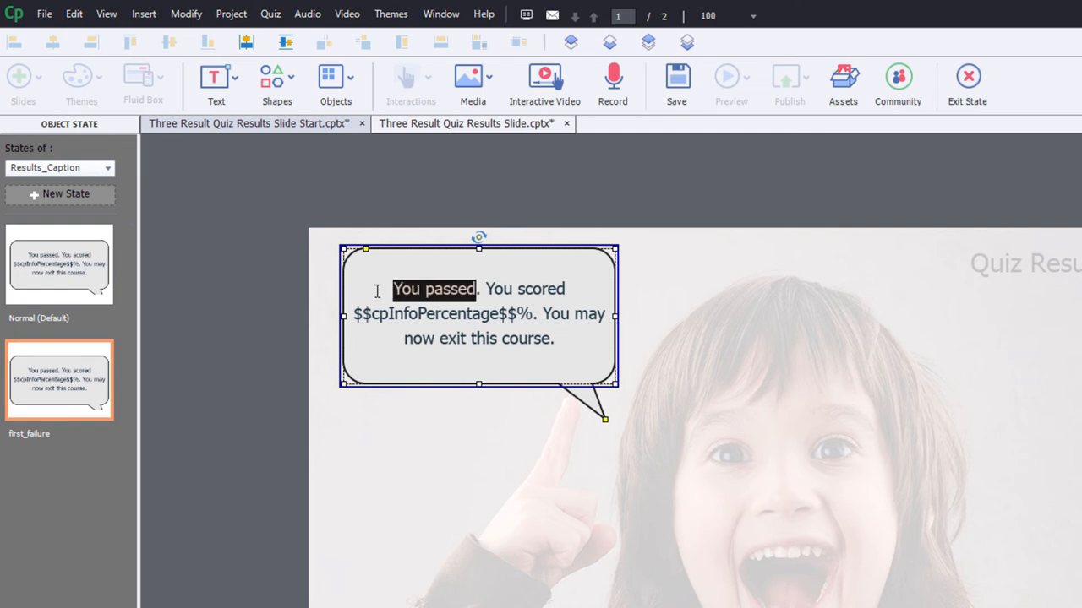
text(You were not successful)
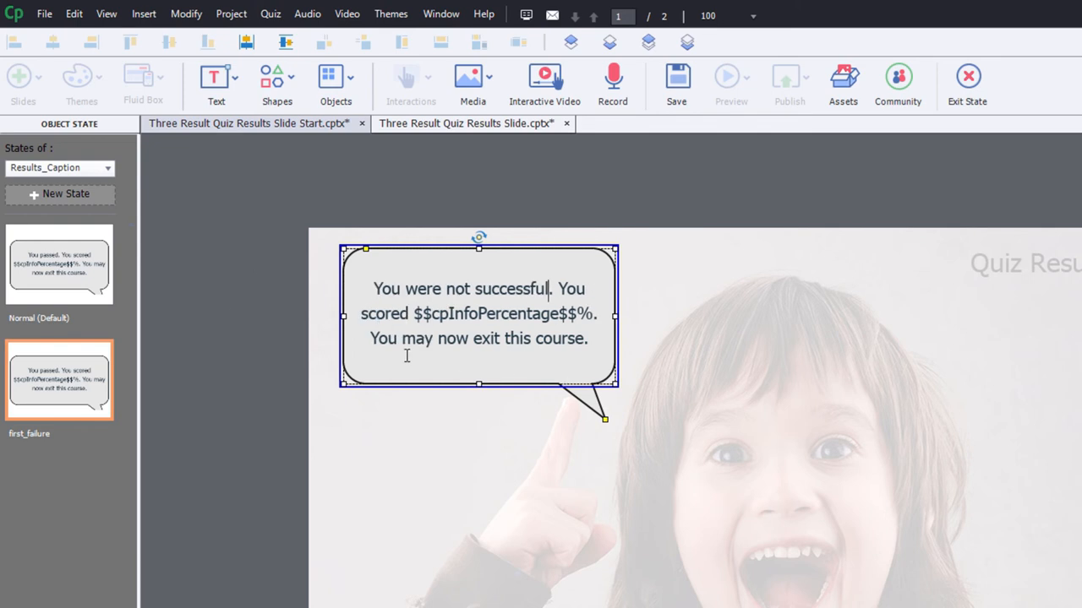
drag(414, 338, 584, 338)
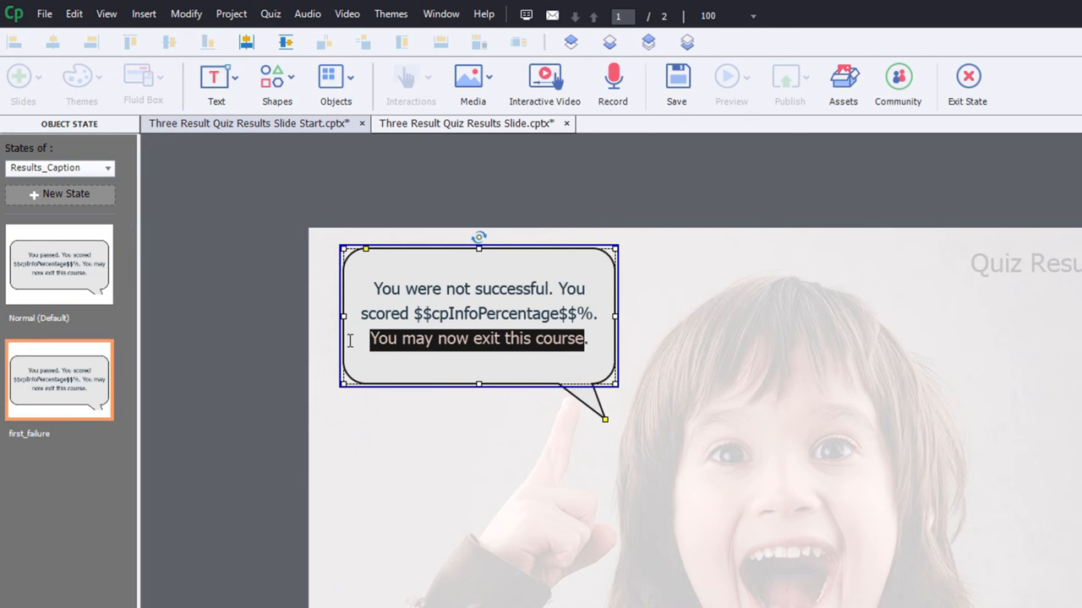
text(Press the retake quiz button to try.)
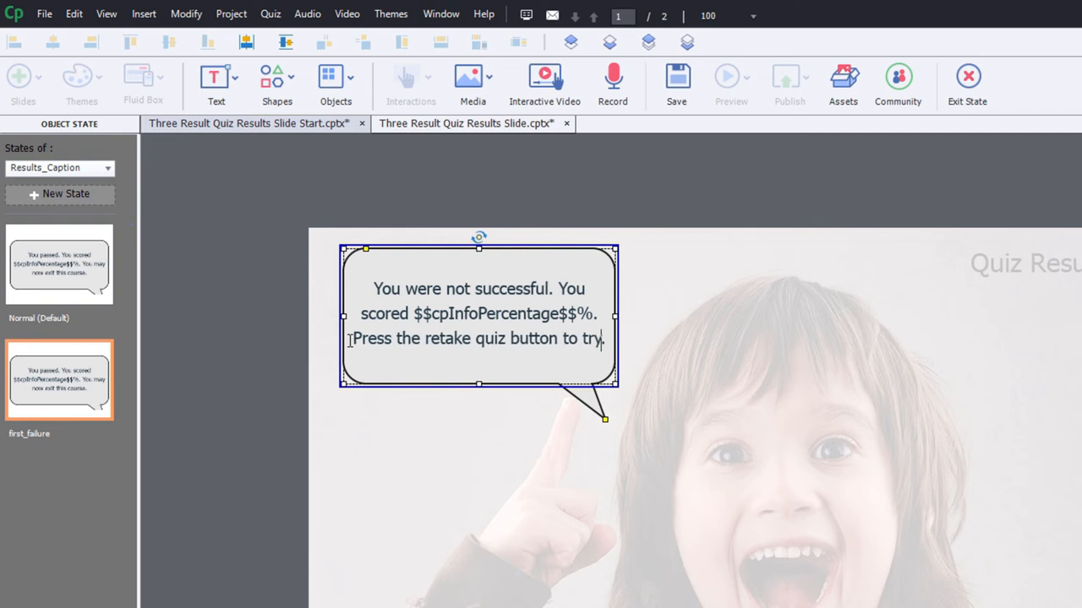
text(again)
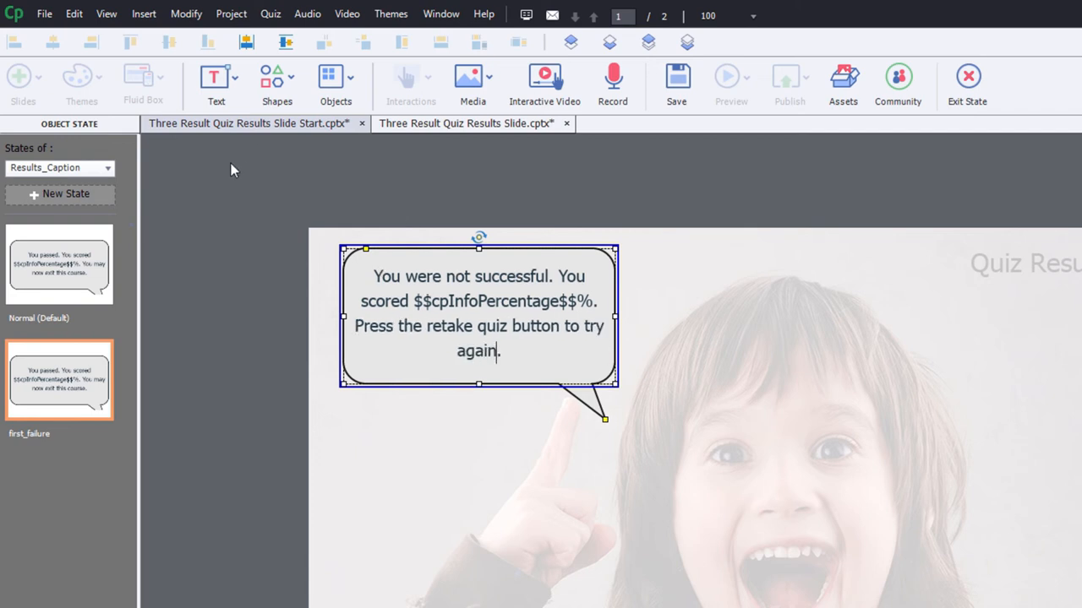
click(59, 193)
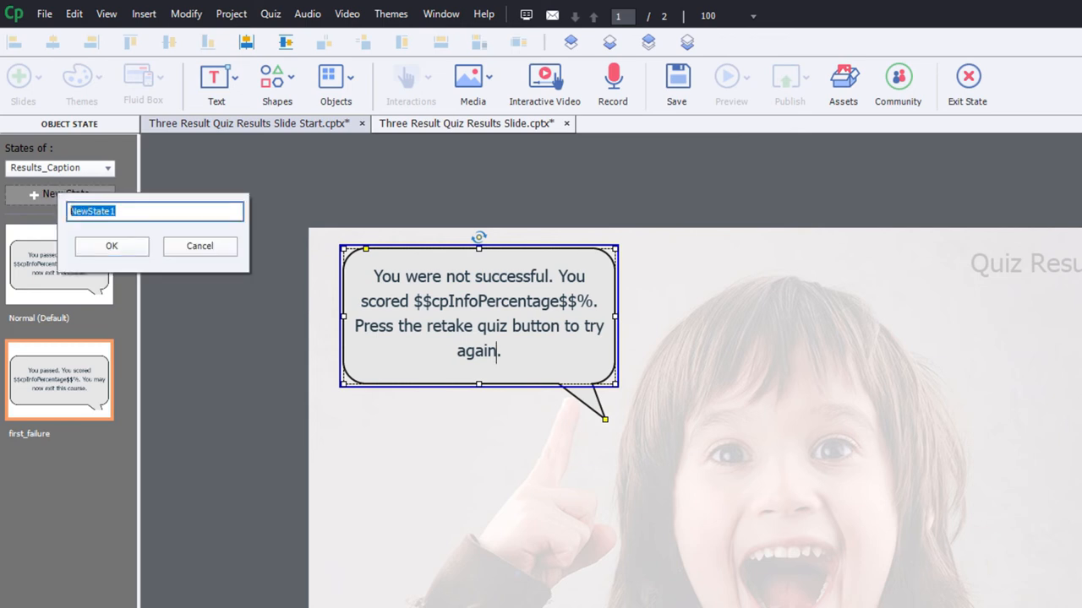
- Name the caption's new state Out of tries
text(Out of)
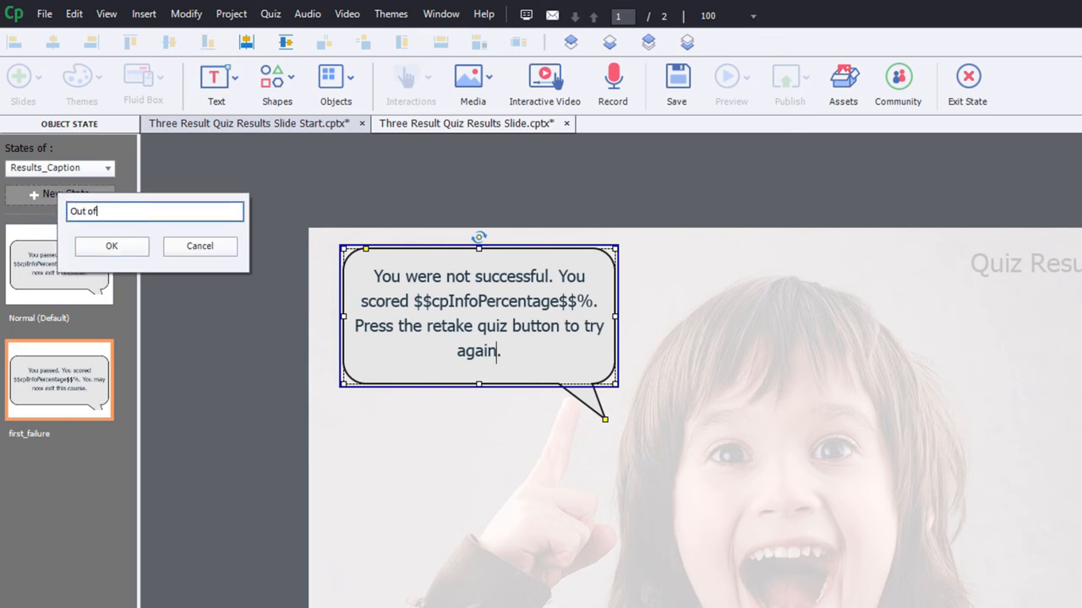
text(tries)
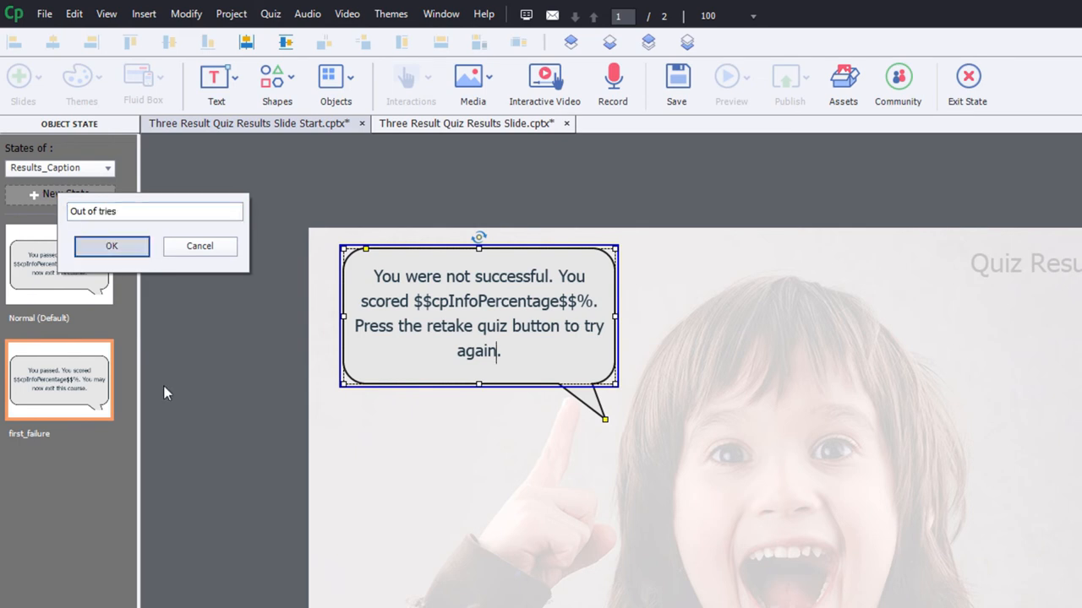
click(111, 247)
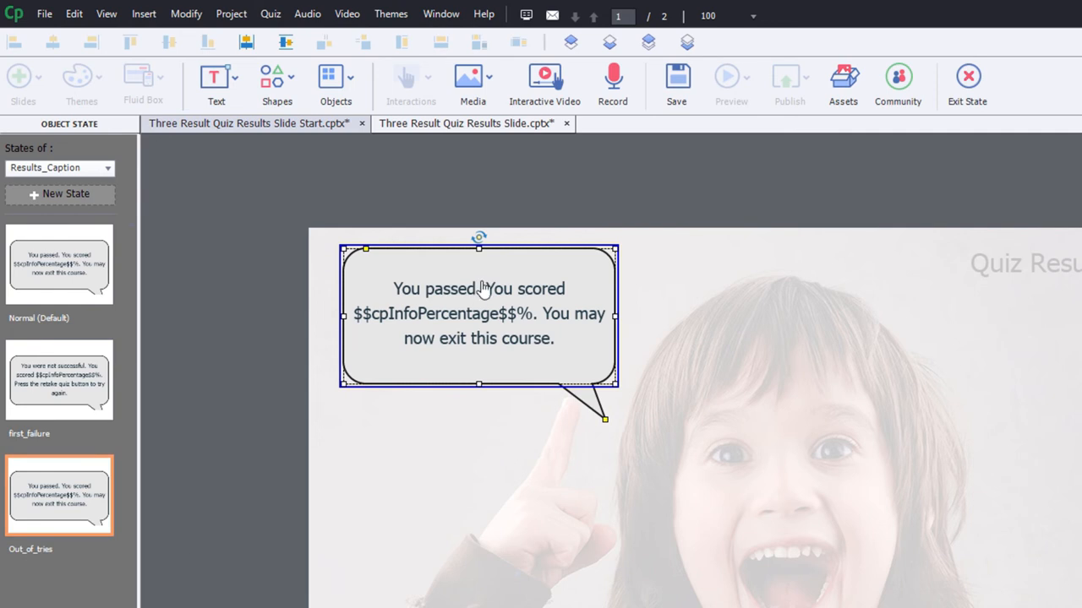
- Rewrite its text to say not successful and 'Please see your manager or HR Department for instructions'
double_click(426, 289)
text(were not)
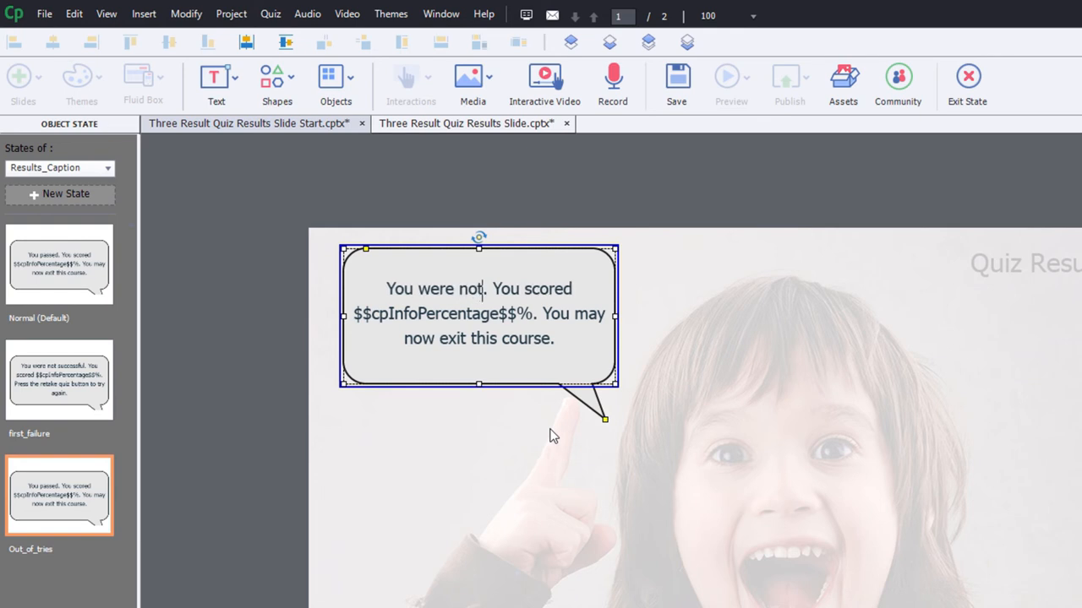
text(successful)
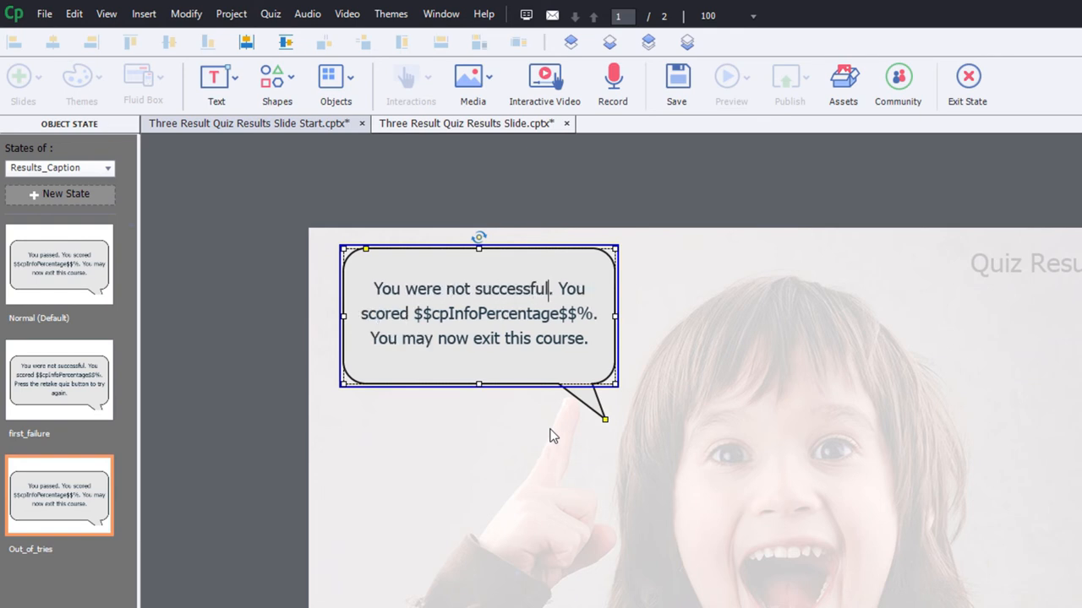
mouse_move(544, 345)
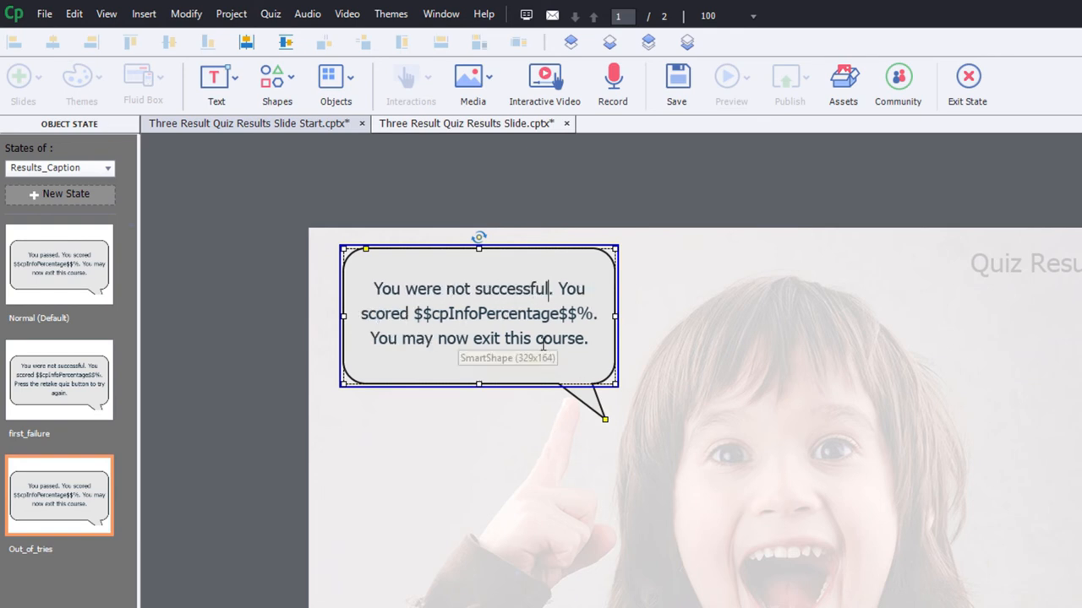
double_click(571, 338)
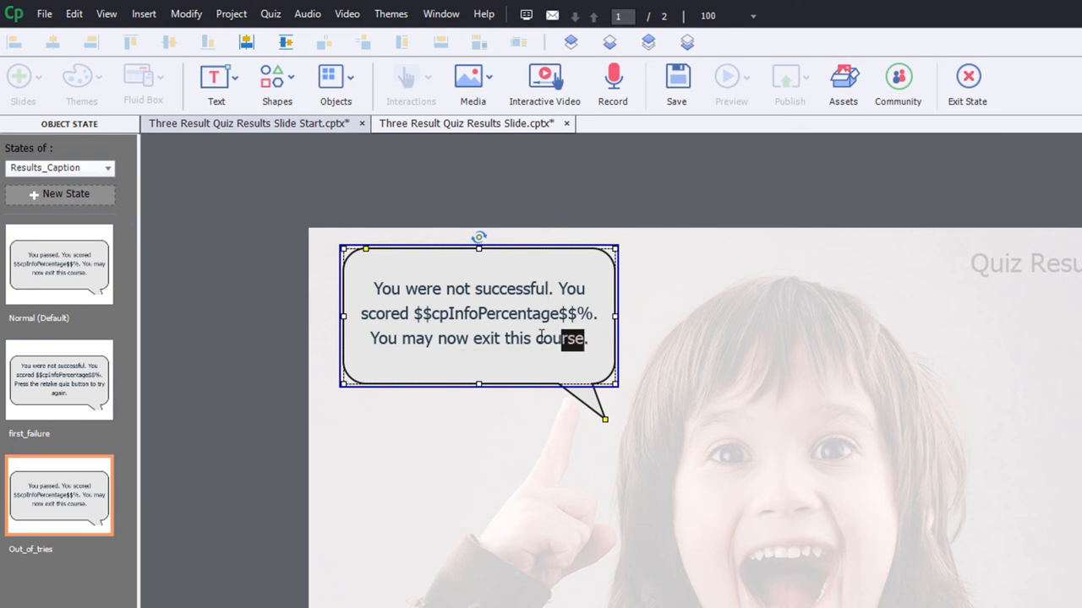
triple_click(476, 338)
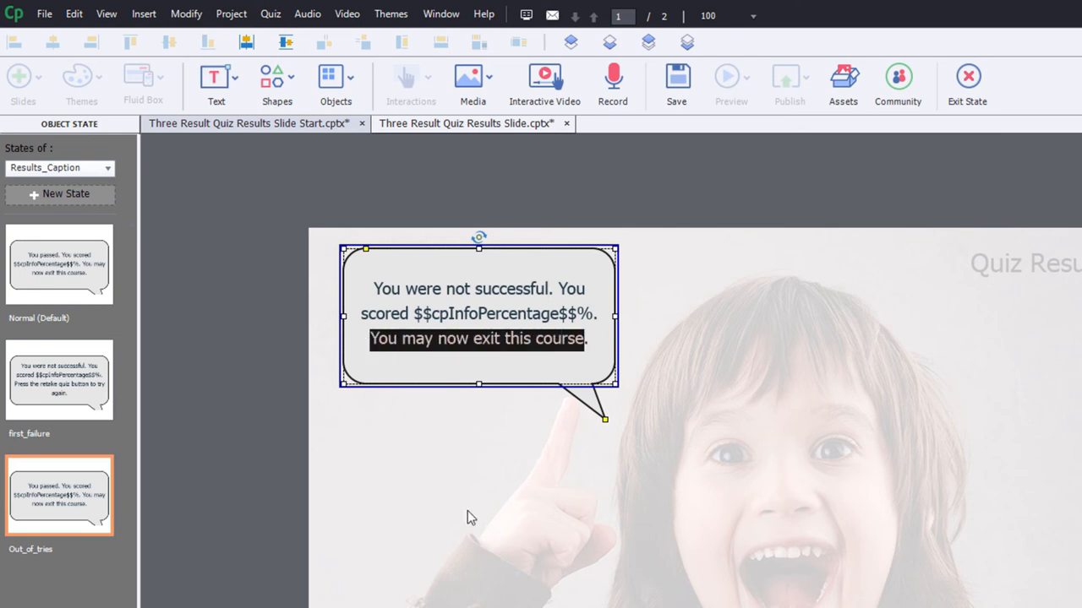
text(Please see.)
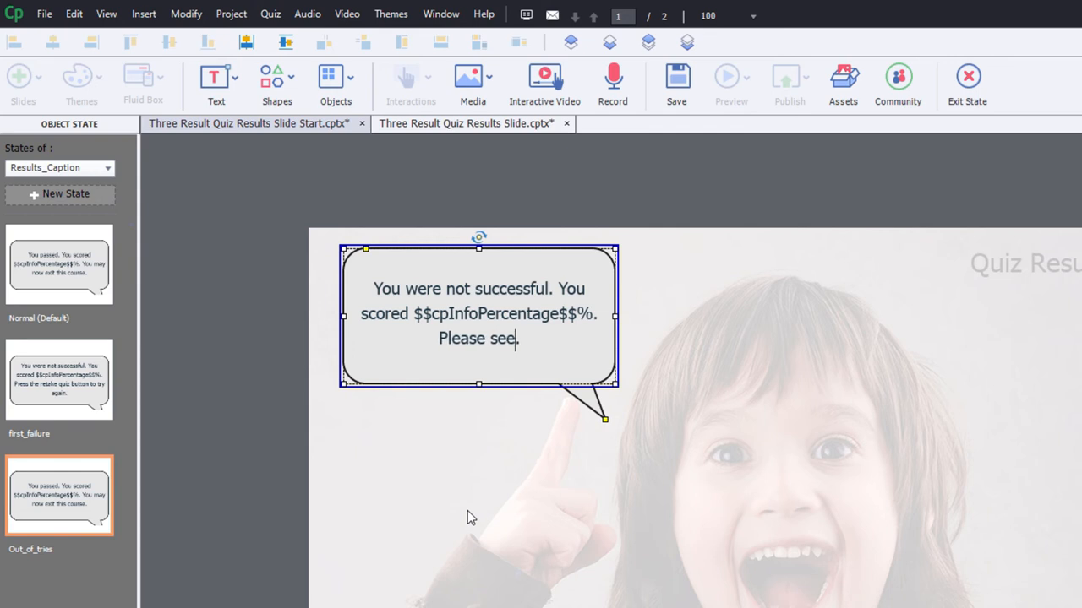
text(your manager or H)
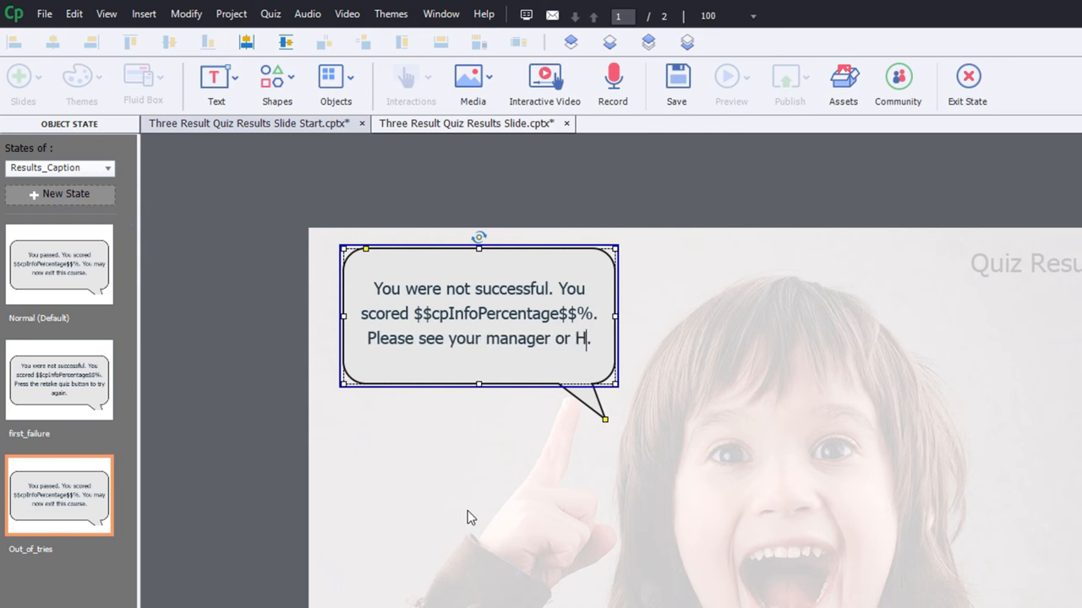
text(R Dept.)
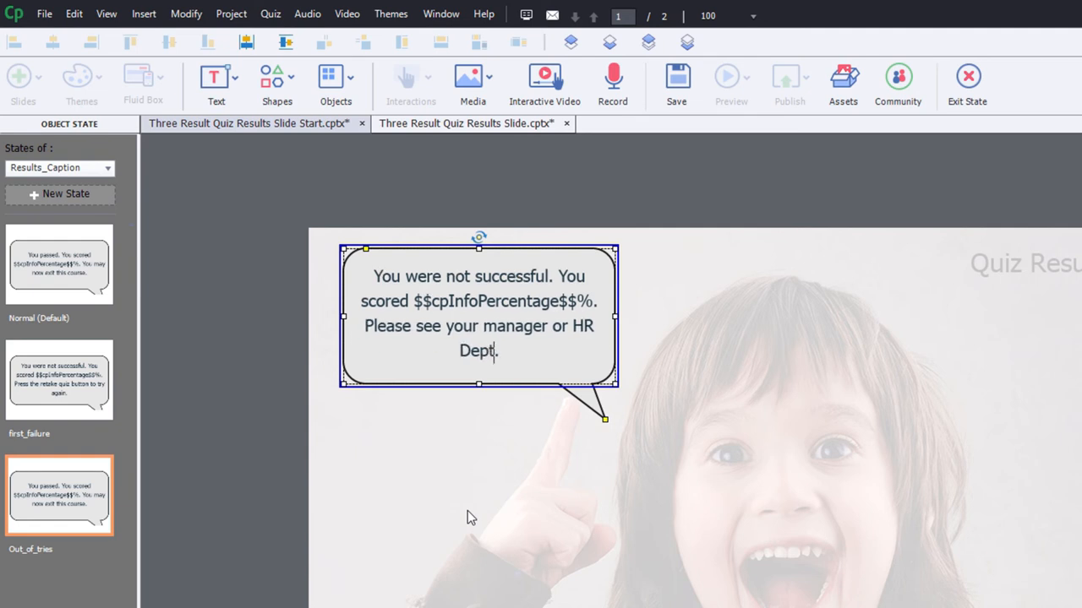
text(fo)
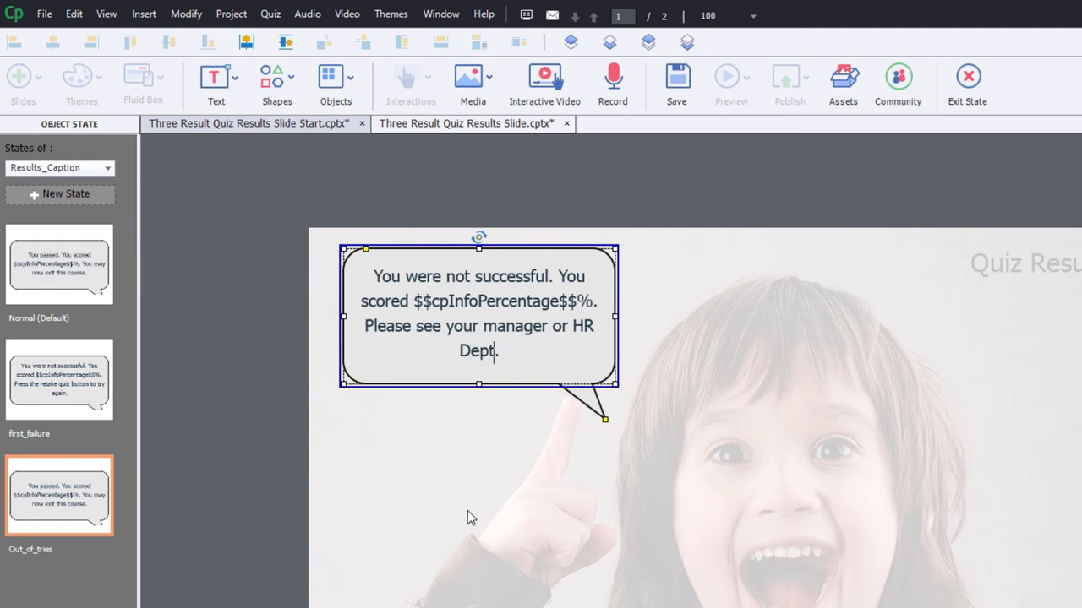
text(ment)
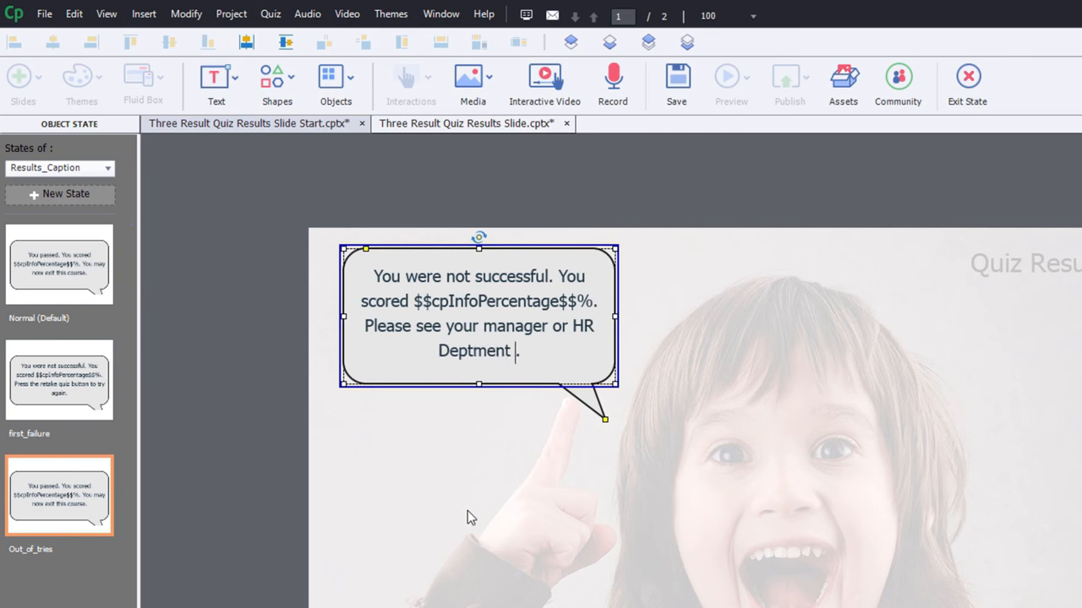
text(for ins)
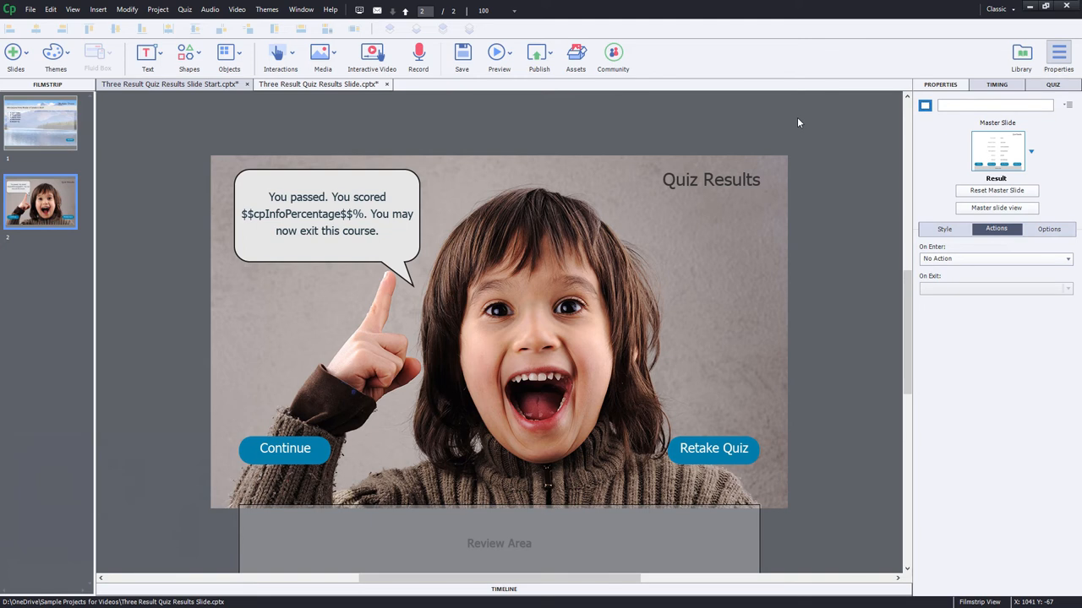
mouse_move(991, 270)
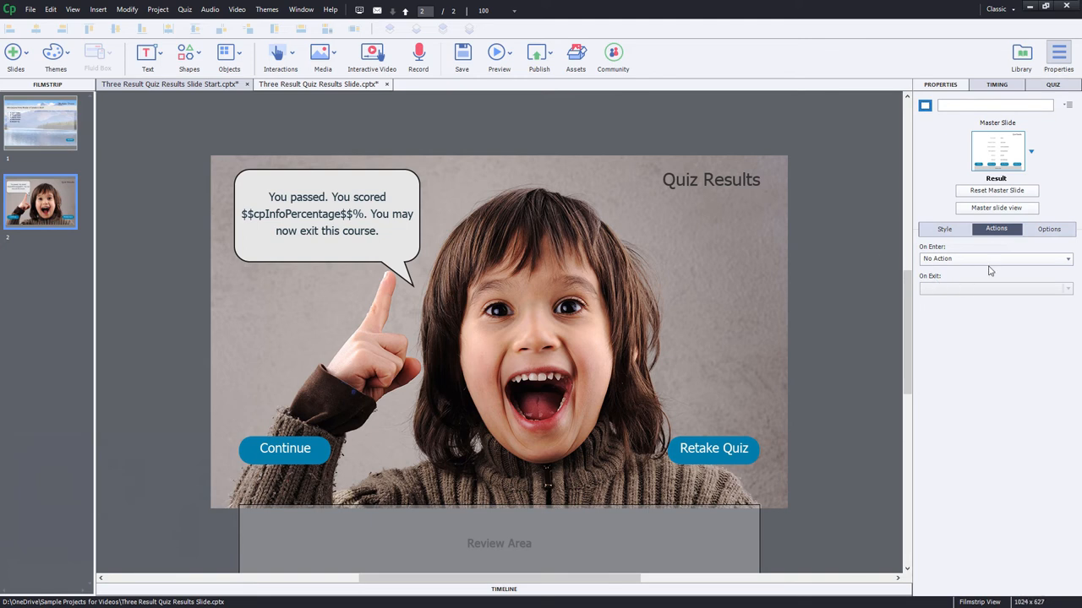
- Set the results slide's On Enter action to Execute Advanced Actions and start its script
click(995, 259)
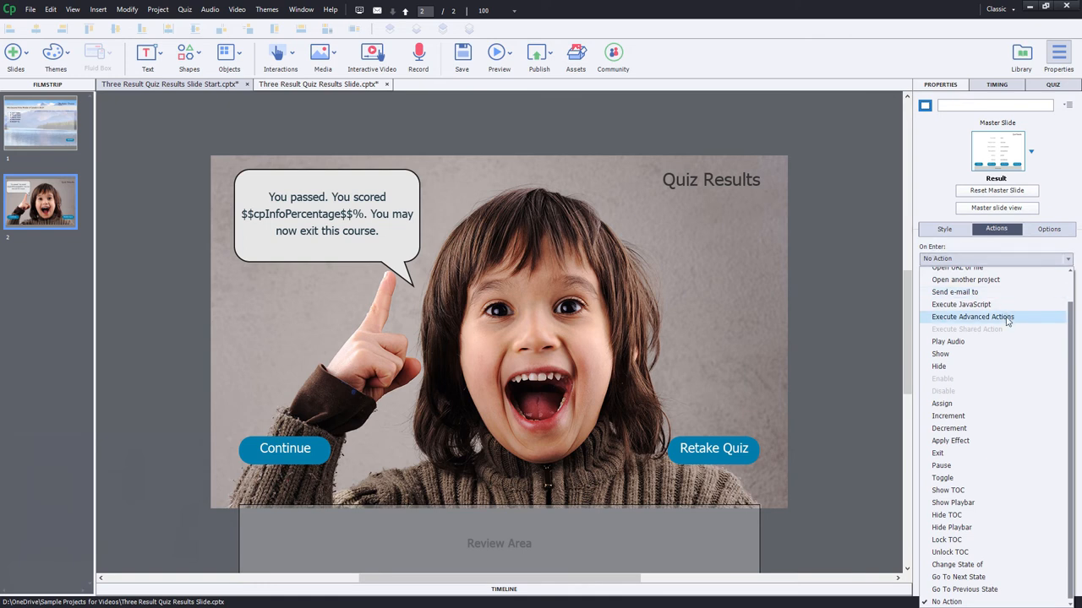
click(974, 318)
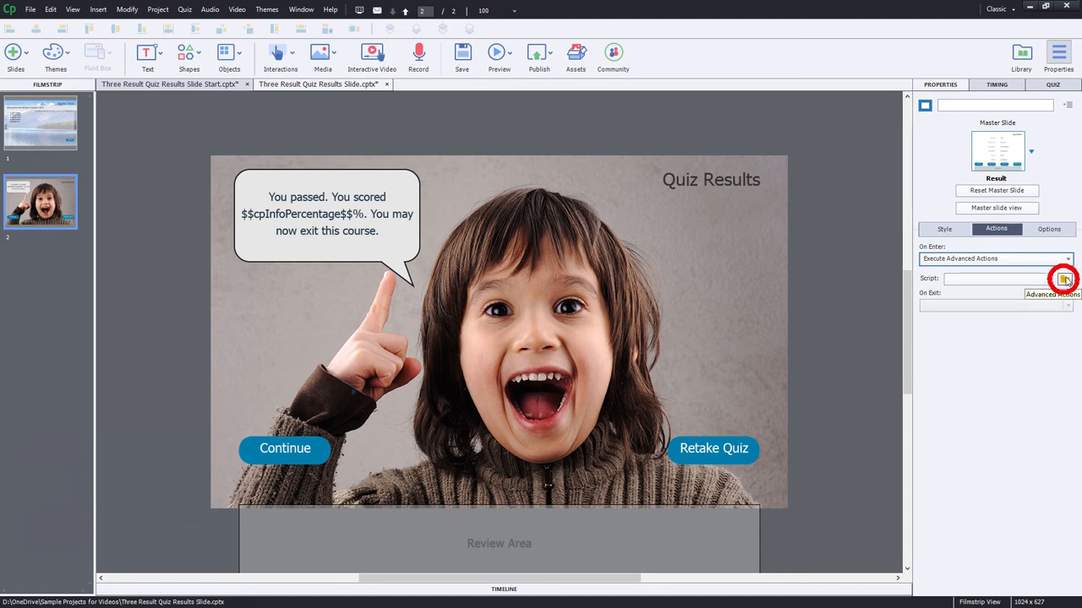
click(1063, 279)
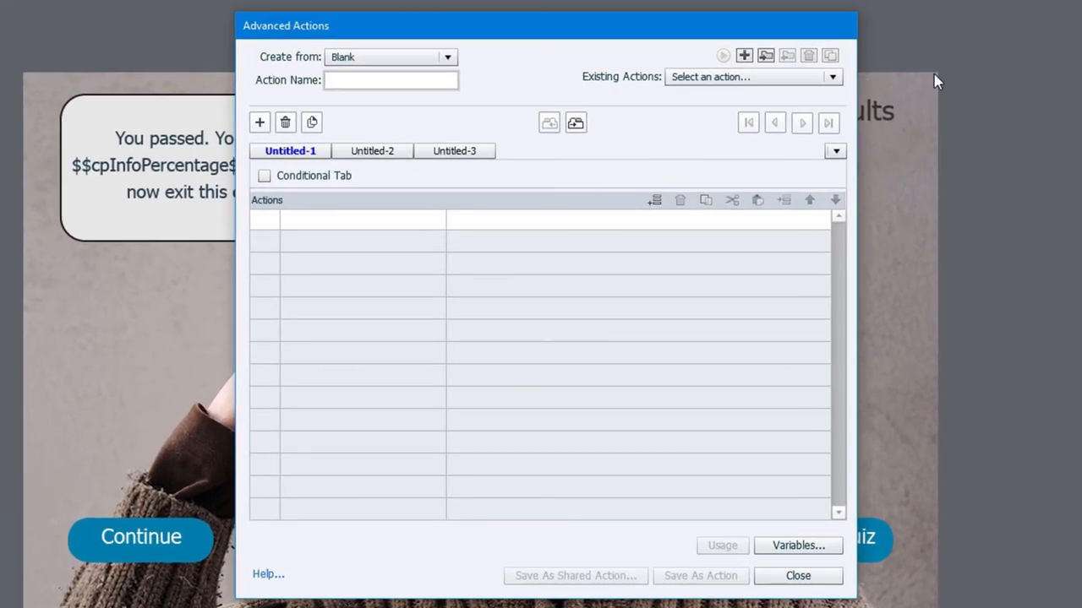
- Name the new advanced action ResultsSlide
text(ResultsSlide)
click(290, 150)
text(First Failure)
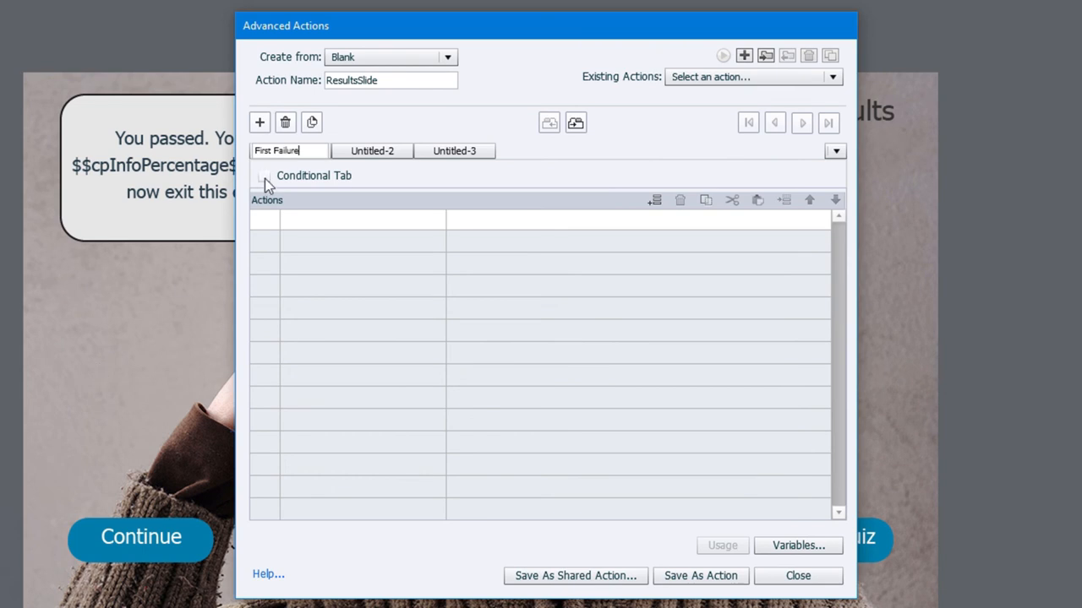
- Make the First Failure block a conditional IF/ELSE tab
click(264, 174)
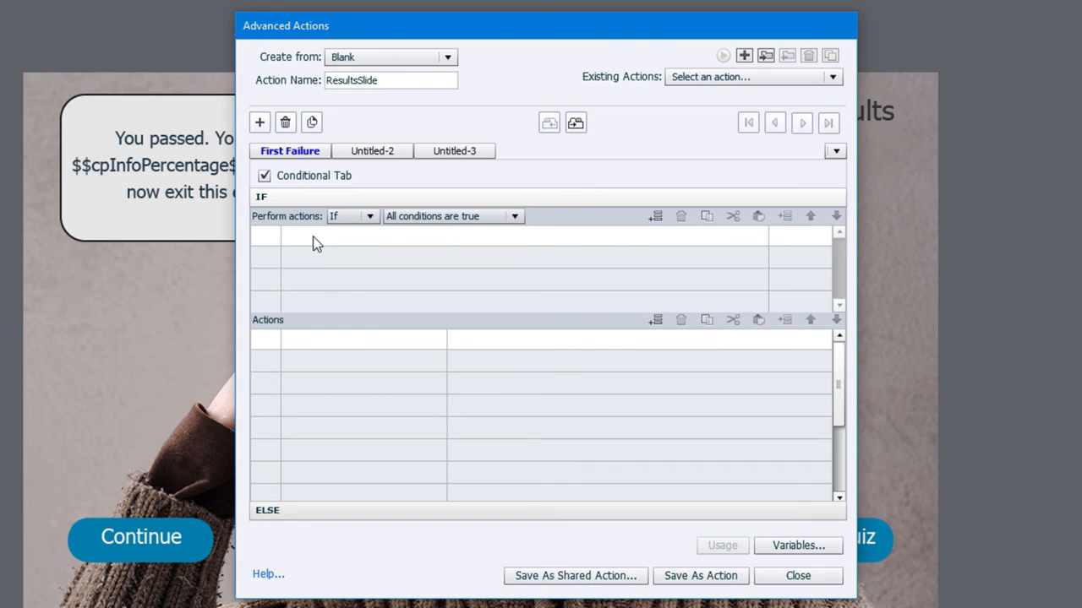
mouse_move(327, 243)
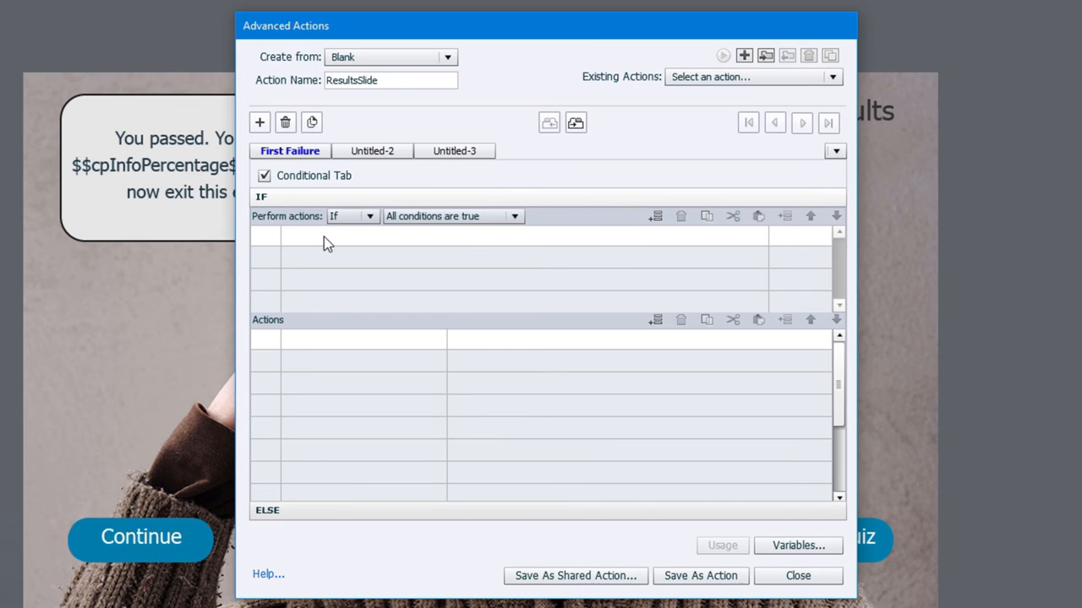
- Add the IF condition cpQuizInfoPassFail is equal to literal 0
click(655, 216)
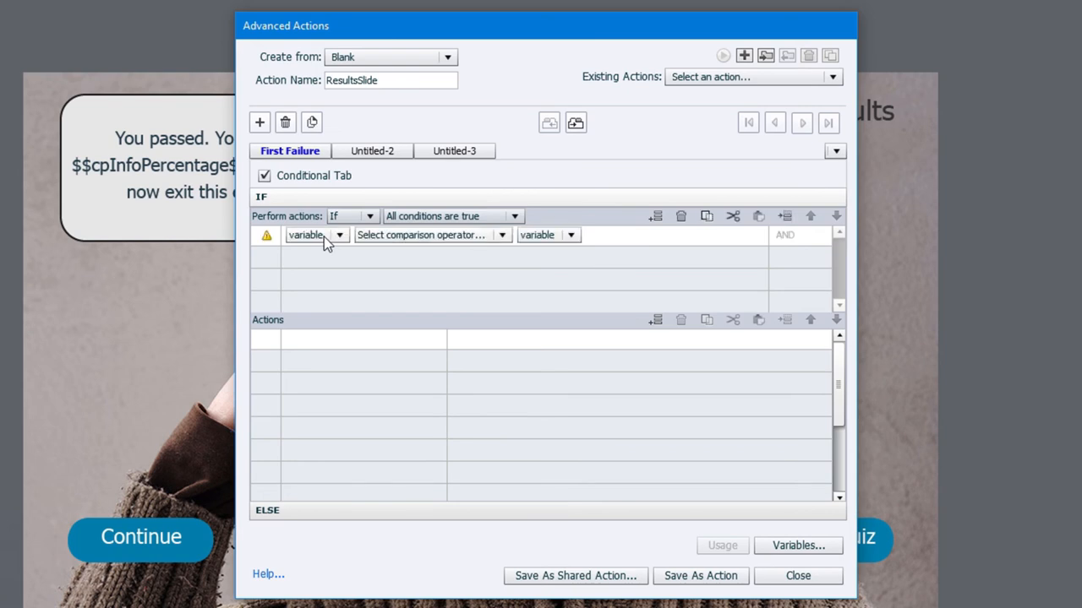
click(338, 235)
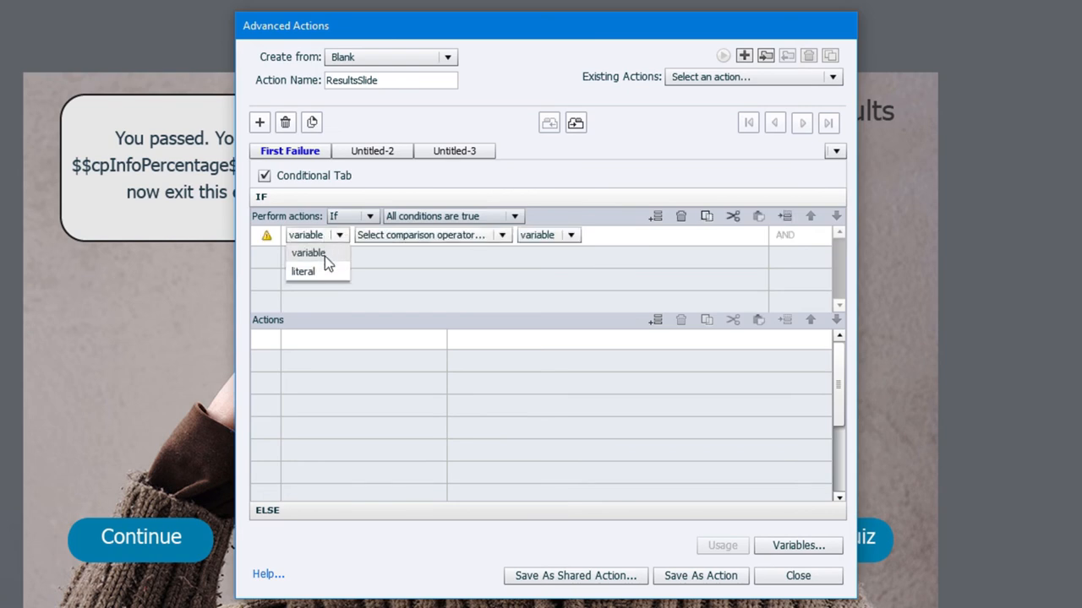
click(308, 253)
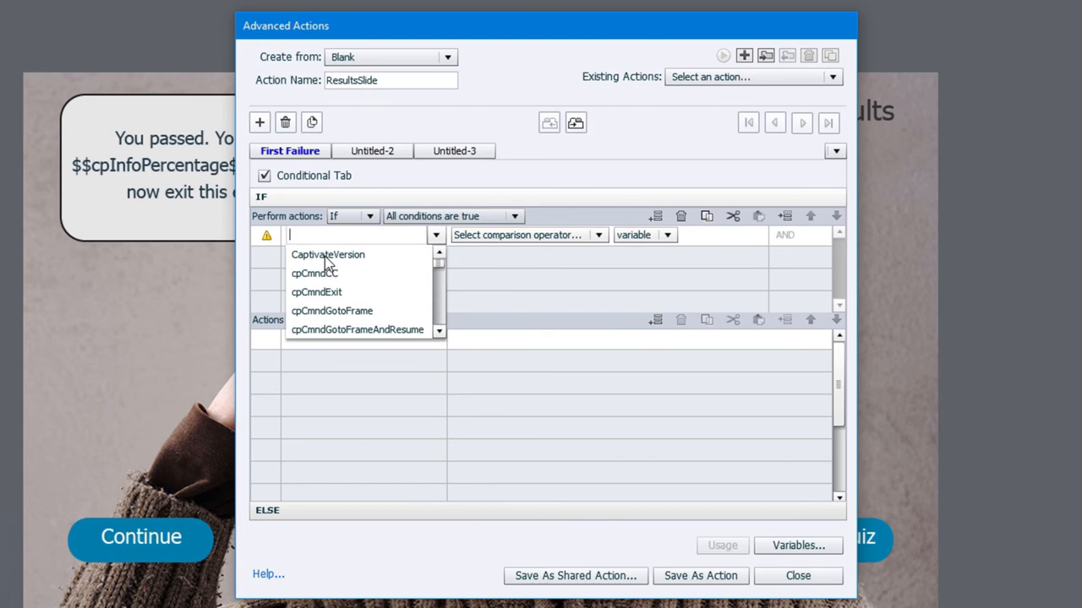
text(c)
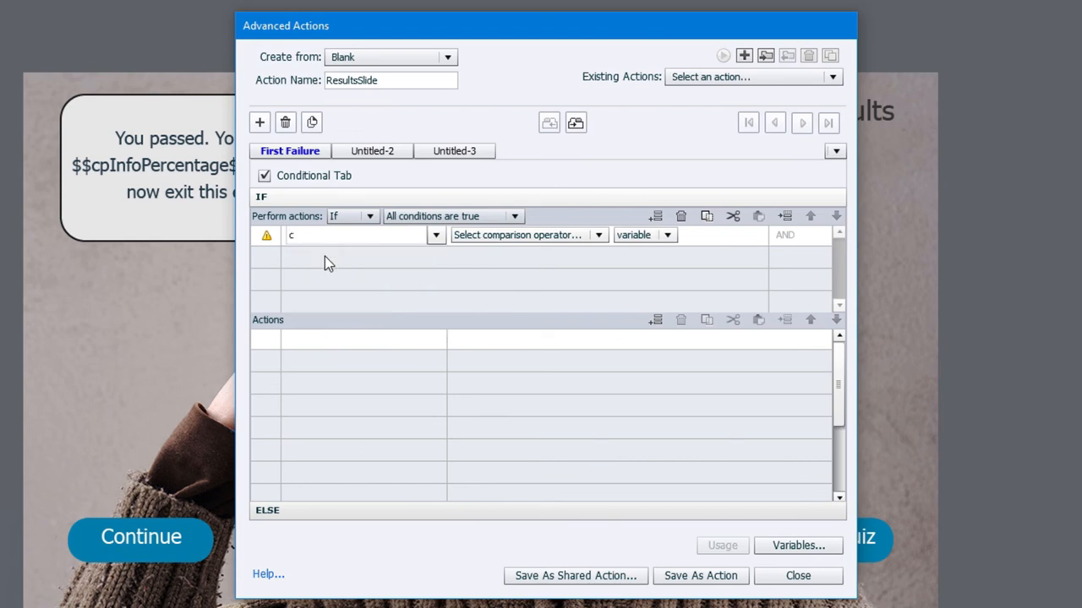
text(pquizinfopas)
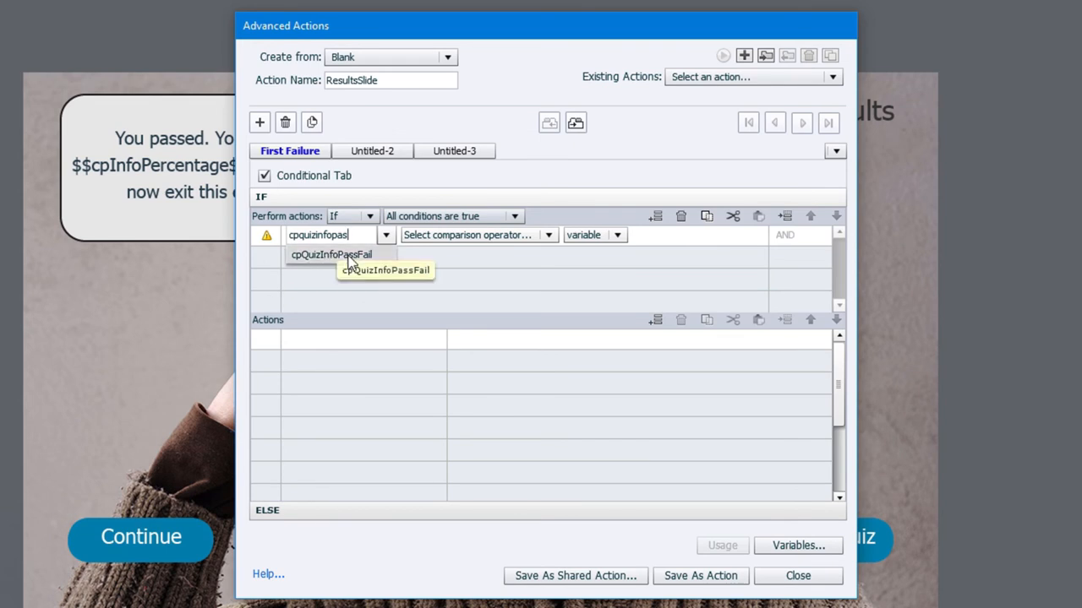
click(331, 253)
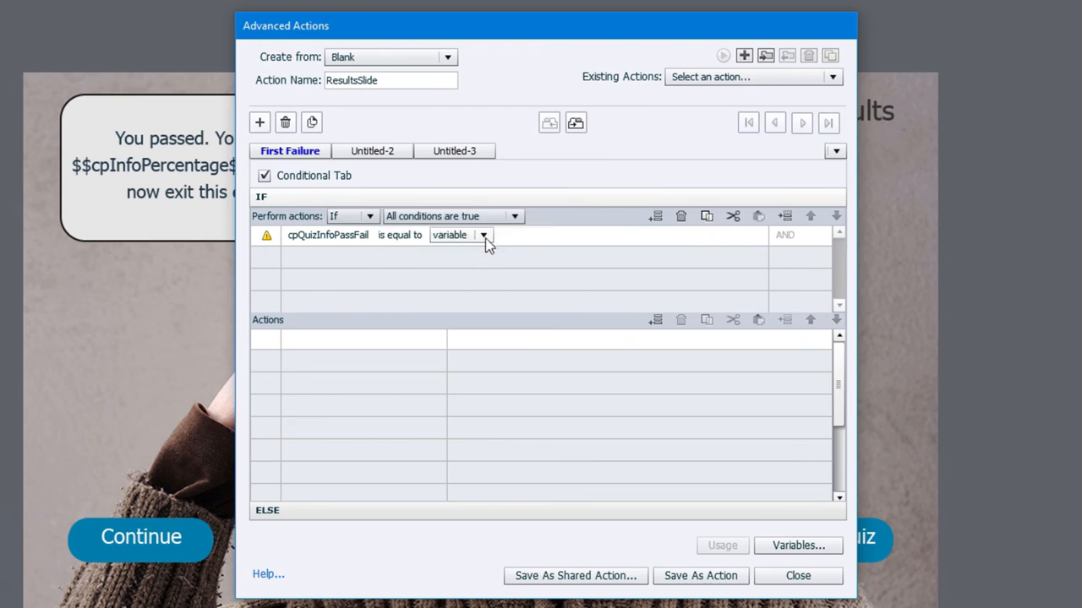
click(483, 235)
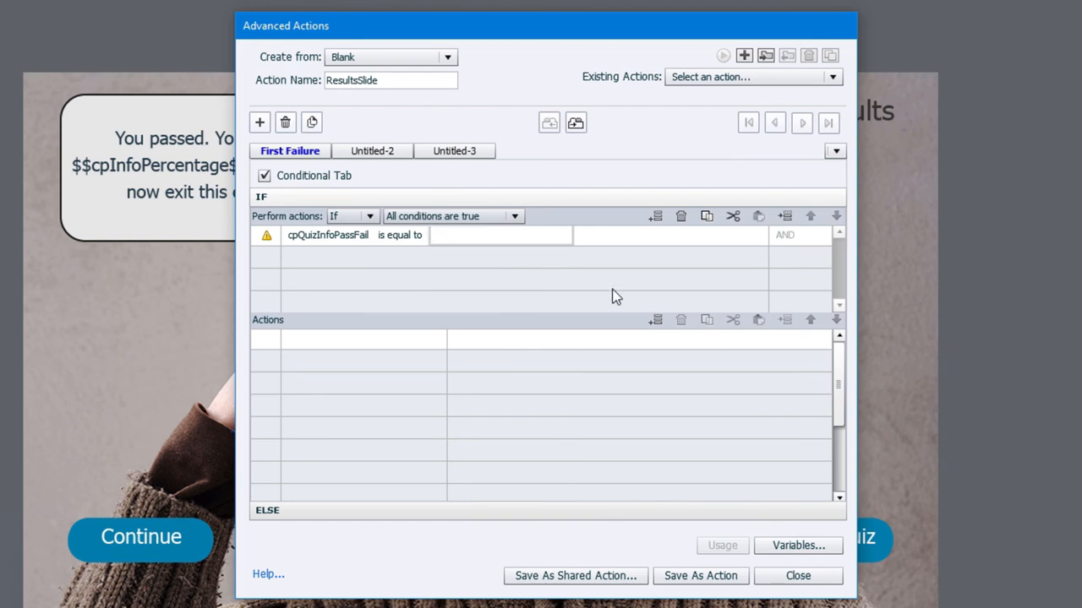
text(0)
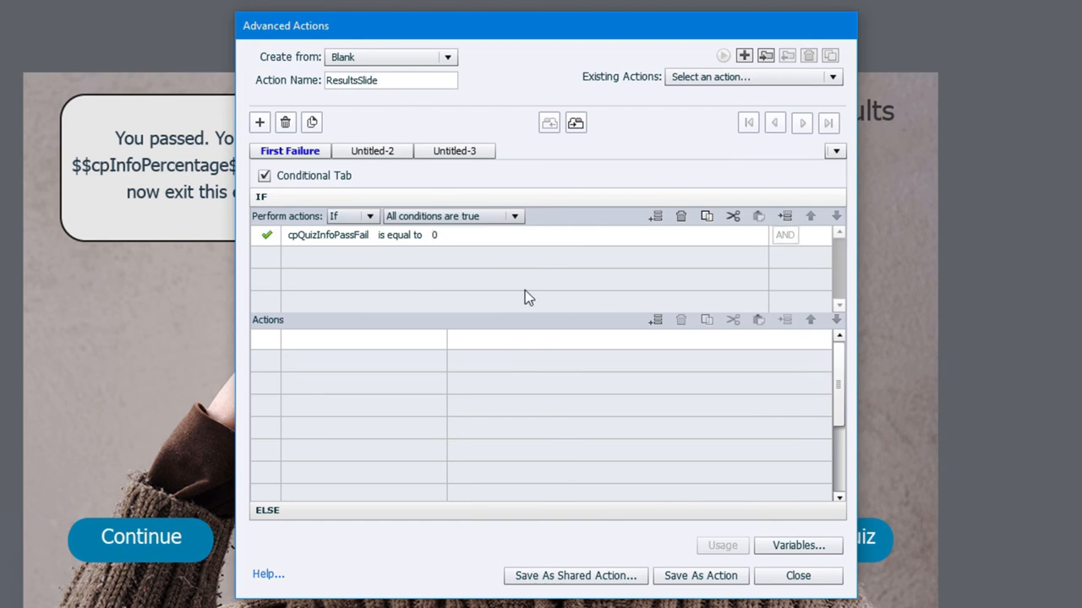
mouse_move(311, 260)
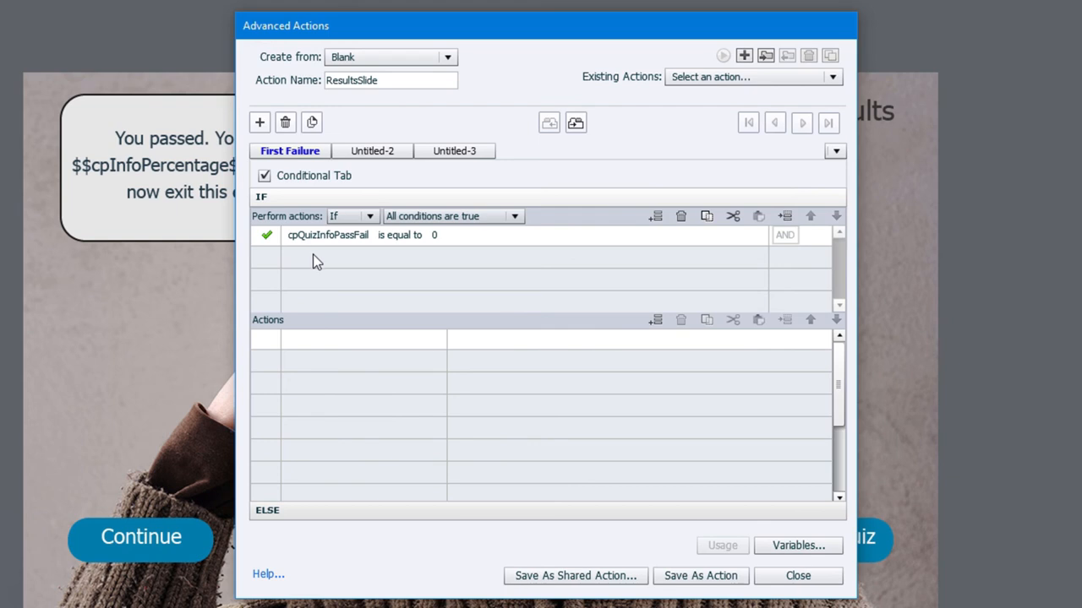
- Add a second condition cpQuizInfoAttempts is equal to literal 1
click(338, 257)
text(c)
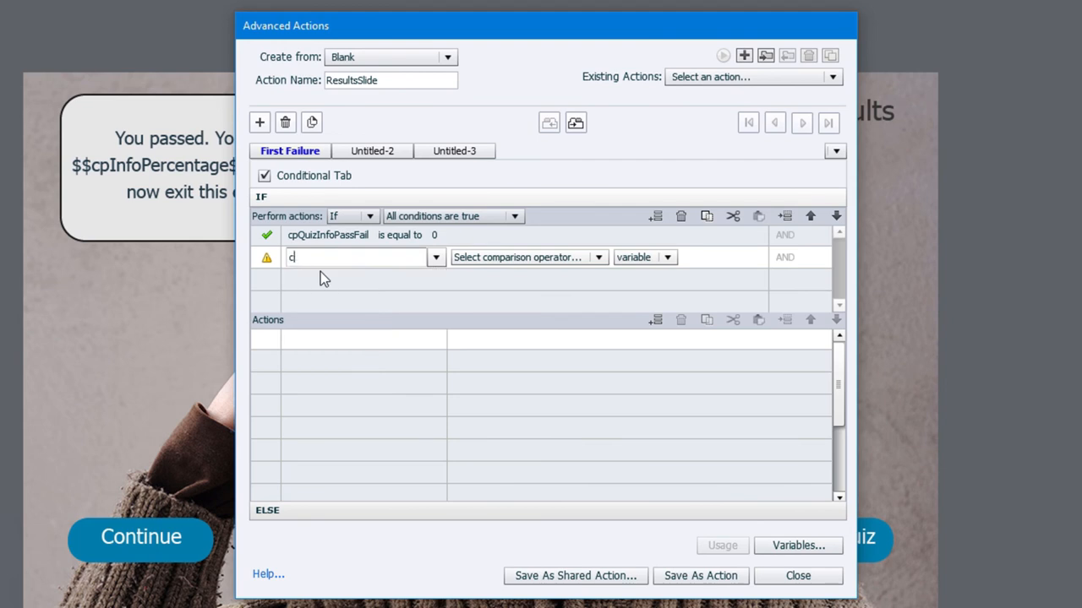
text(pquizinfo)
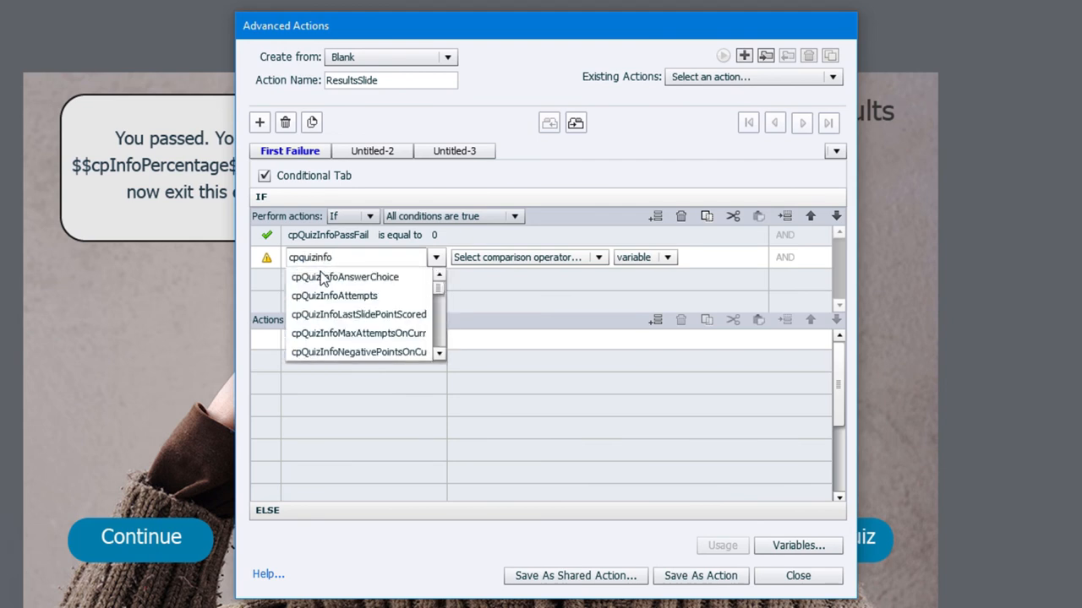
text(att)
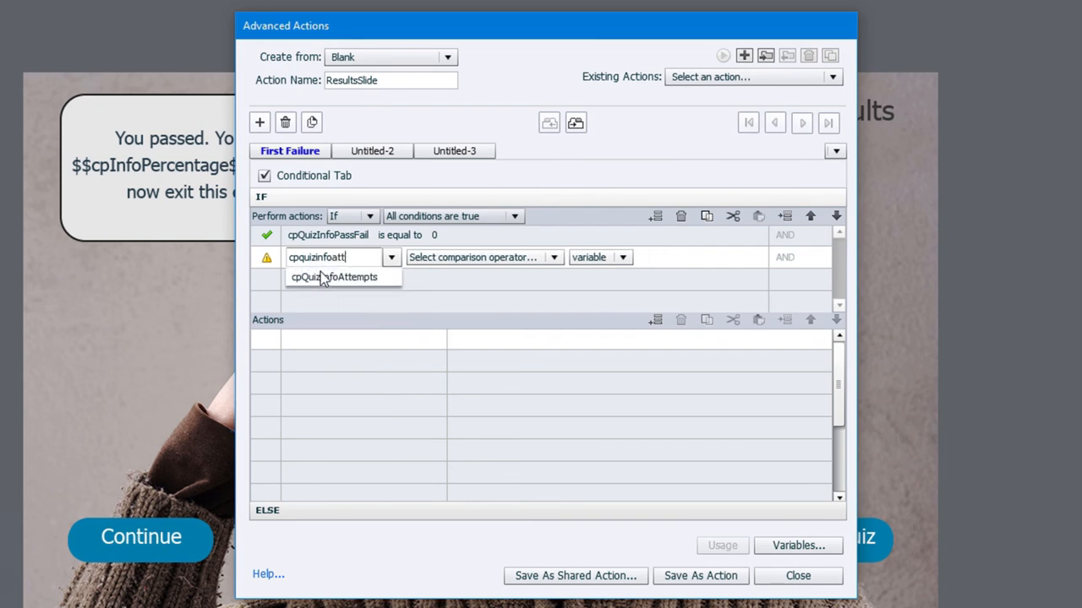
click(333, 278)
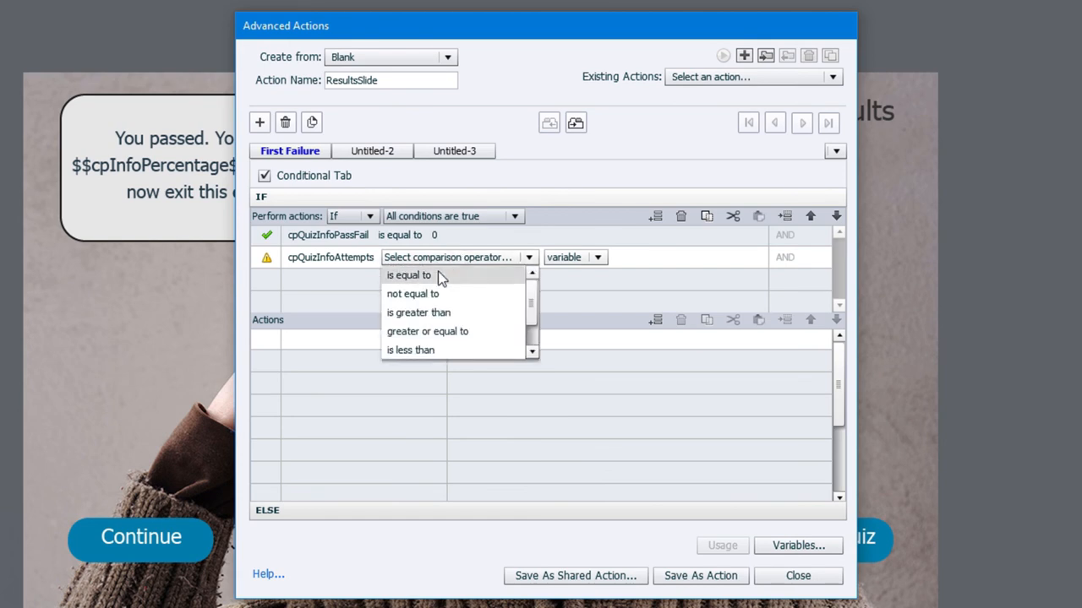
click(409, 274)
text(1)
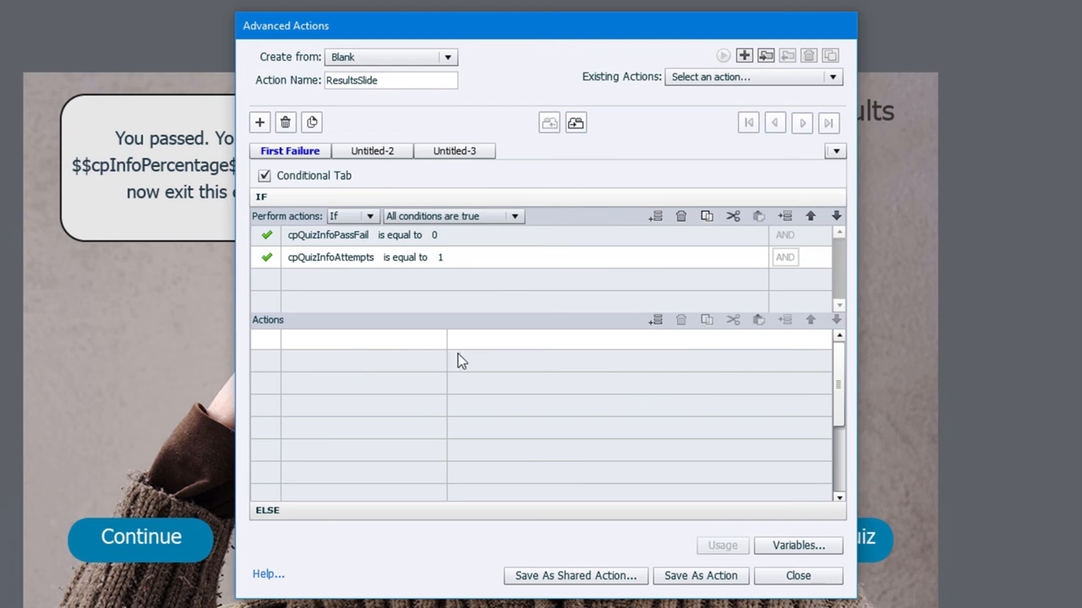
mouse_move(409, 355)
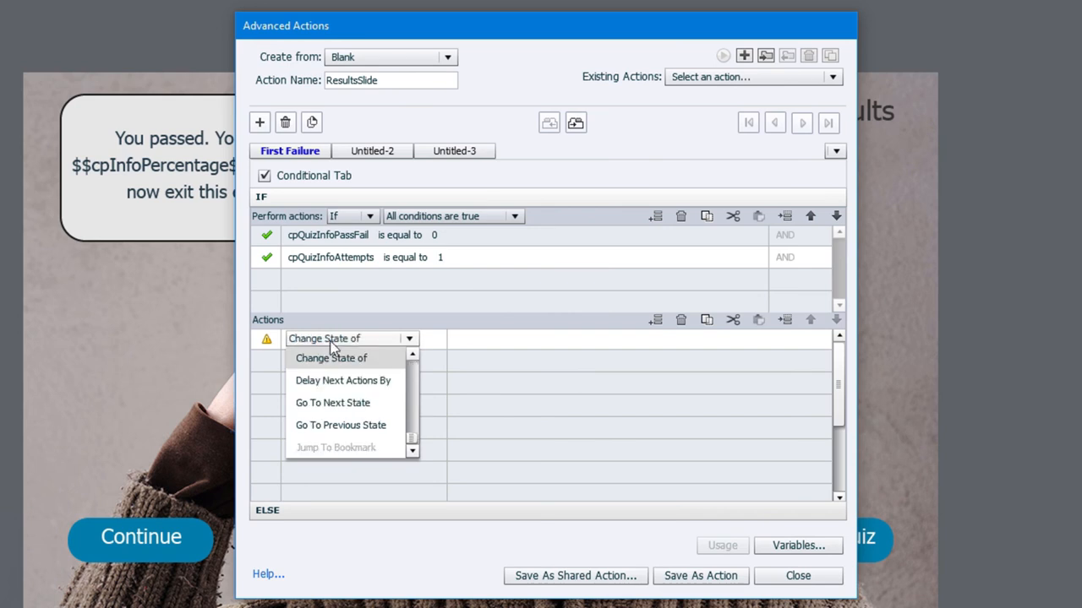
- Add Change State actions setting Results_Caption to first_failure and Results_Image to First_Failure
click(331, 358)
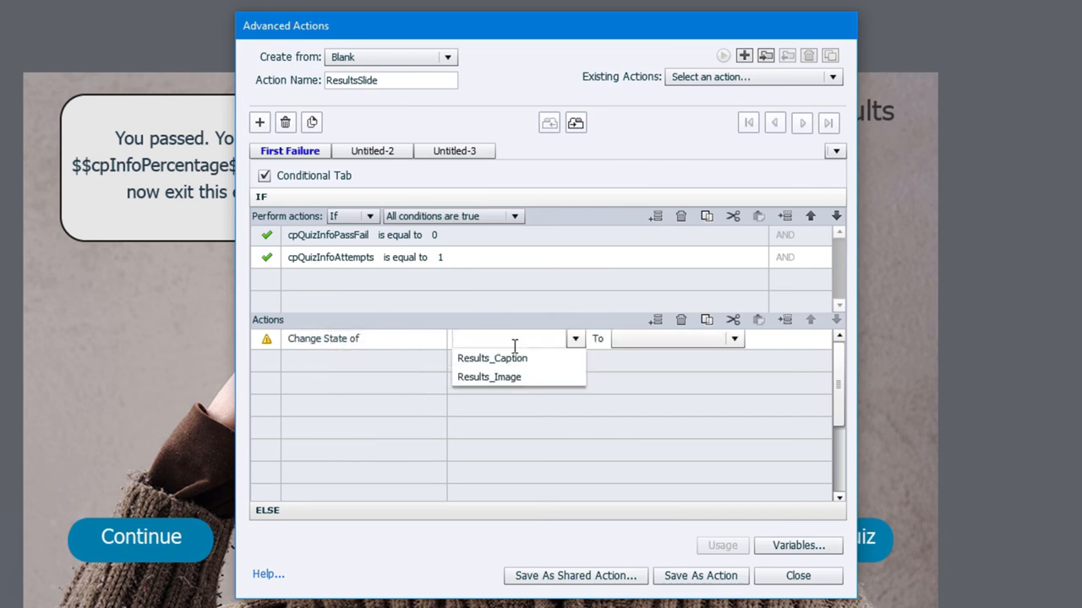
click(492, 358)
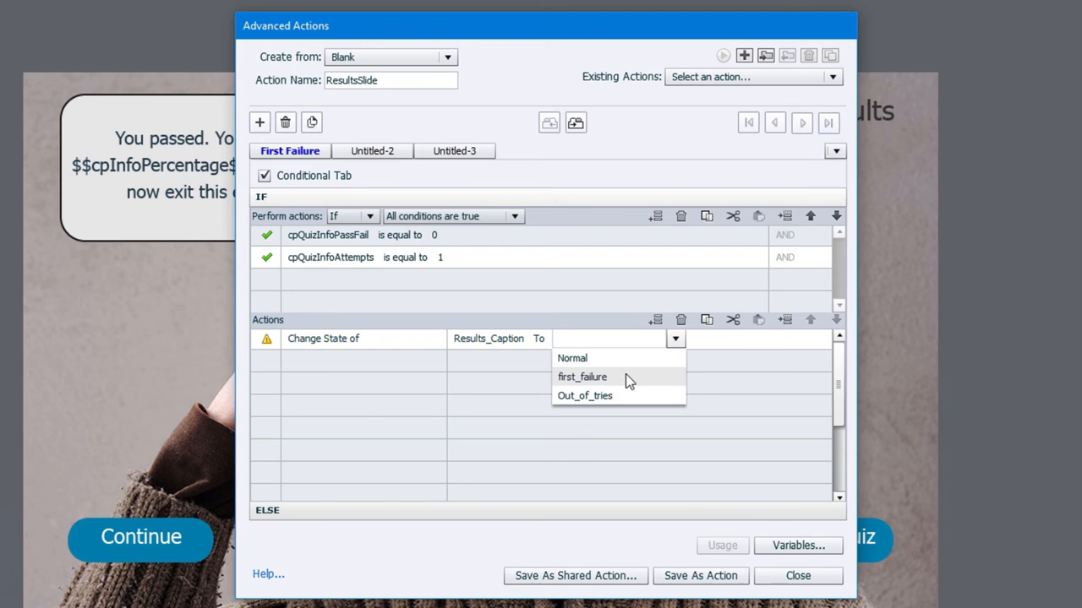
click(581, 377)
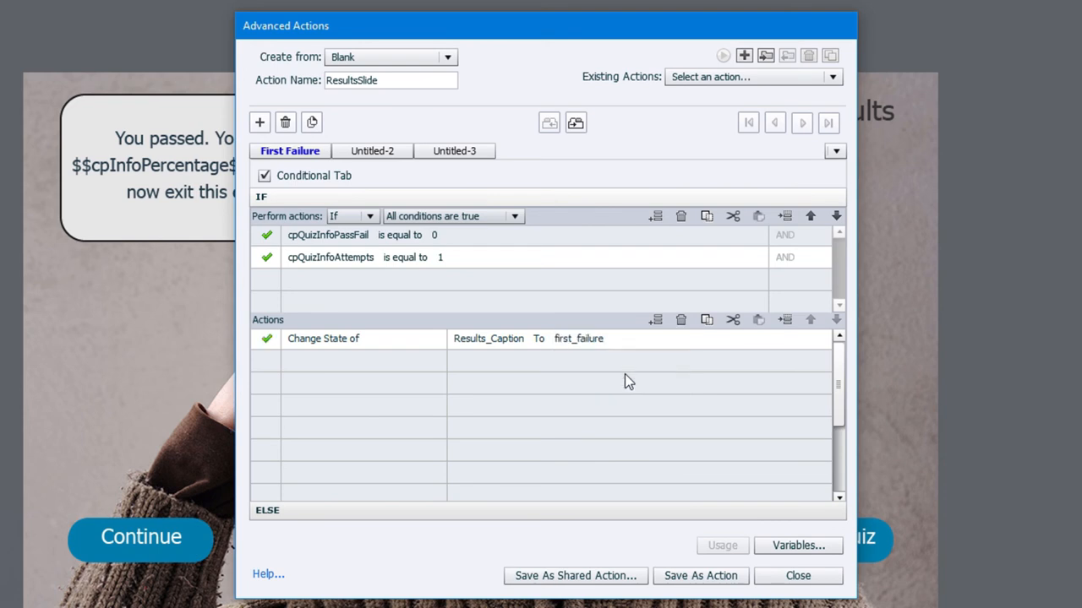
click(347, 362)
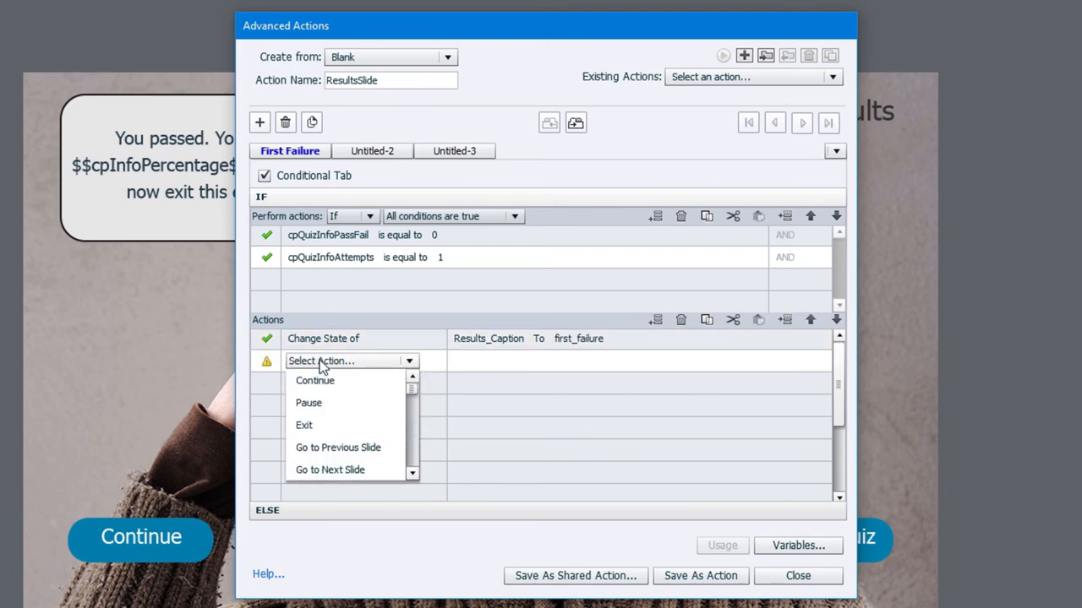
click(331, 381)
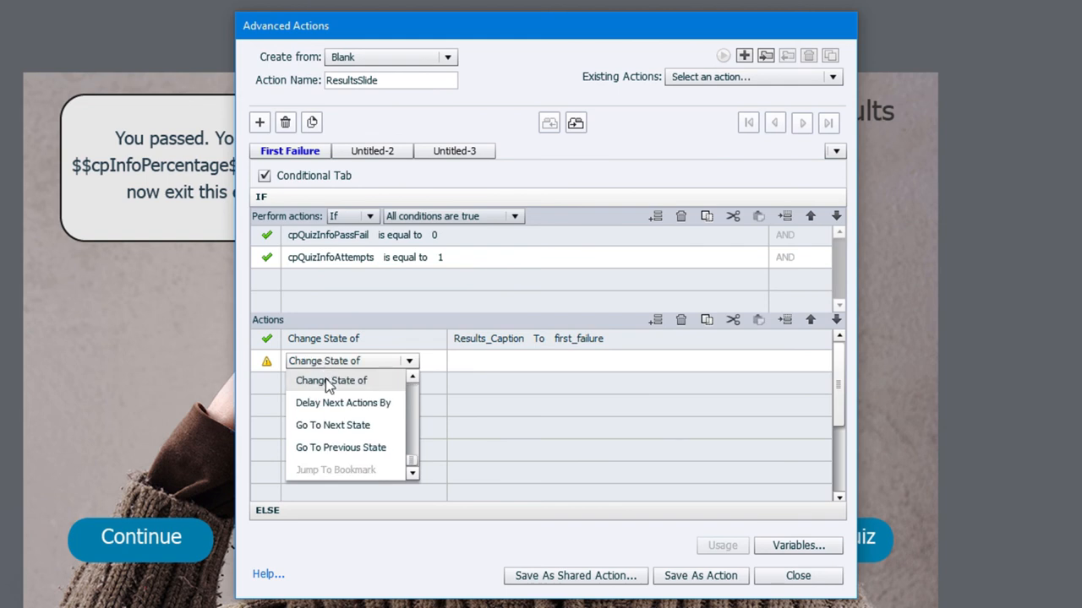
click(331, 381)
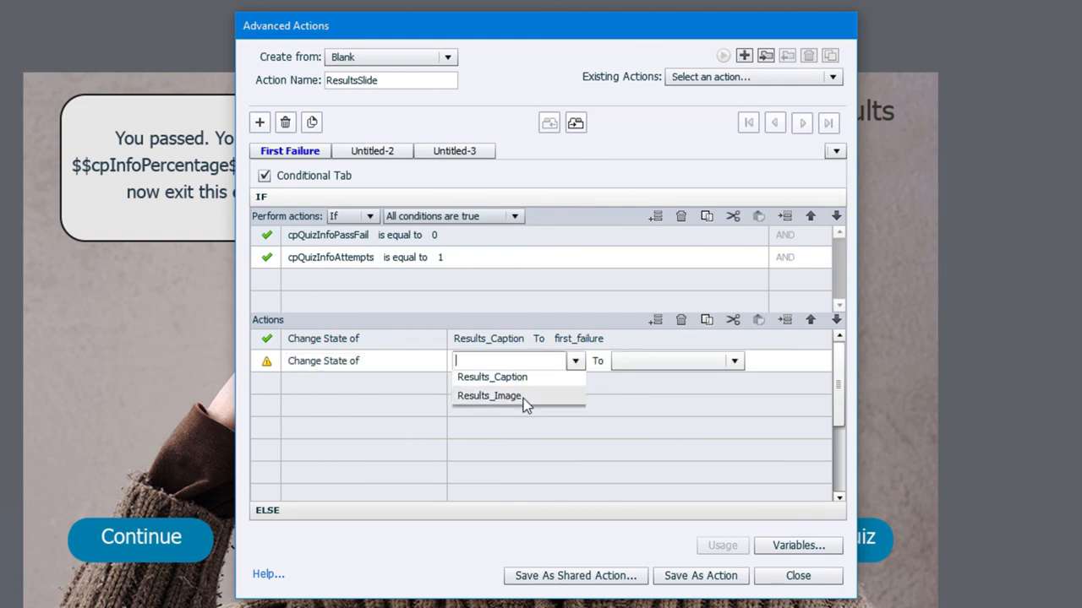
click(488, 396)
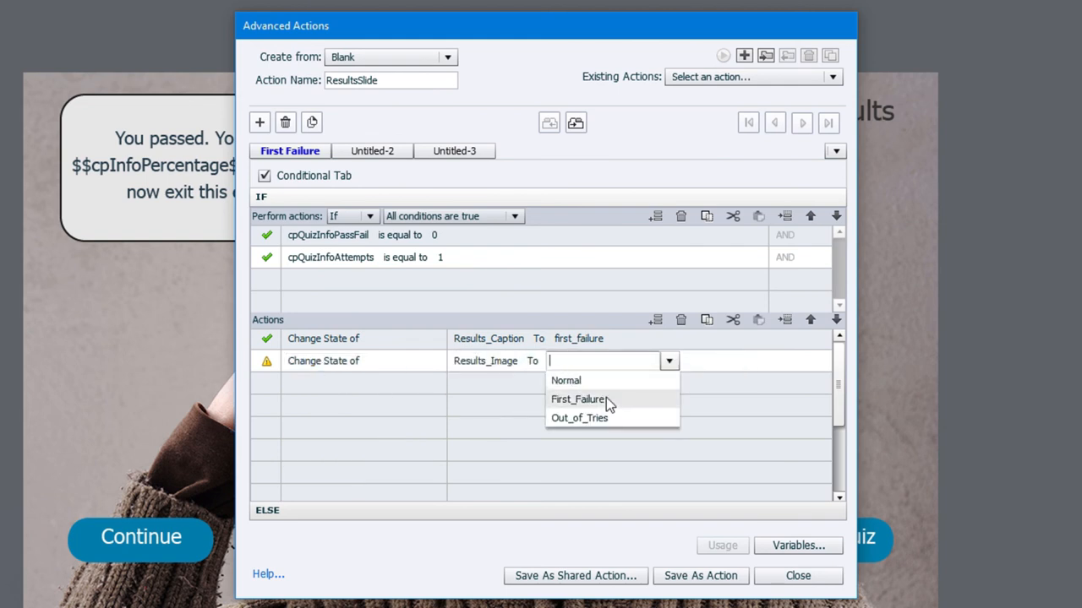
click(578, 399)
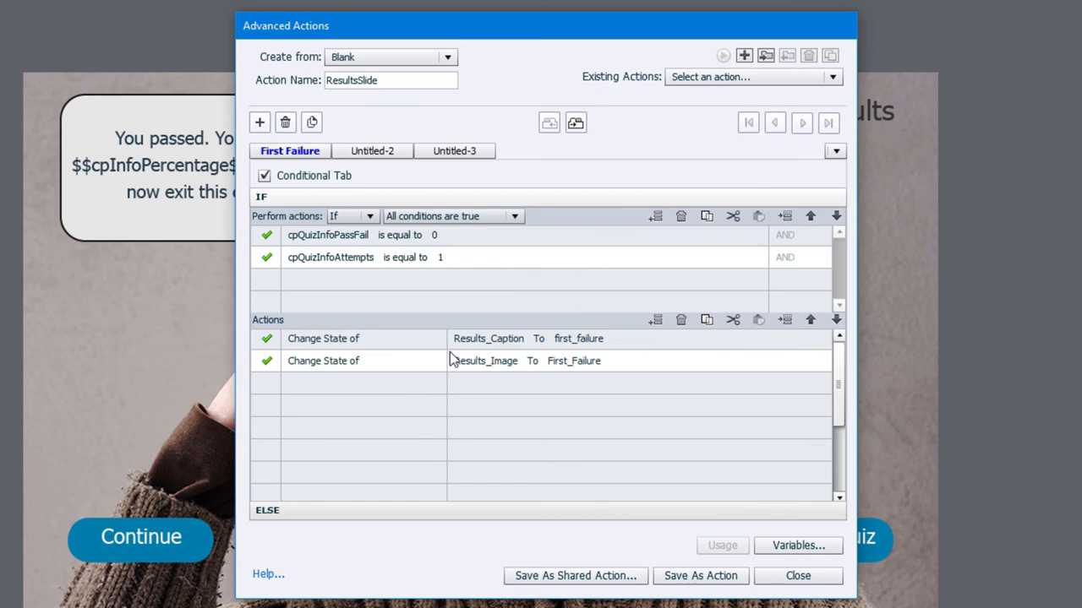
mouse_move(372, 153)
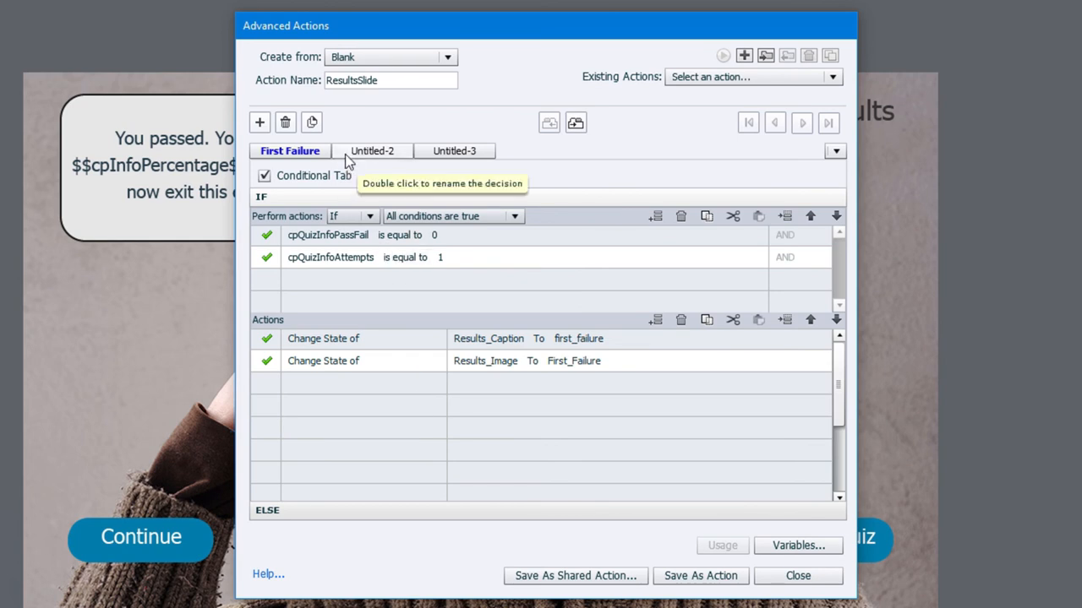
mouse_move(476, 209)
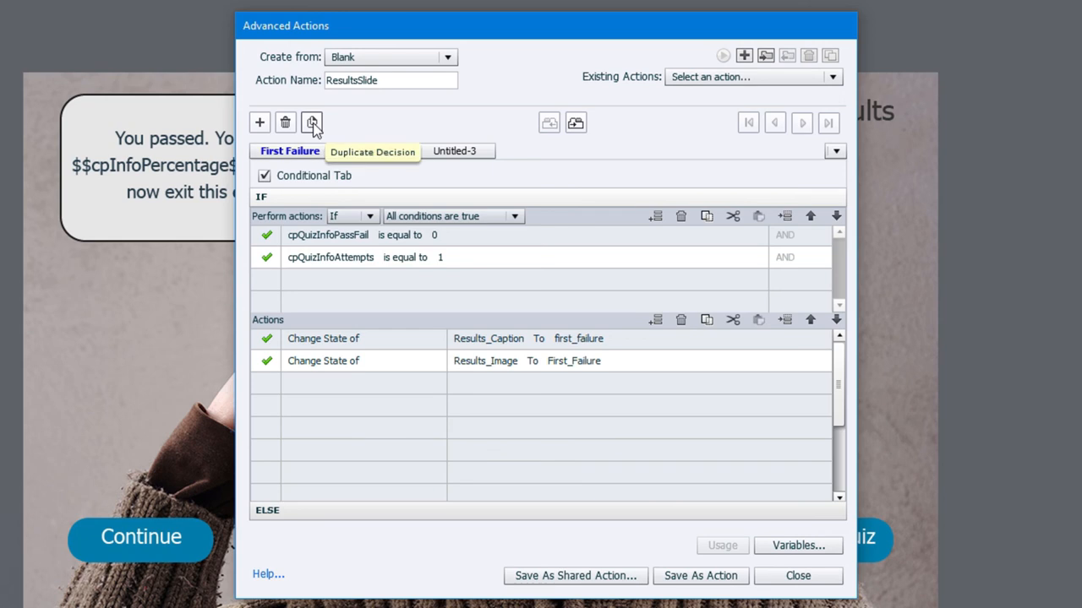
- Duplicate the decision as Out of tries with attempts 2 and both objects set to Out_of_tries
click(310, 121)
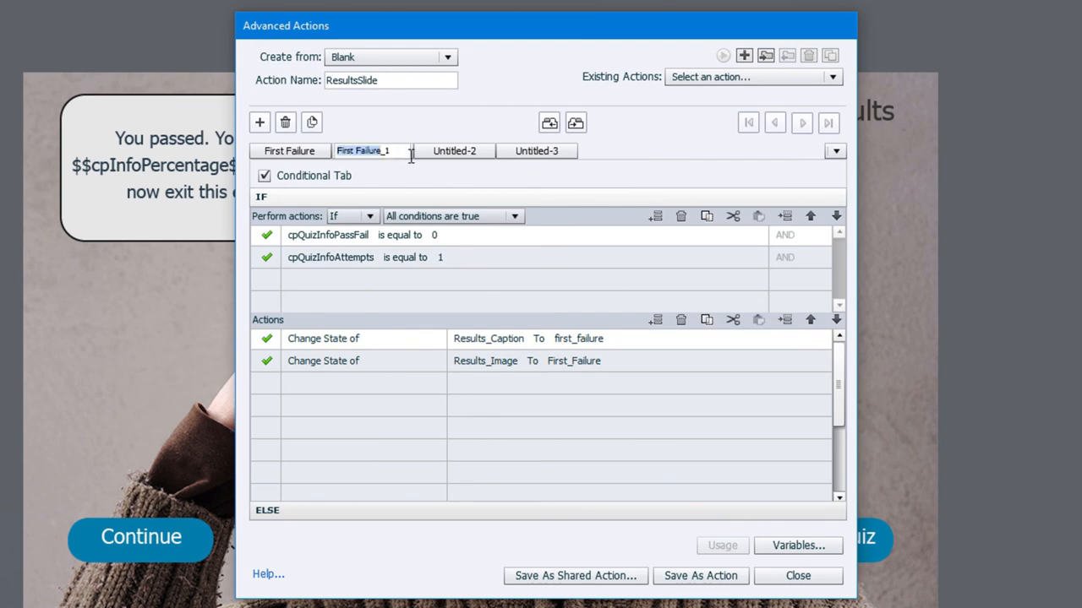
mouse_move(289, 151)
text(Out of tries)
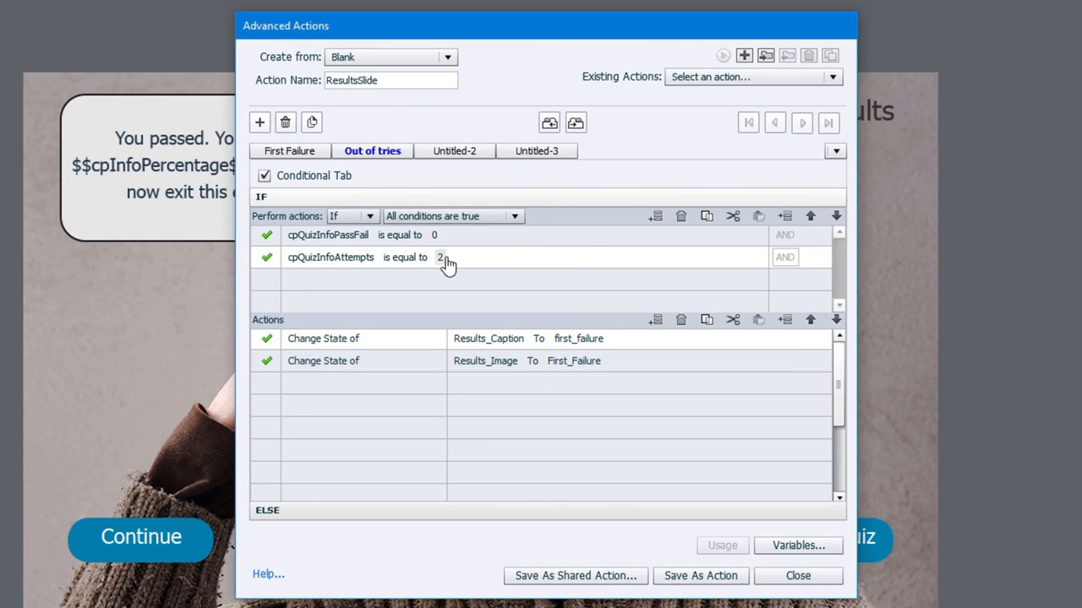
mouse_move(436, 240)
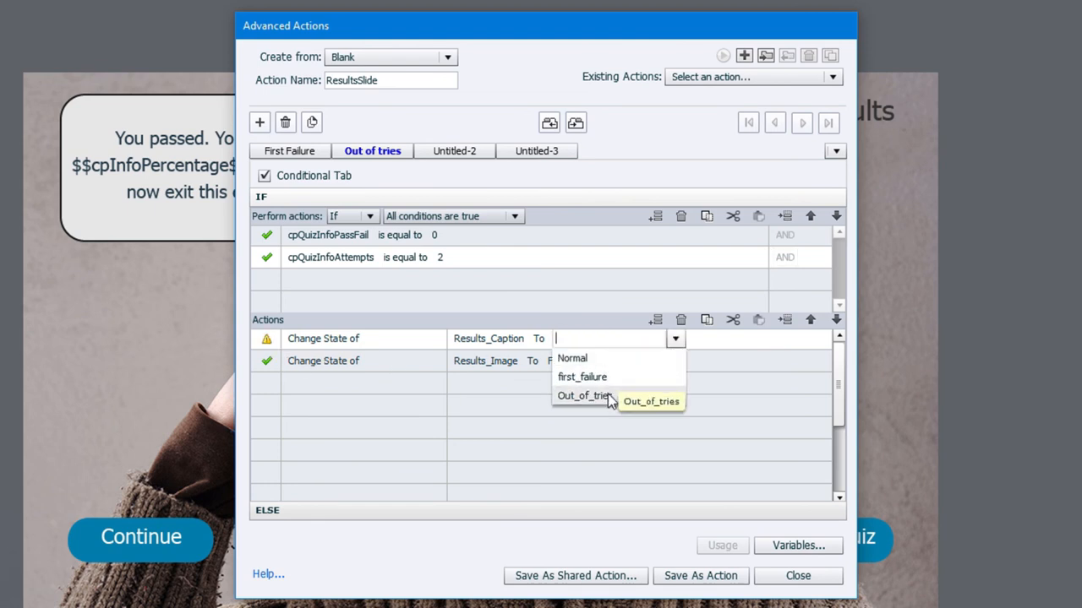
click(585, 396)
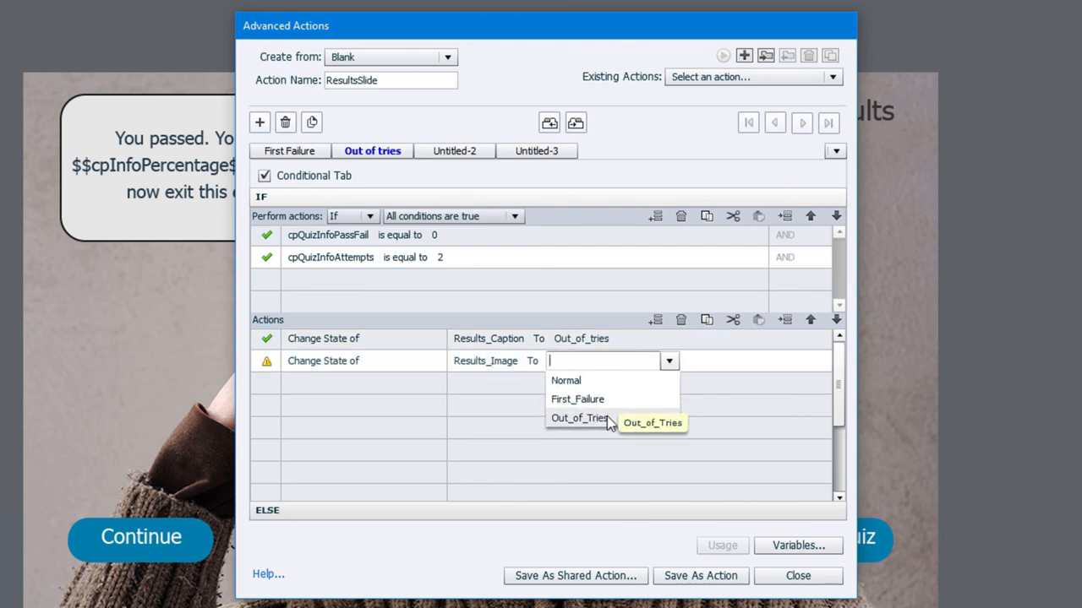
click(581, 419)
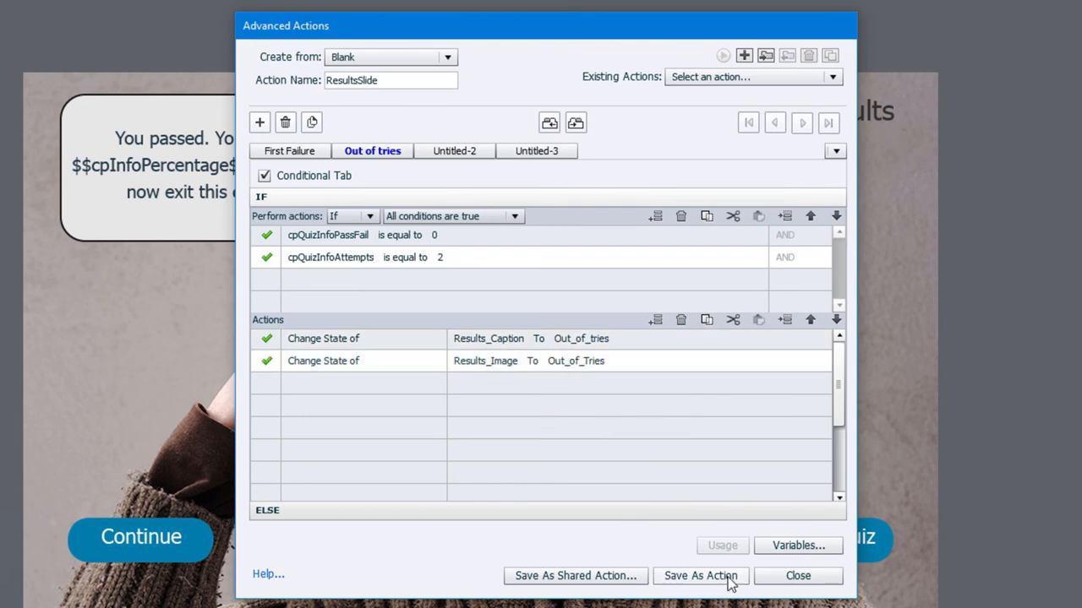
- Save the ResultsSlide action, confirm, and close the Advanced Actions editor
click(700, 574)
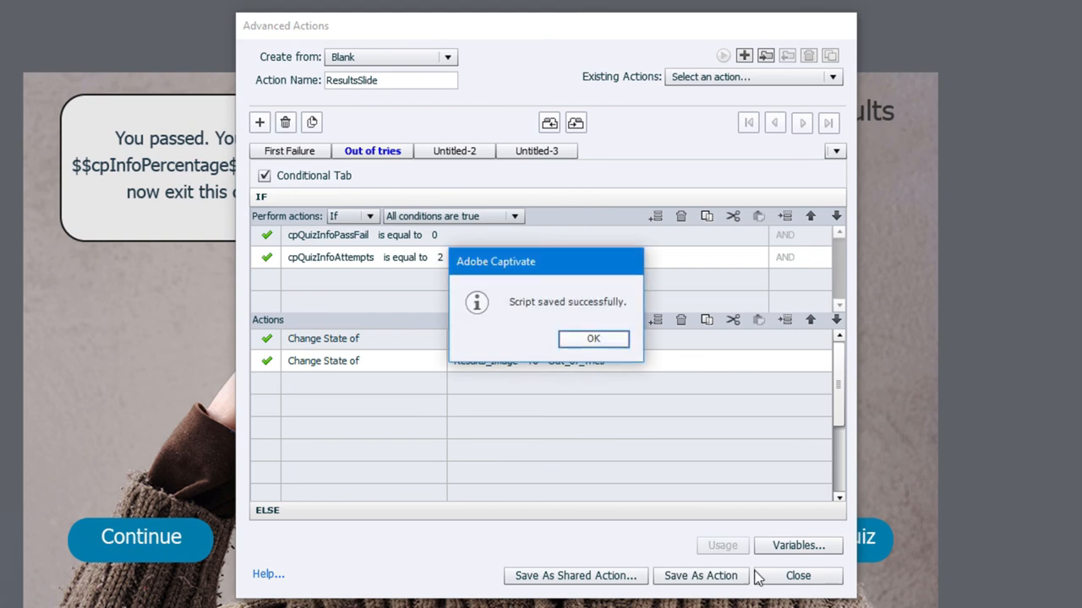
click(591, 338)
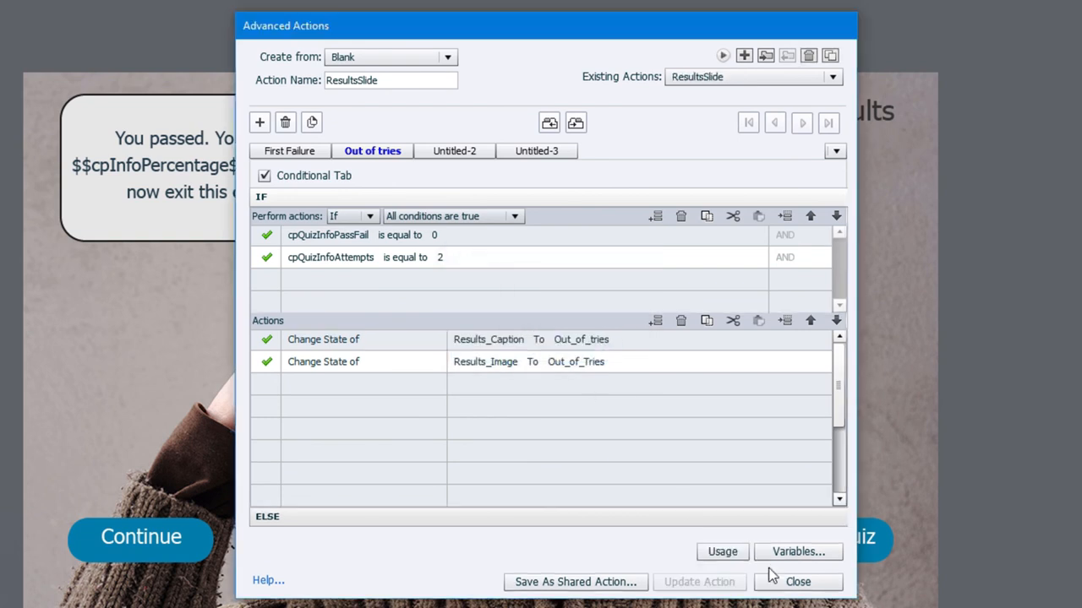
click(798, 582)
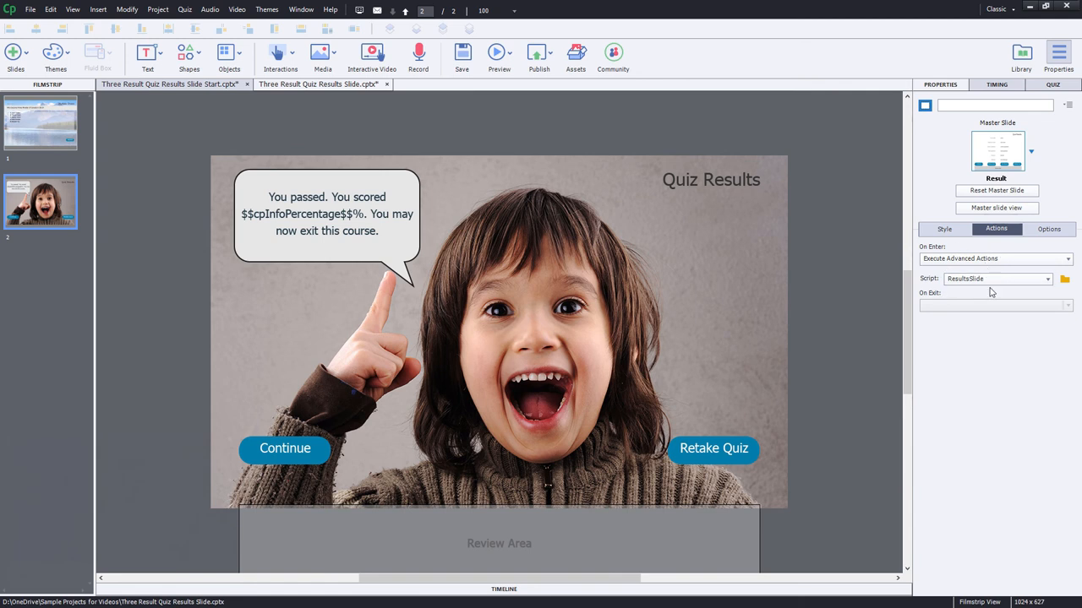
mouse_move(889, 307)
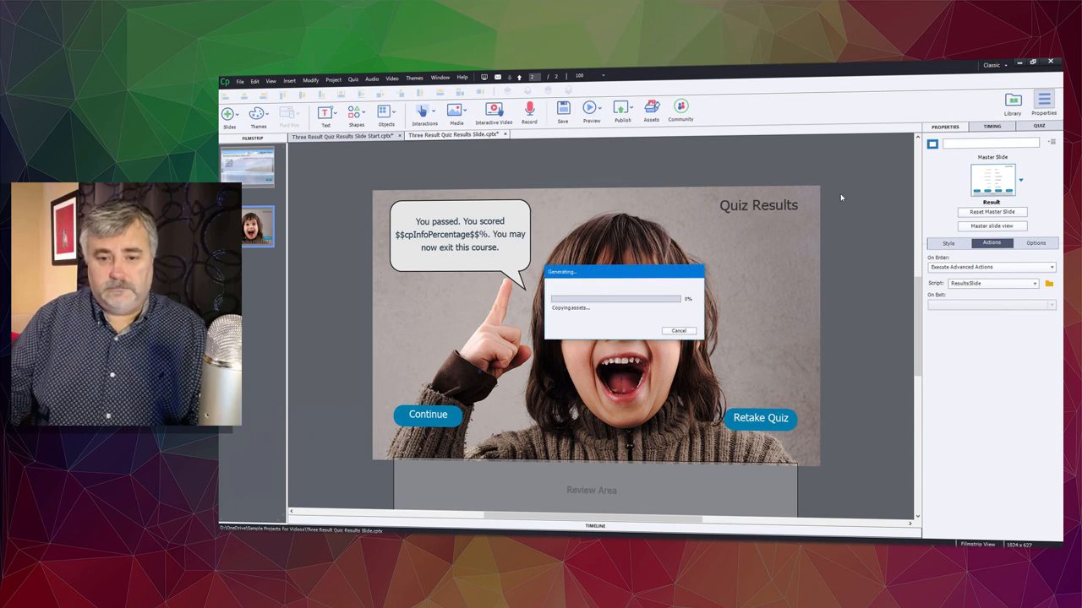
- Preview the project, fail the quiz to see the First_Failure results, then retake it
click(591, 110)
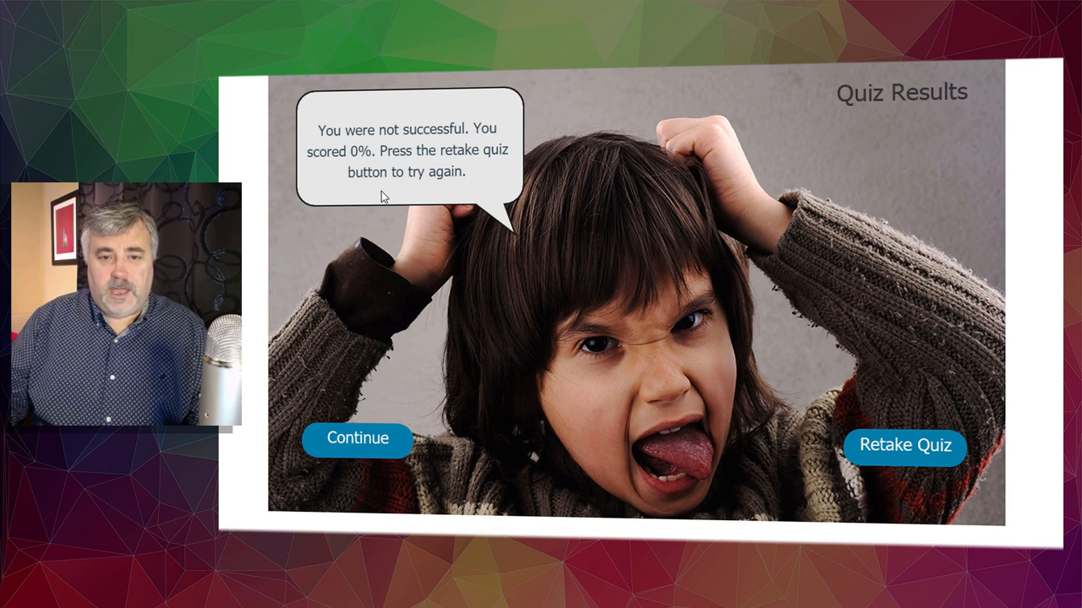
mouse_move(747, 250)
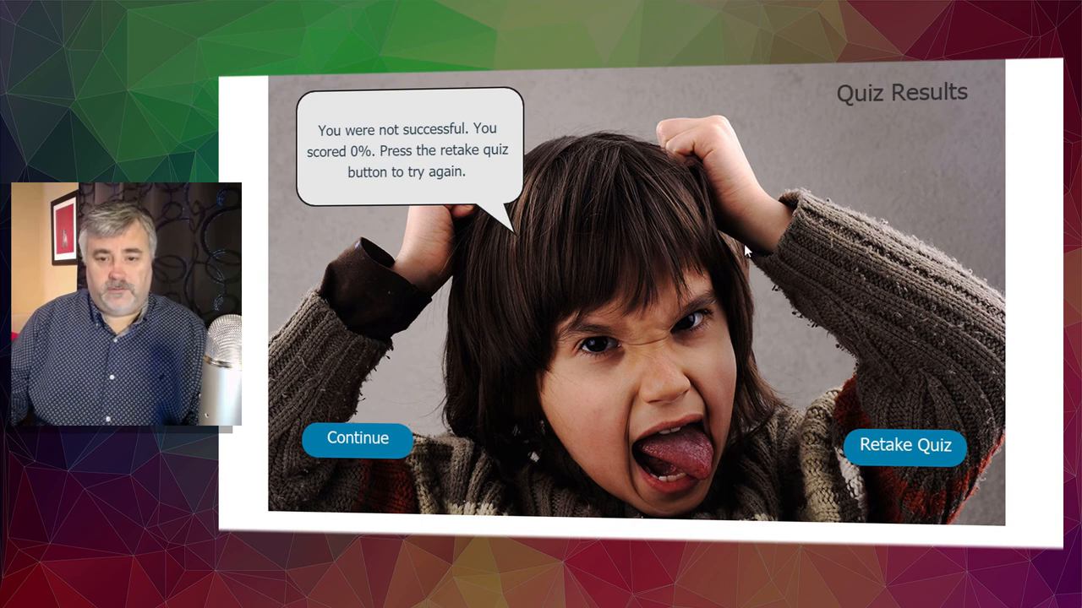
mouse_move(730, 311)
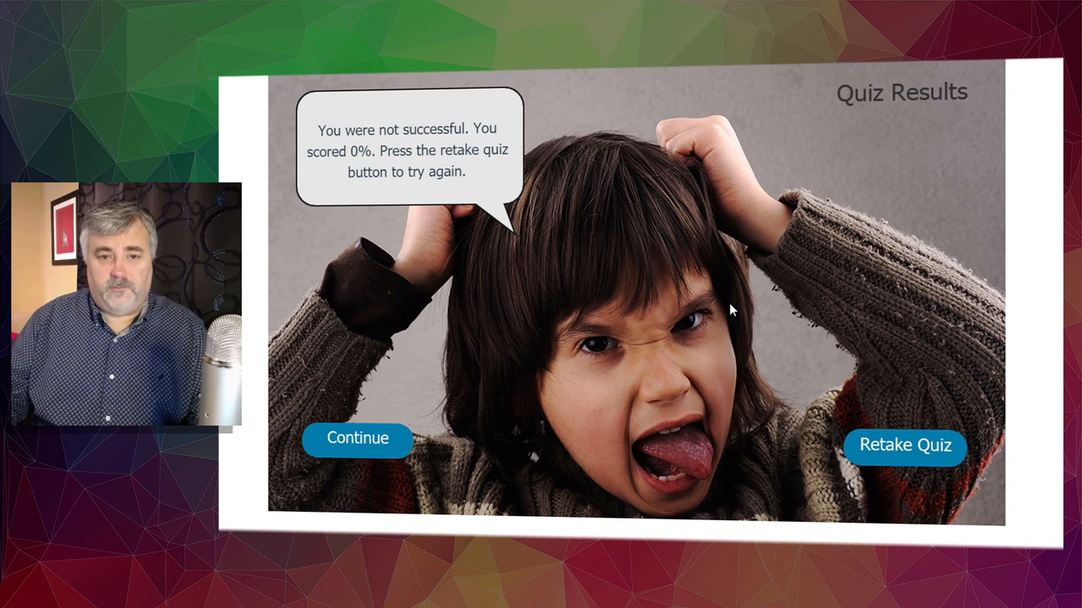
mouse_move(314, 154)
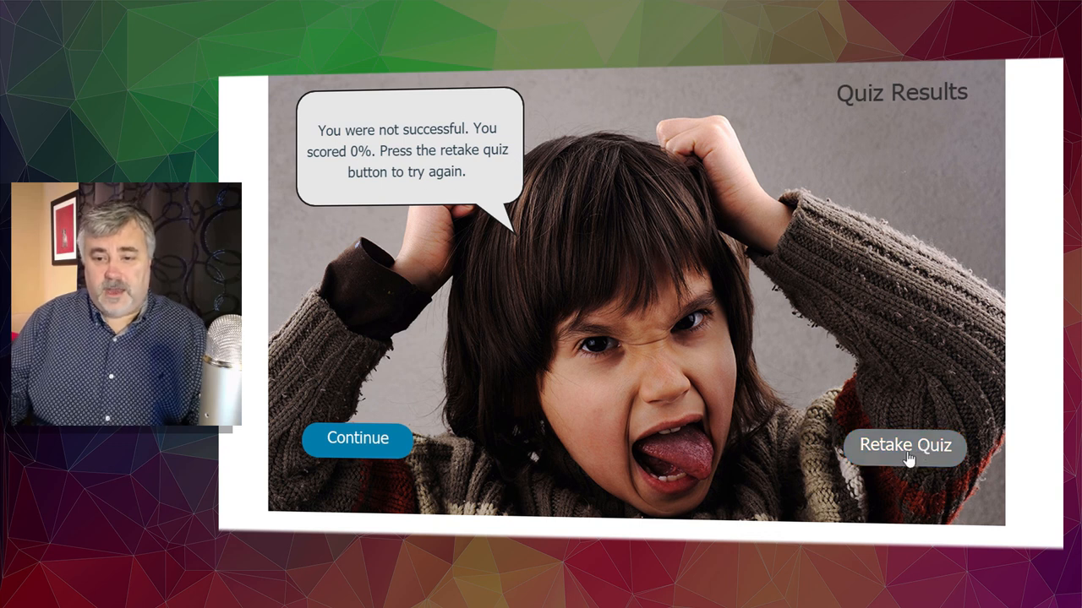
click(904, 446)
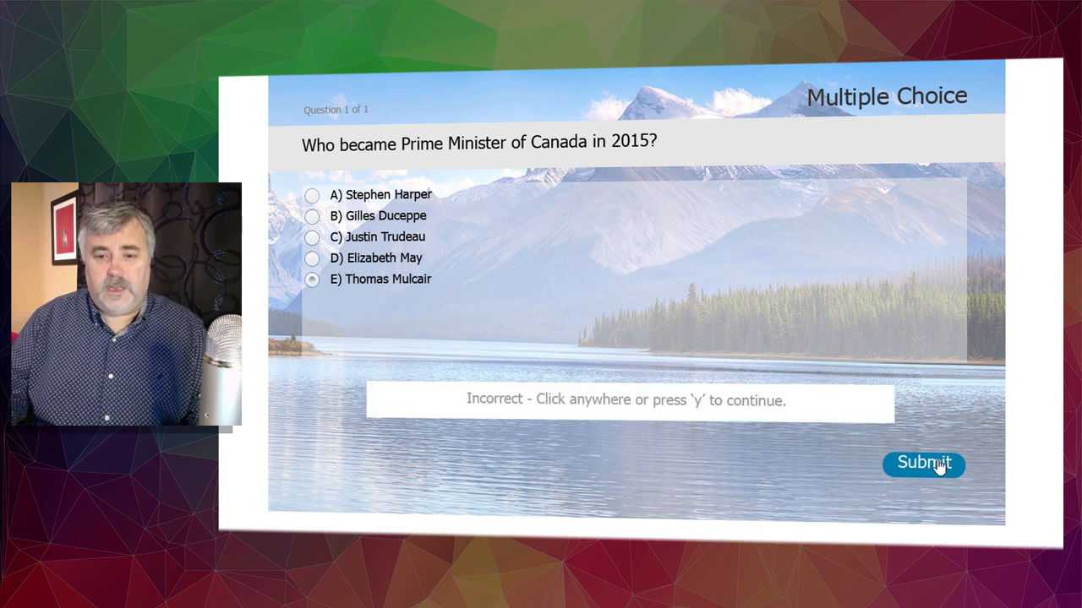
- Retake with C) Justin Trudeau and submit, reaching the 100% pass results slide with the happy kid
click(625, 399)
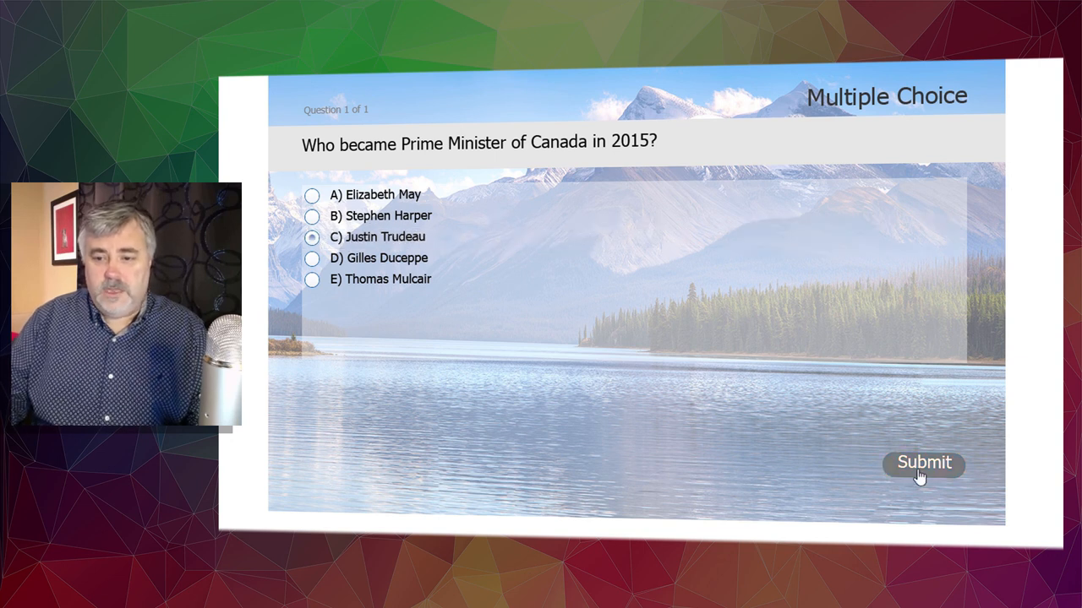
click(923, 463)
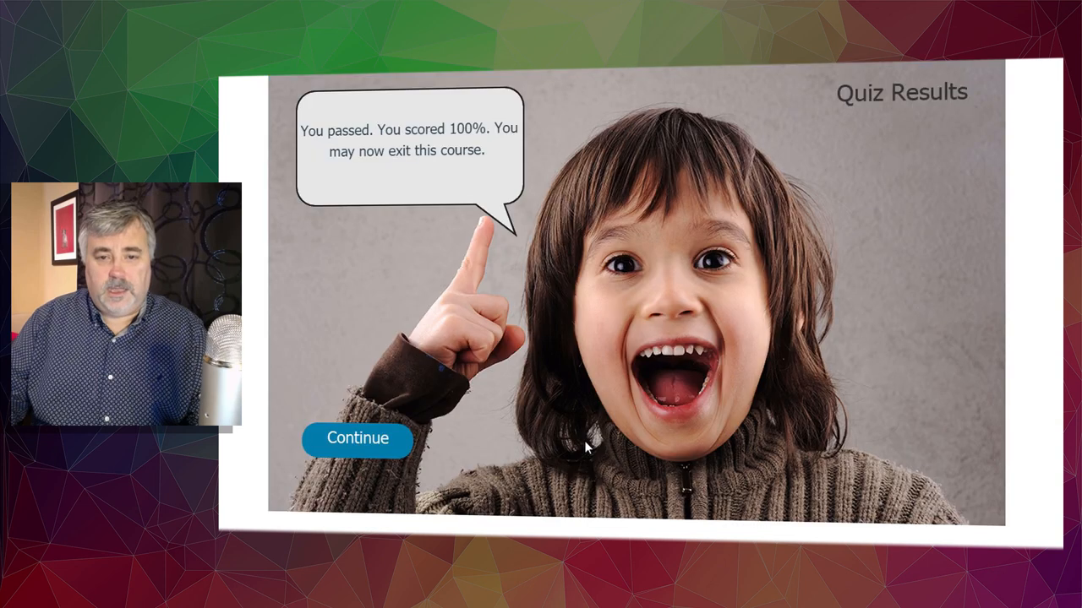